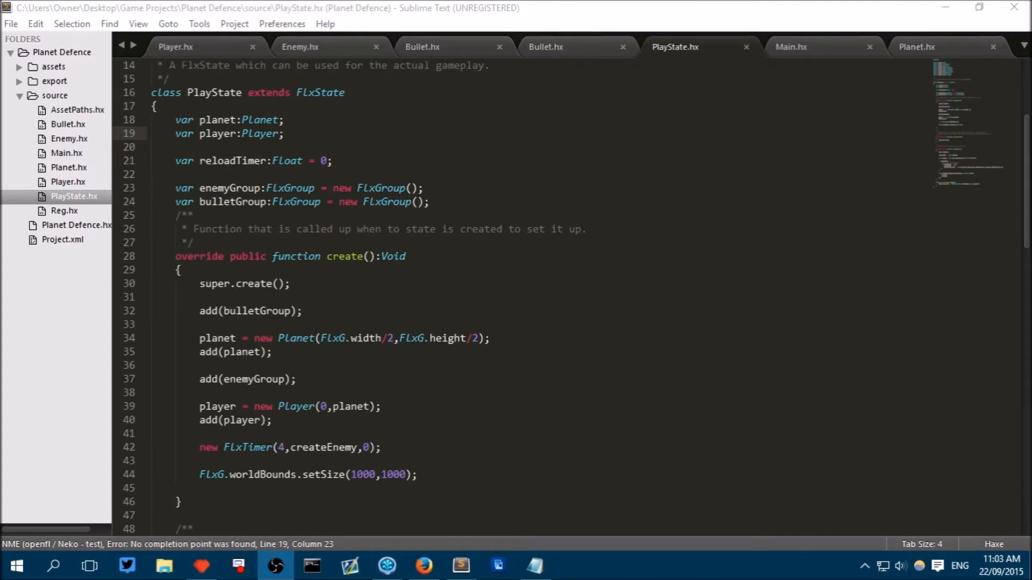
Step: Add a new file to the Planet Defence source folder and save it as Turret.hx
left_click(403, 202)
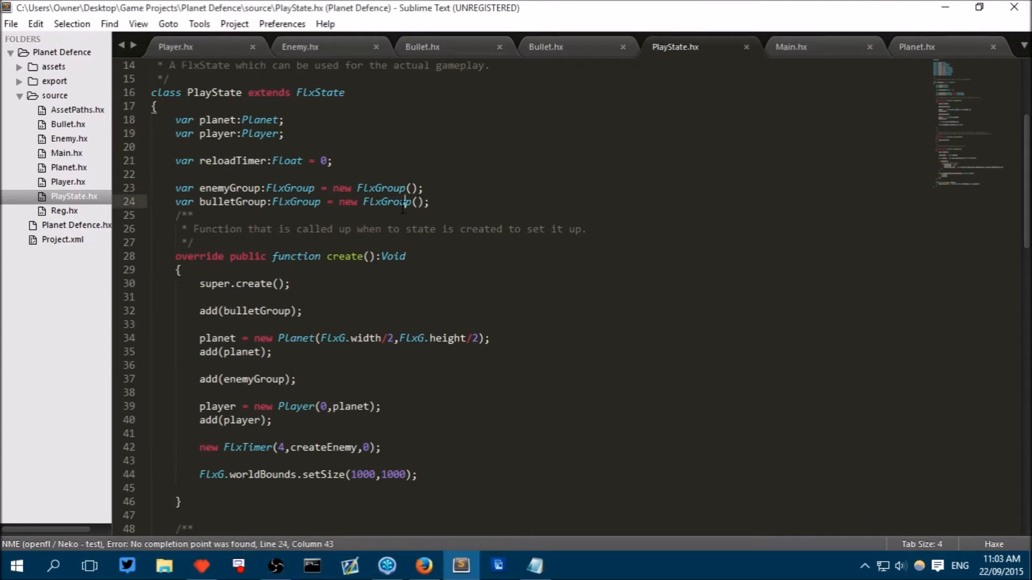
right_click(56, 96)
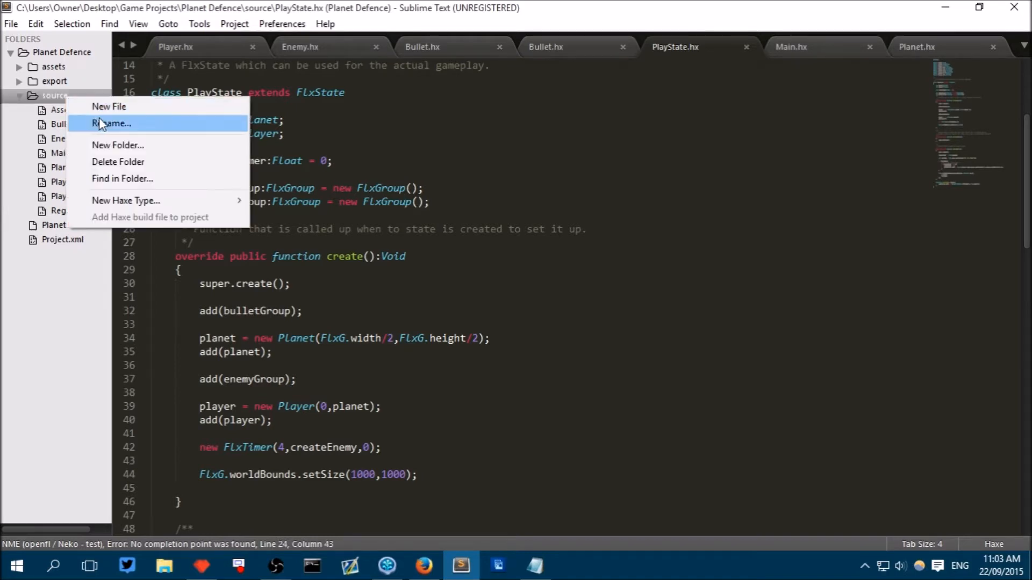
left_click(109, 105)
type("T")
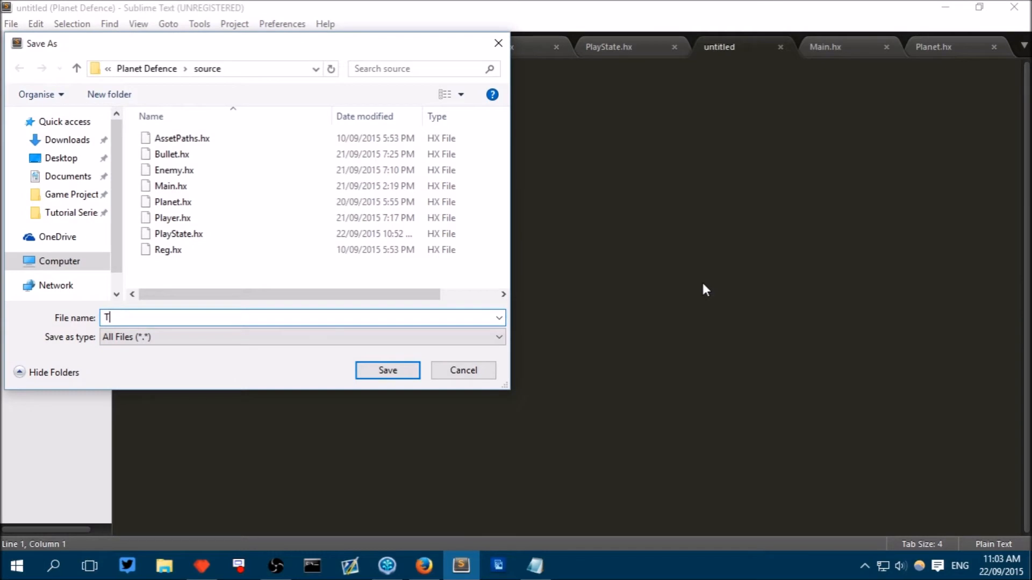
type("urret.hx")
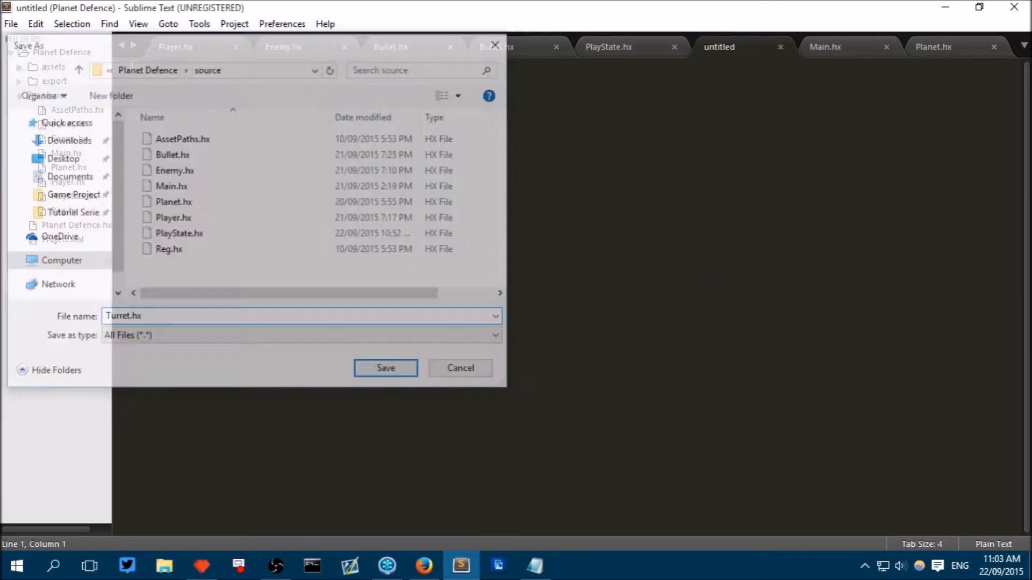
left_click(385, 368)
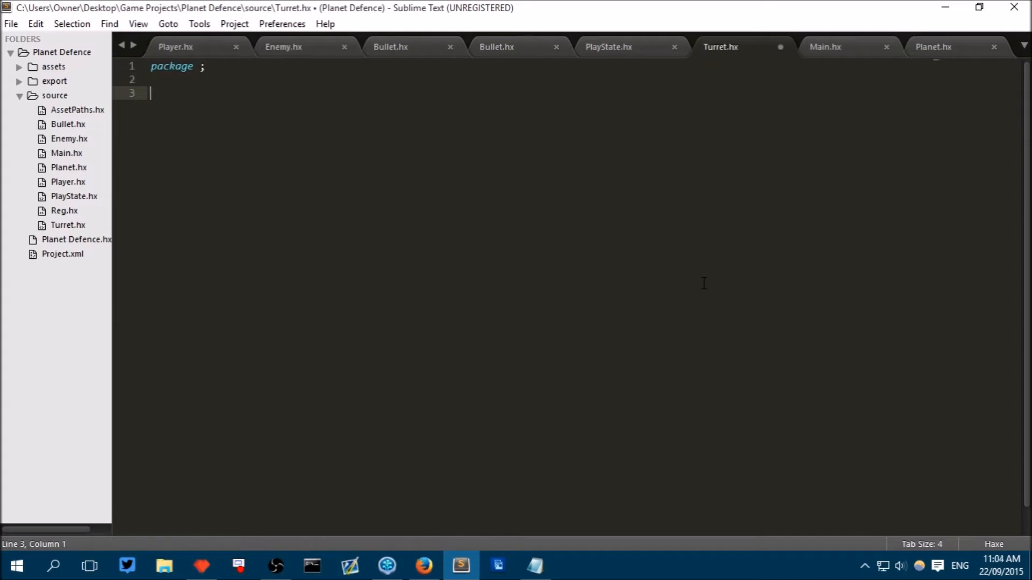
Step: Declare class Turret extends FlxSprite and import flixel.FlxSprite
type("class T")
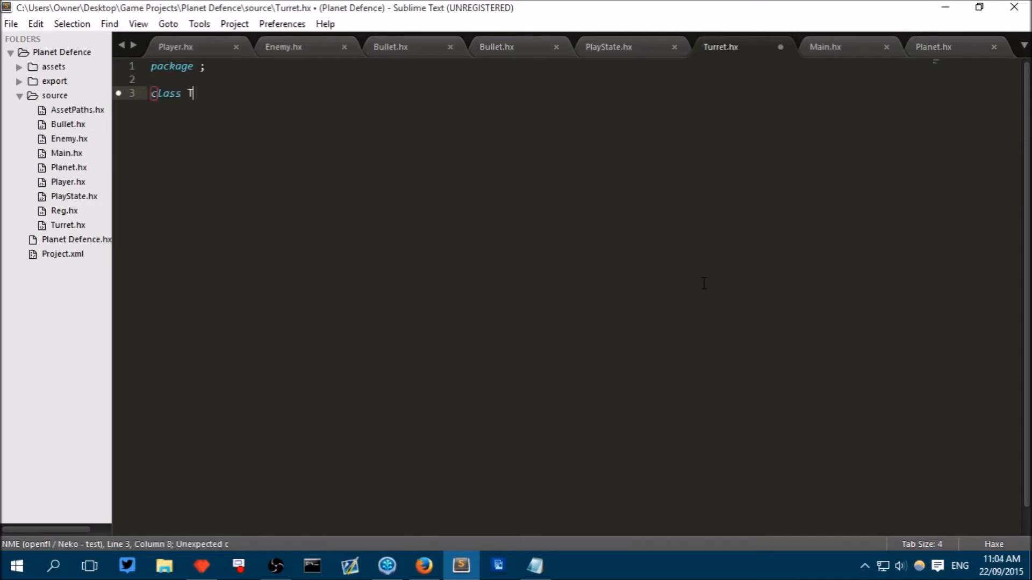
type("urret extends")
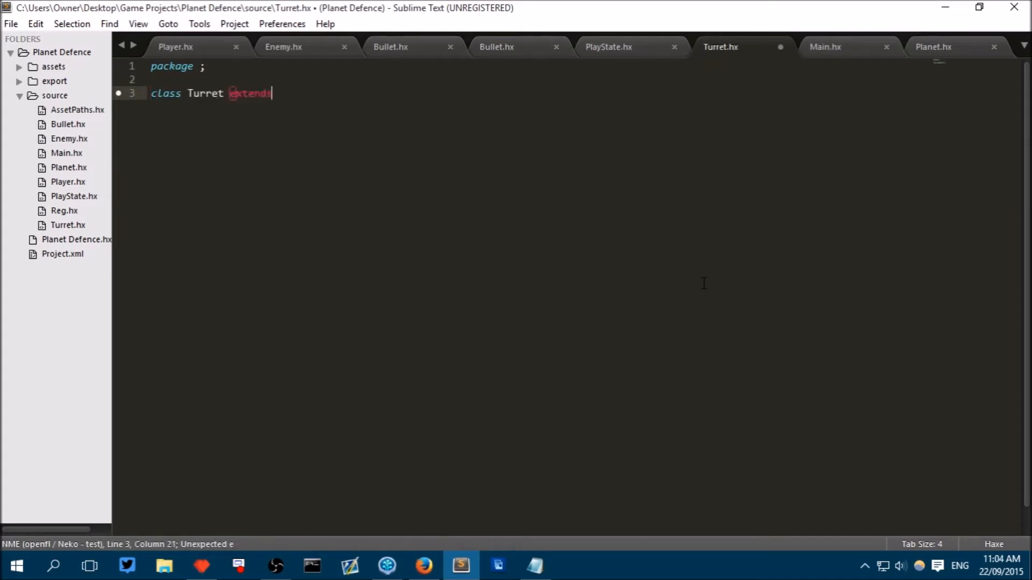
type("FlxS")
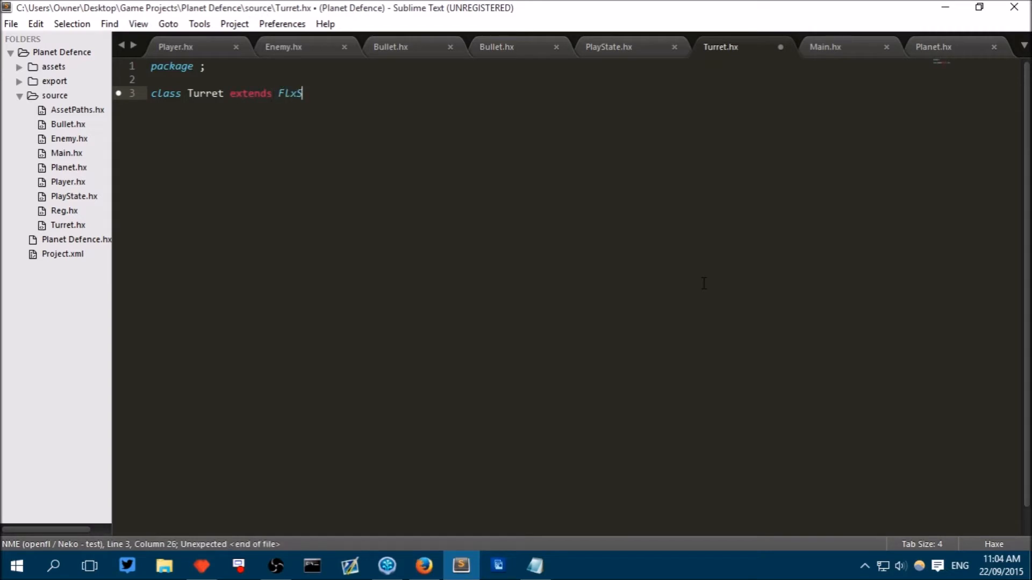
type("prite {")
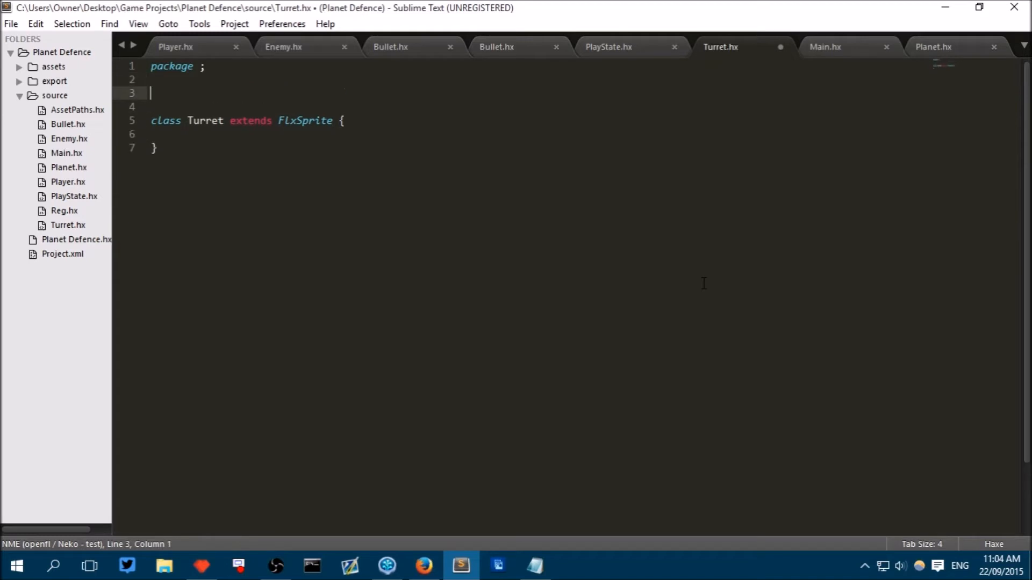
type("import f")
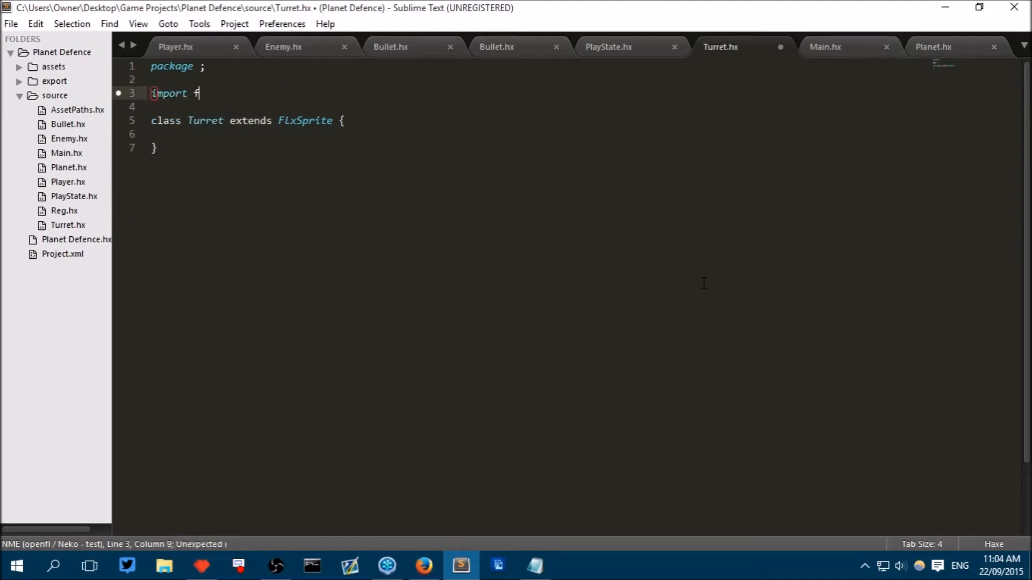
type("lixel.FlxSprite;")
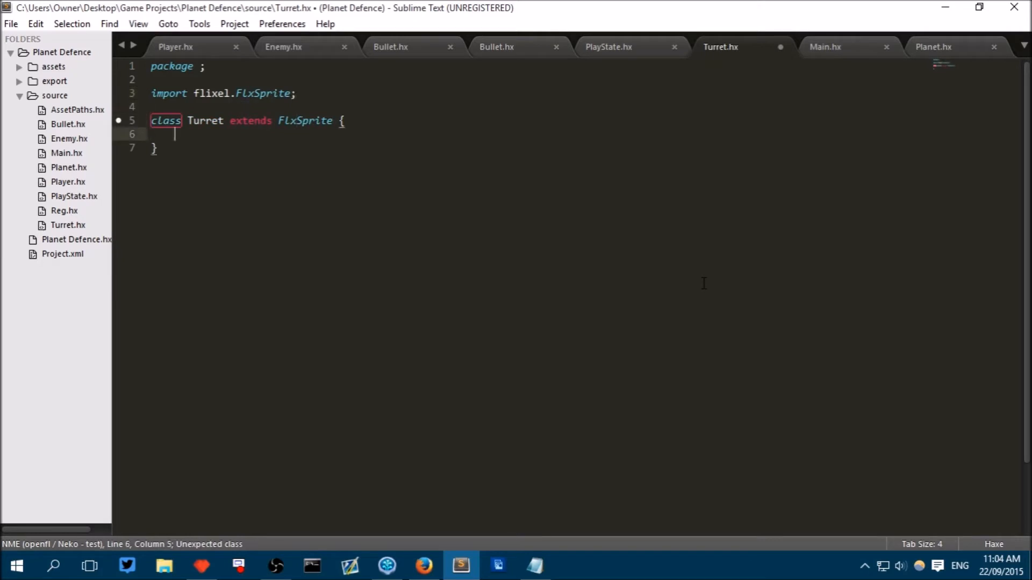
Step: Add a public constructor function taking _angle, X and Y
type("p")
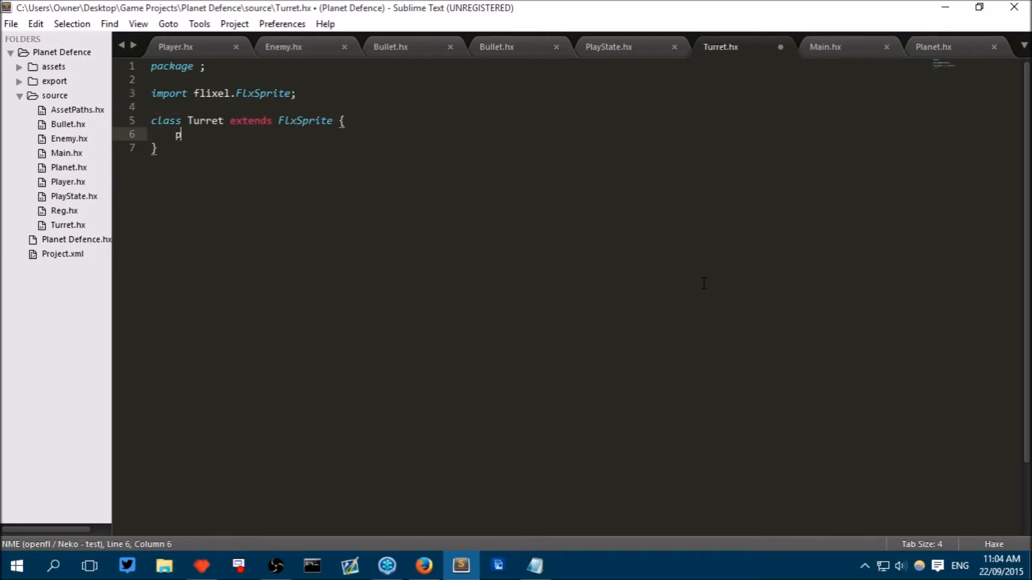
type("ublic f")
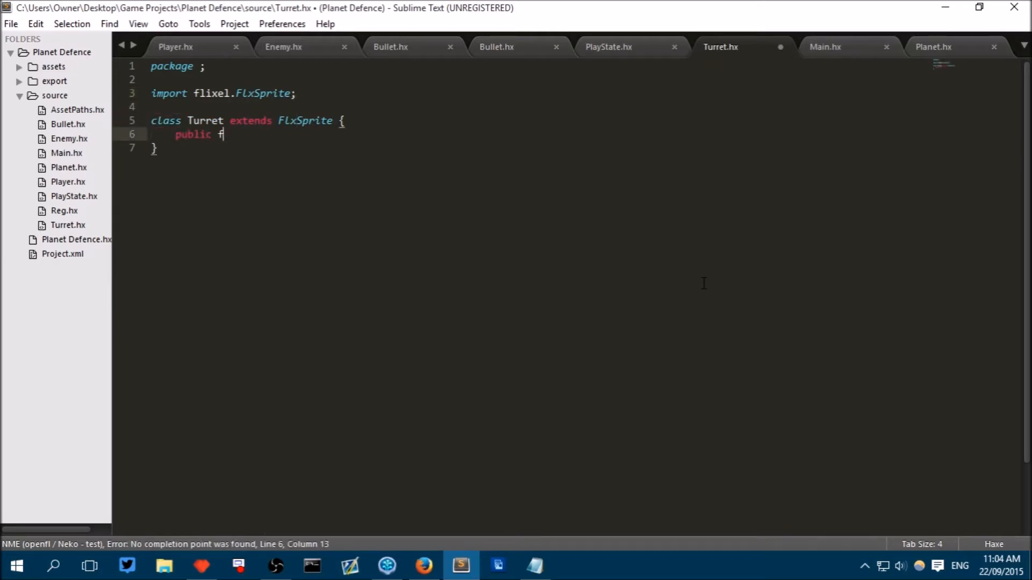
type("unction")
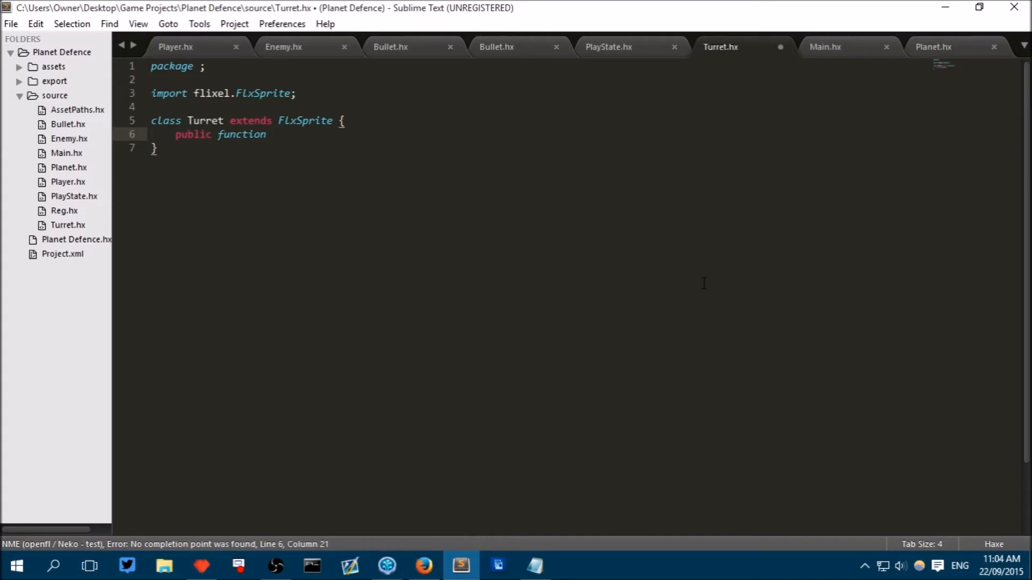
type("(an)")
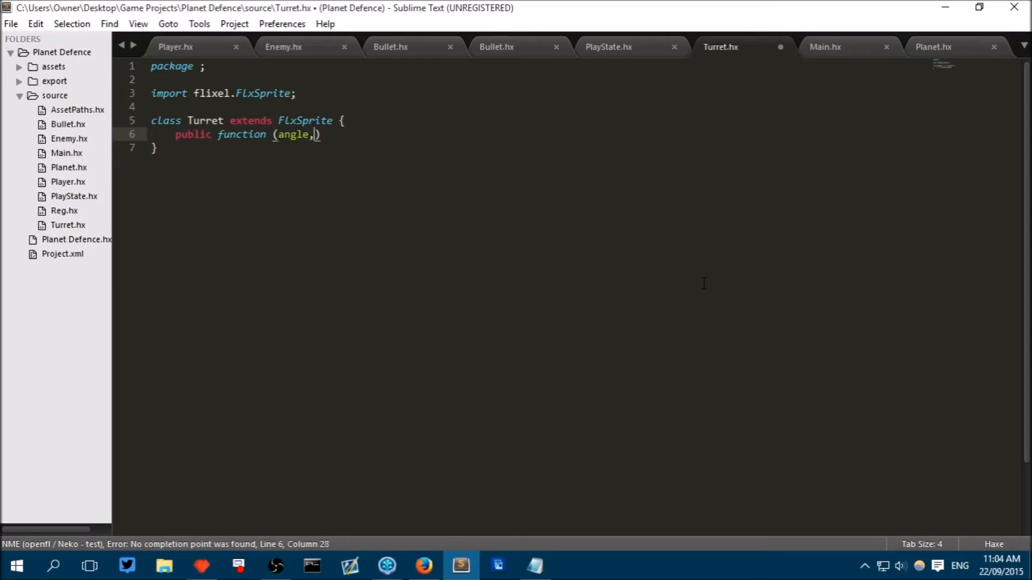
type("x")
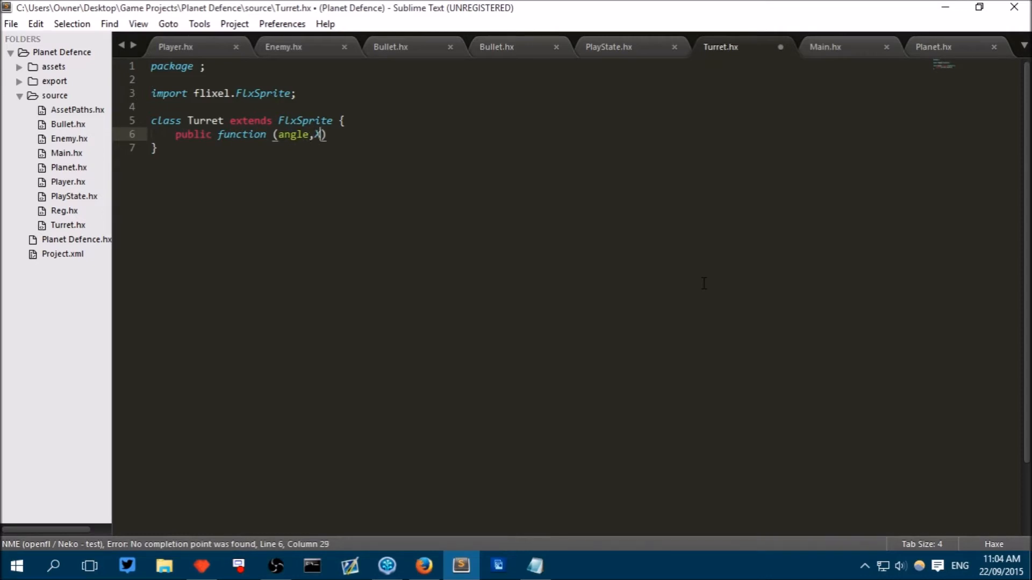
type(",Y")
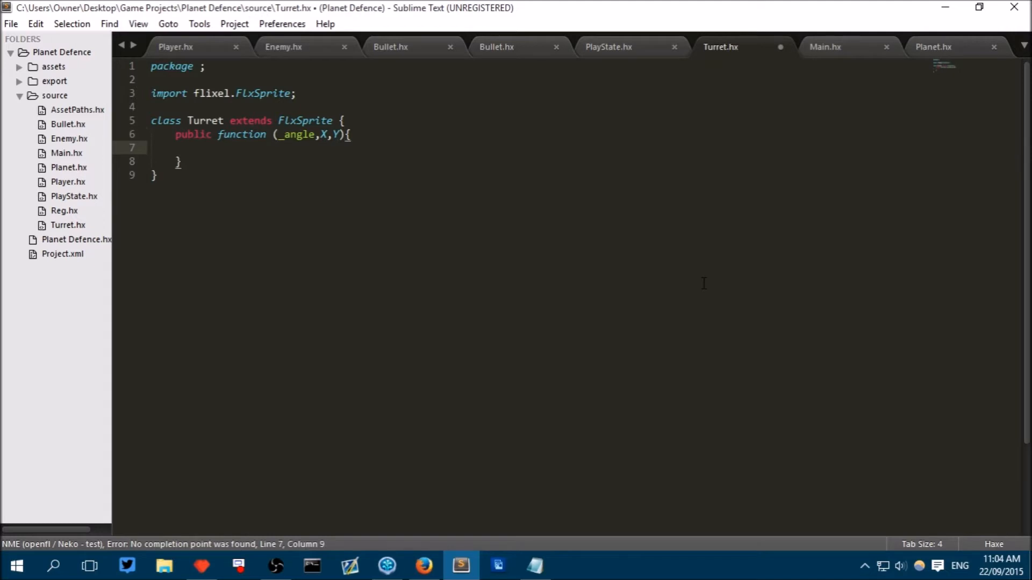
Step: Make the constructor call super(X,Y) and set angle = _angle, then save
type("s")
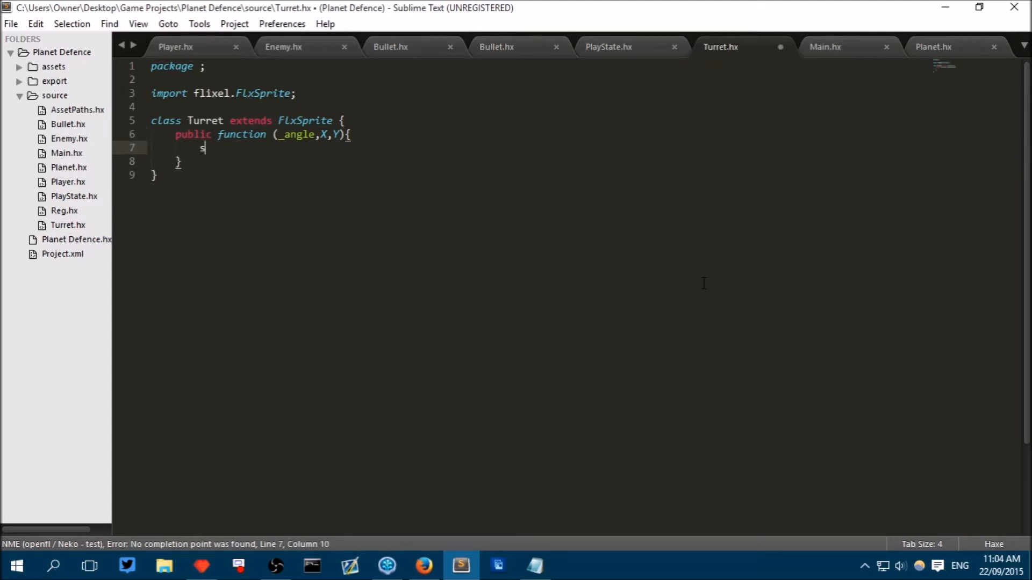
type("u")
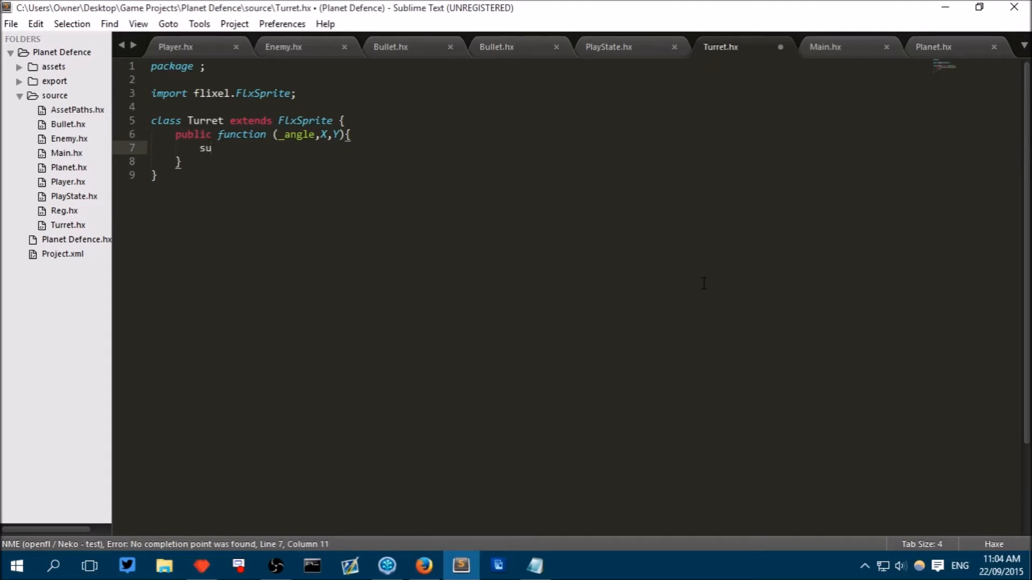
type("per(X)")
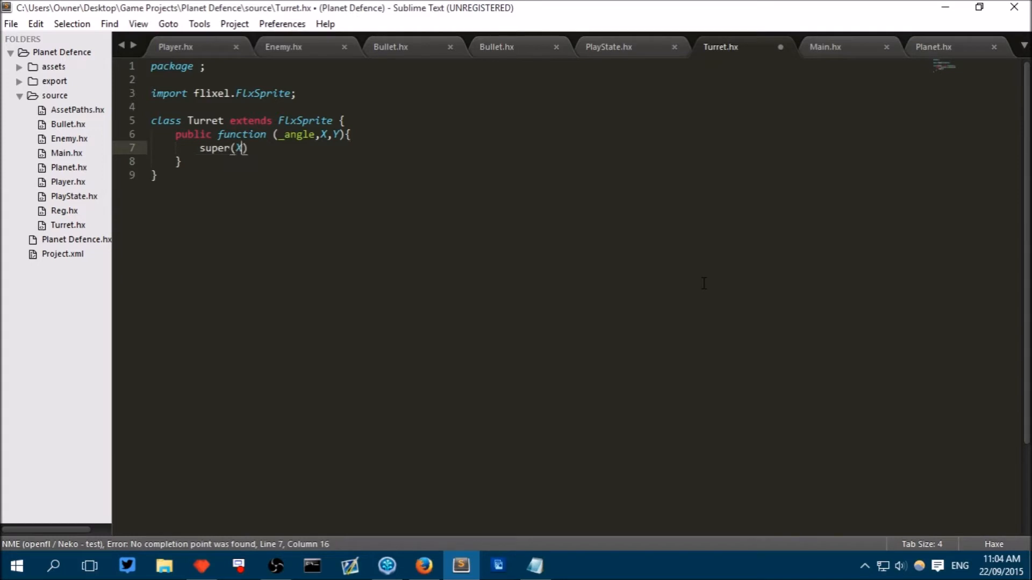
type(",Y")
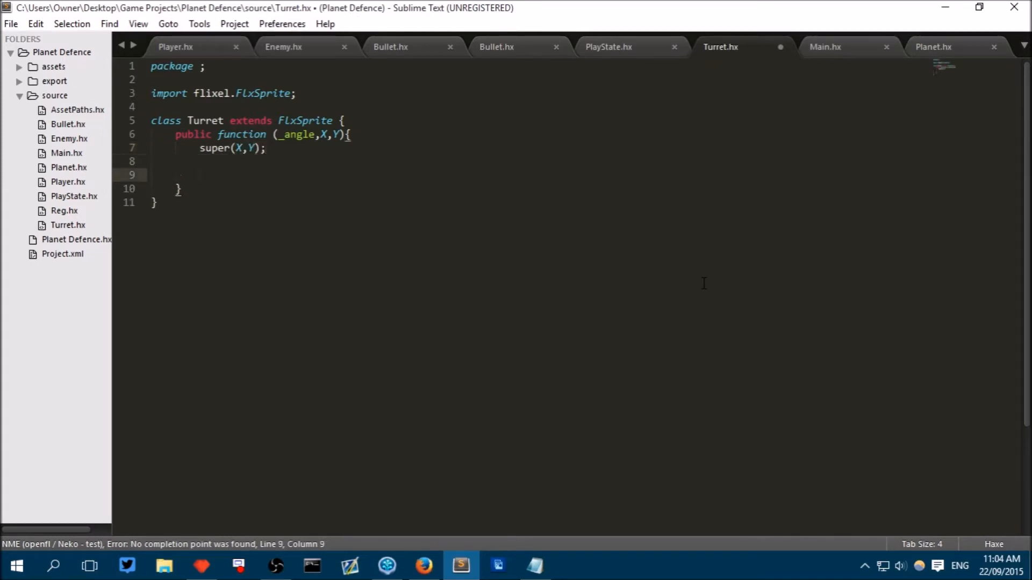
type("a")
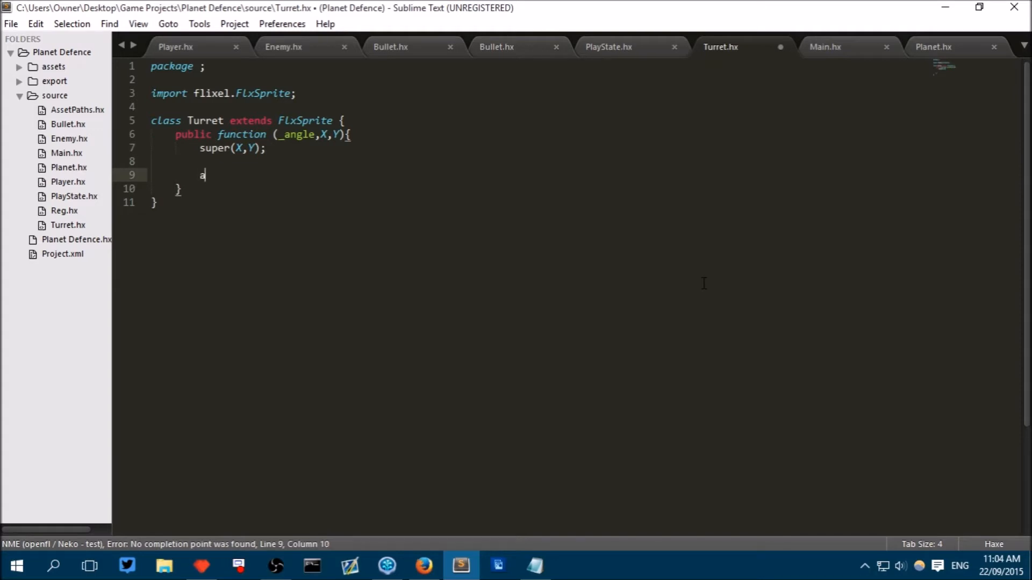
type("ngle = _")
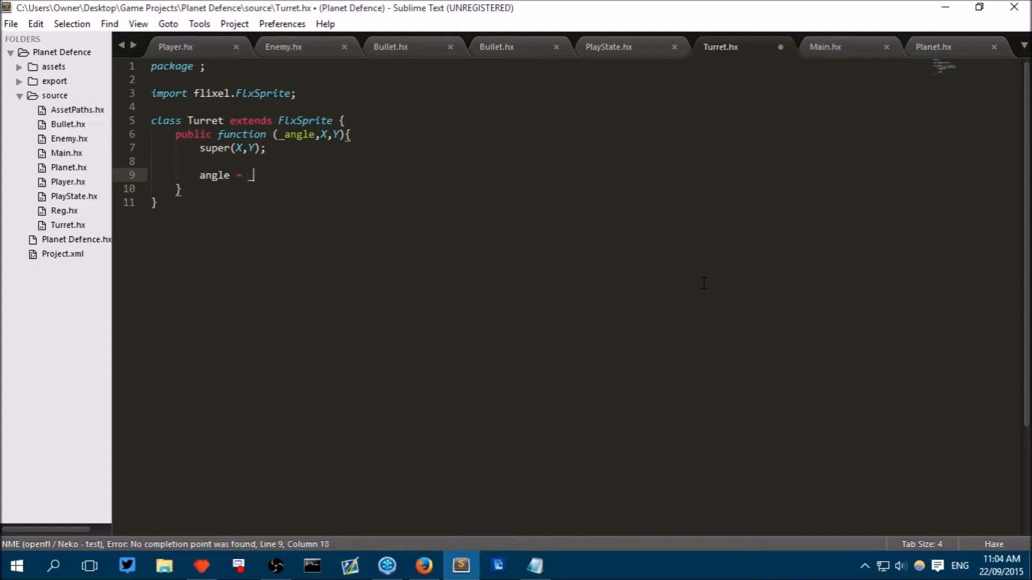
type("_angle;")
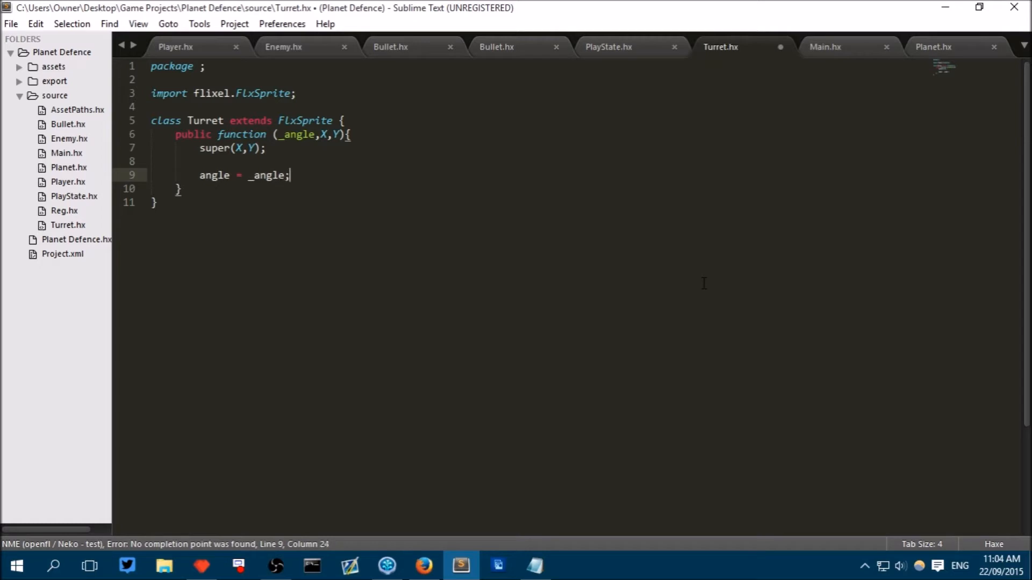
key("ctrl+s")
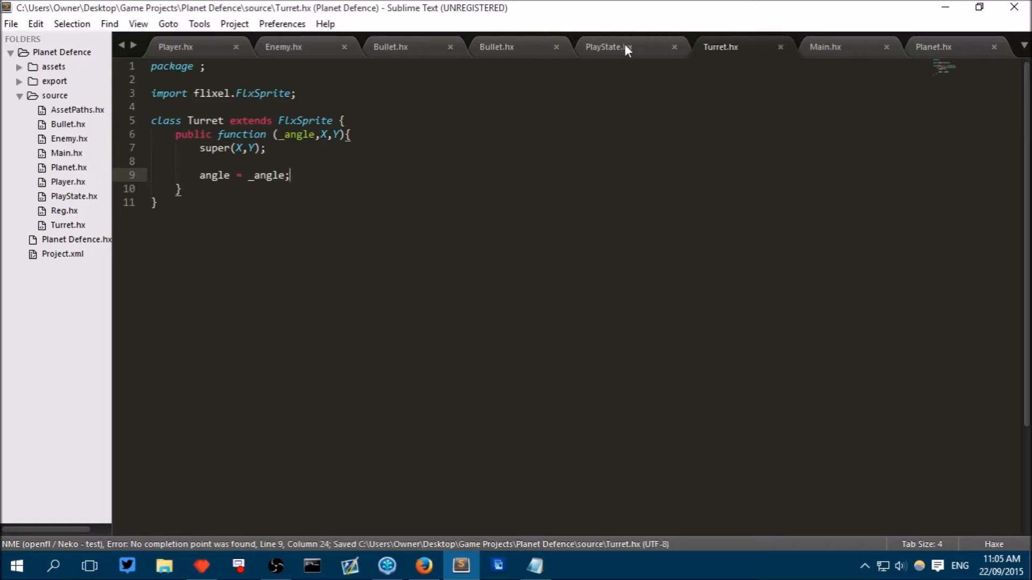
Step: In PlayState.hx create(), add add(turretGroup) below add(bulletGroup) and save
left_click(606, 47)
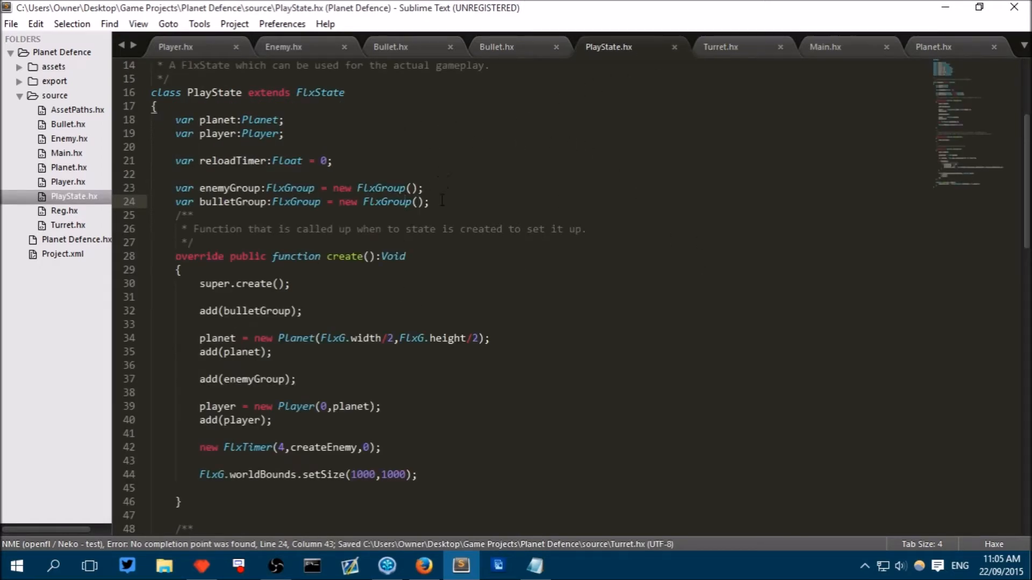
left_click(425, 188)
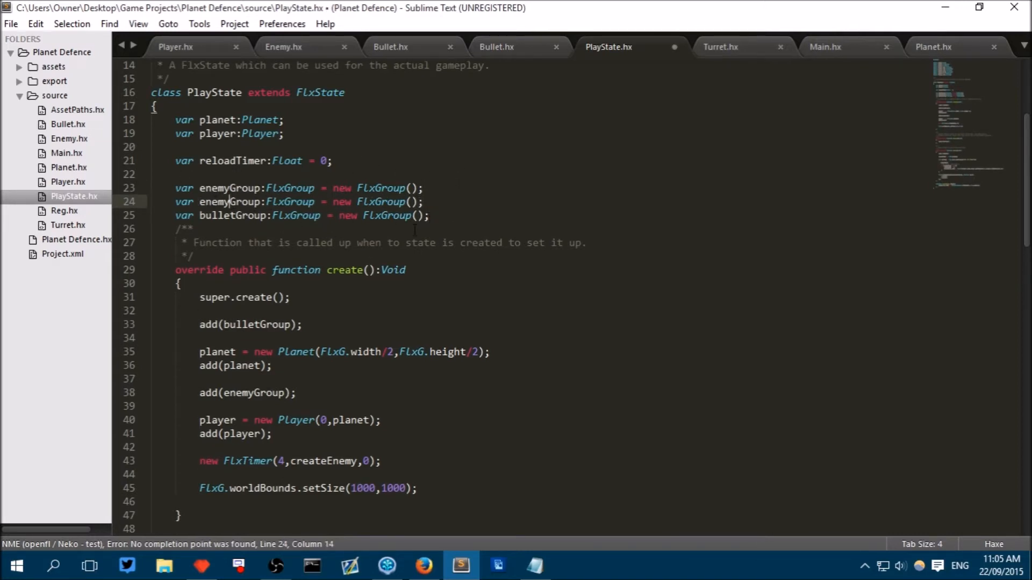
double_click(214, 201)
type("turret")
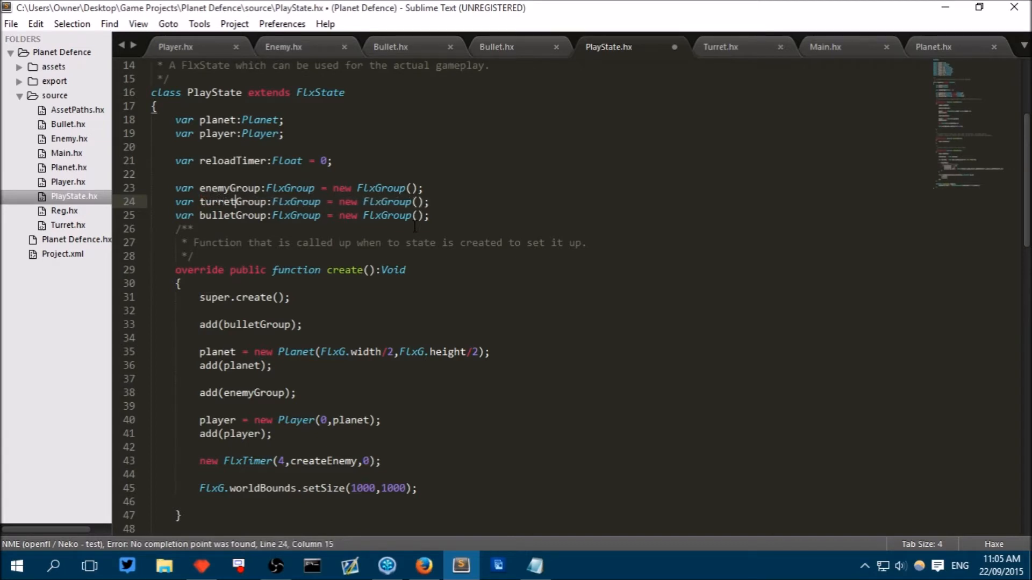
key("ctrl+s")
type("a")
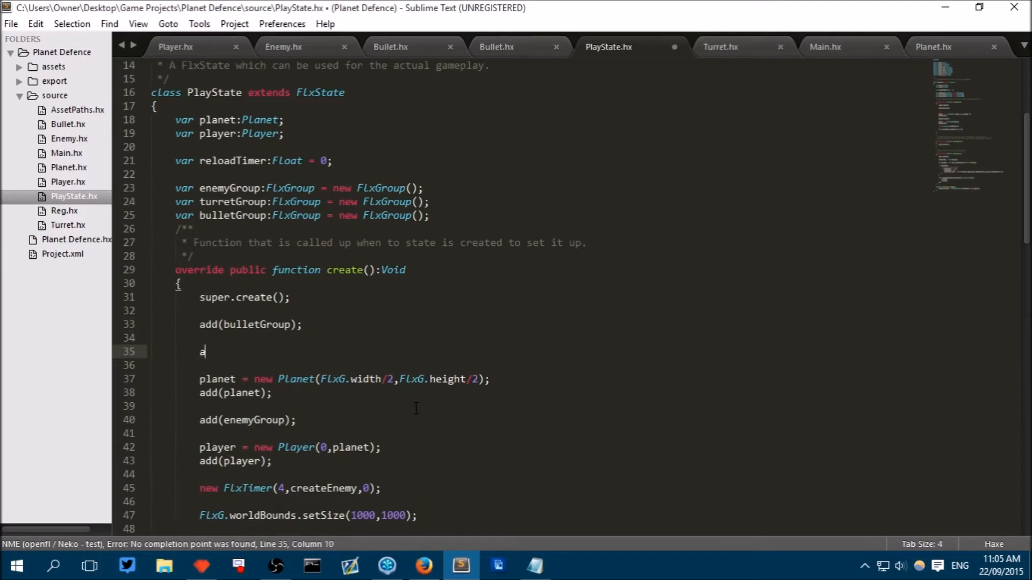
mouse_move(416, 414)
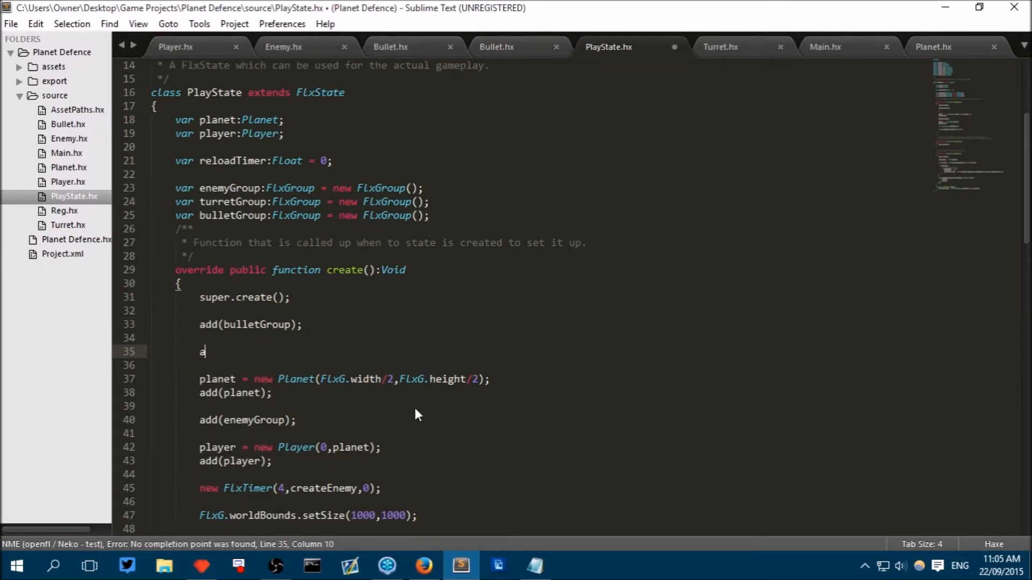
type("dd()")
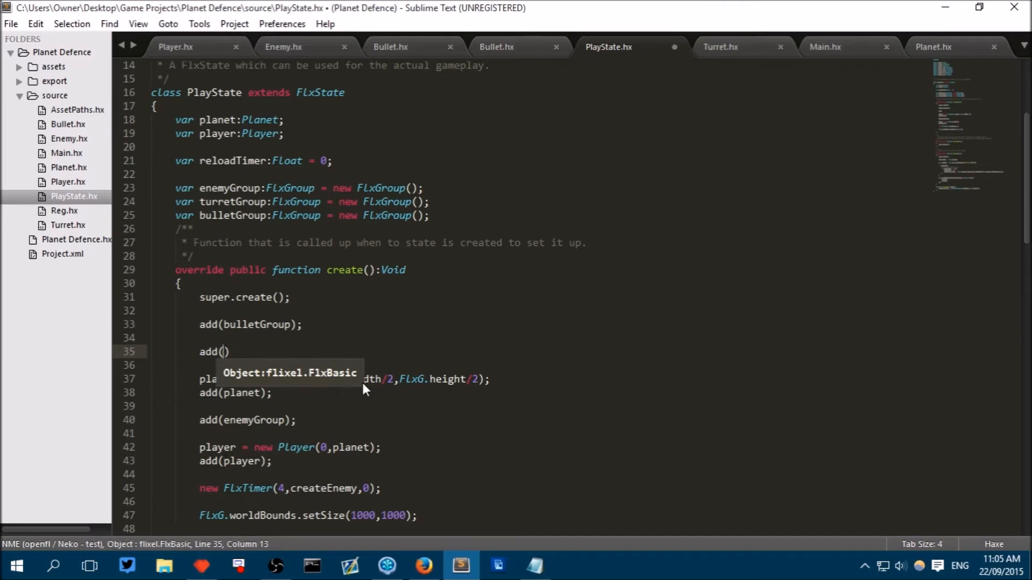
type("turretGroup")
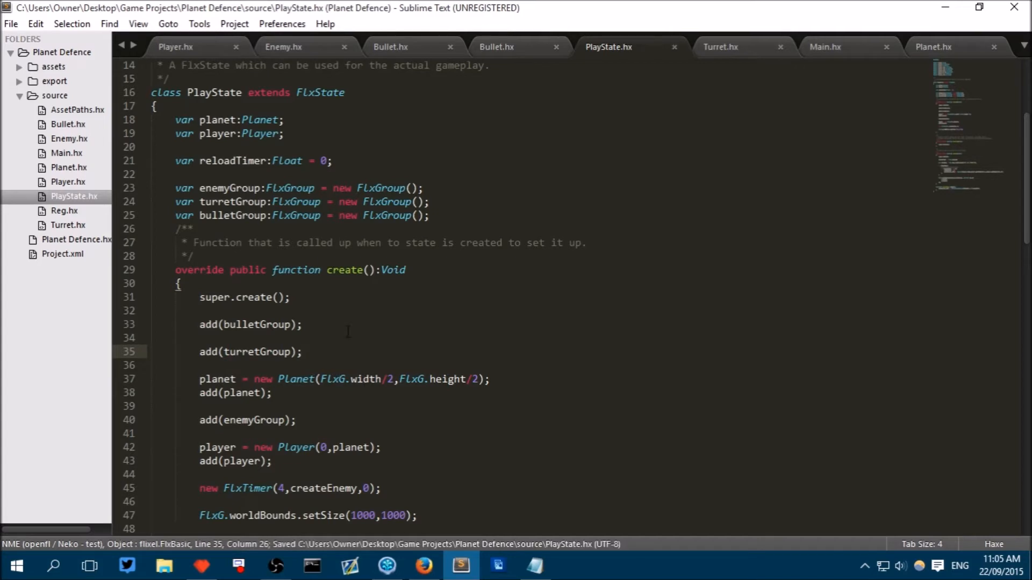
Step: Below super.update(), add the comment //Allow placing of turrets
scroll("down", 3)
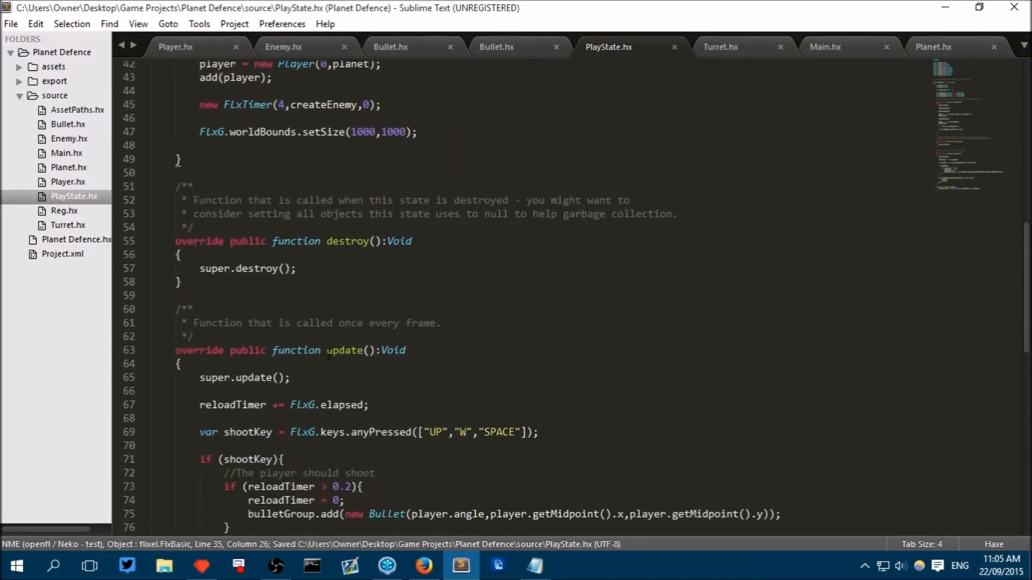
scroll("down", 3)
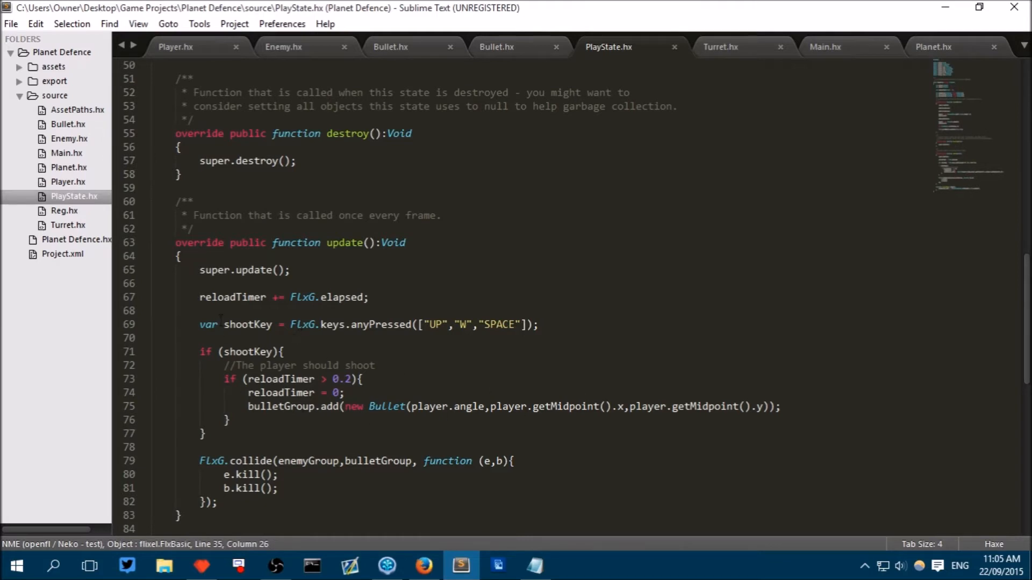
scroll("down", 3)
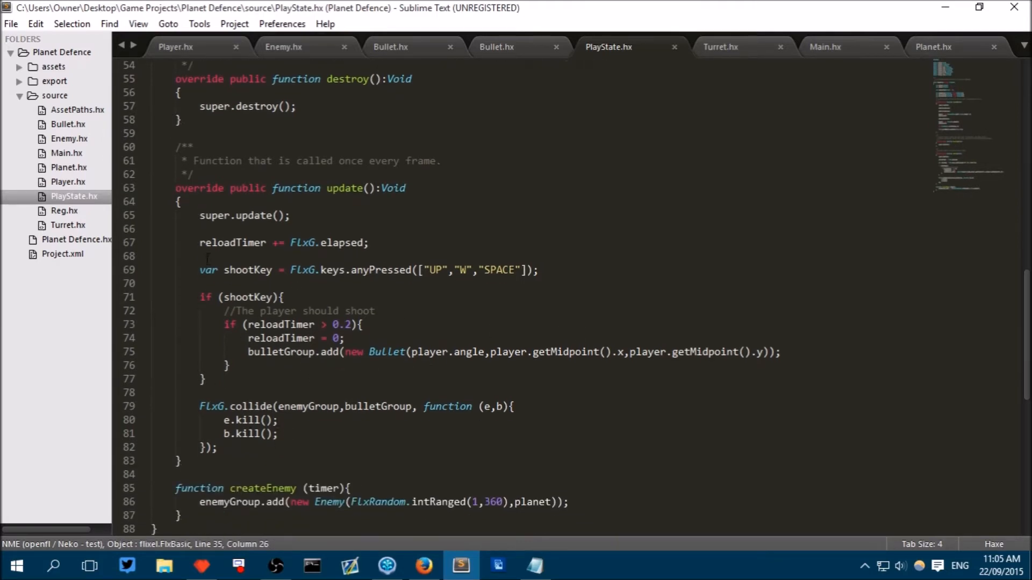
scroll("down", 3)
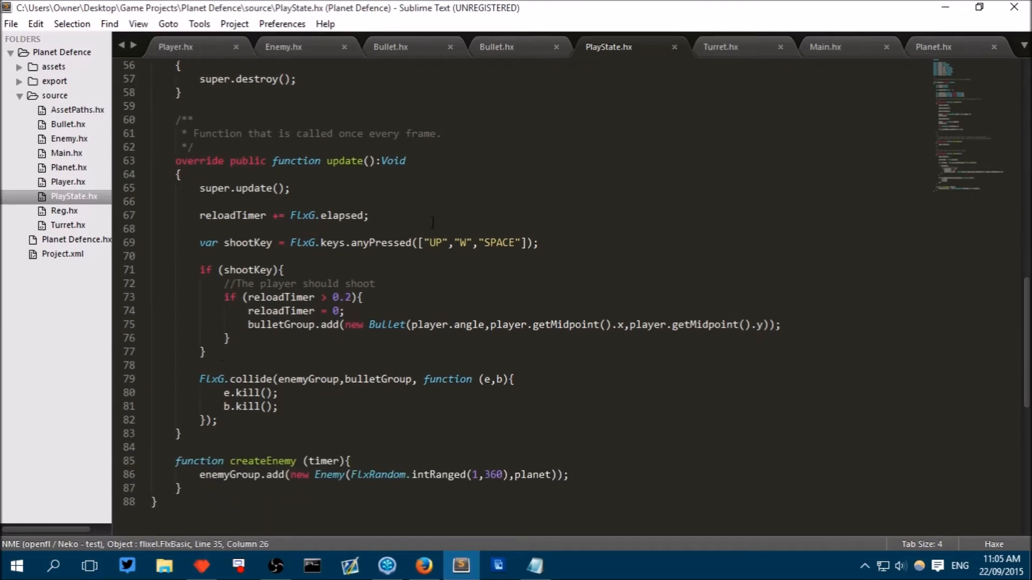
left_click(291, 188)
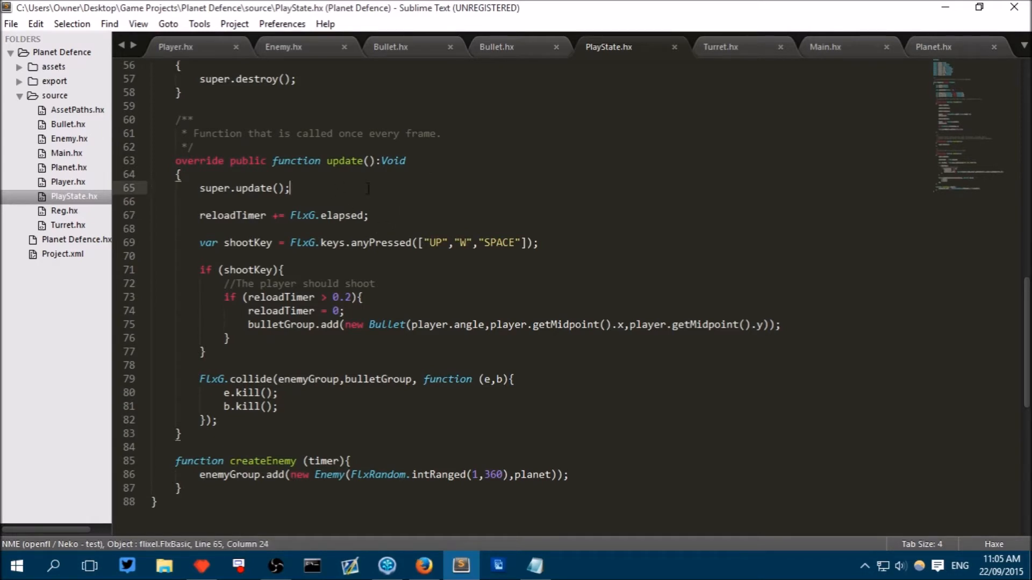
key("Return")
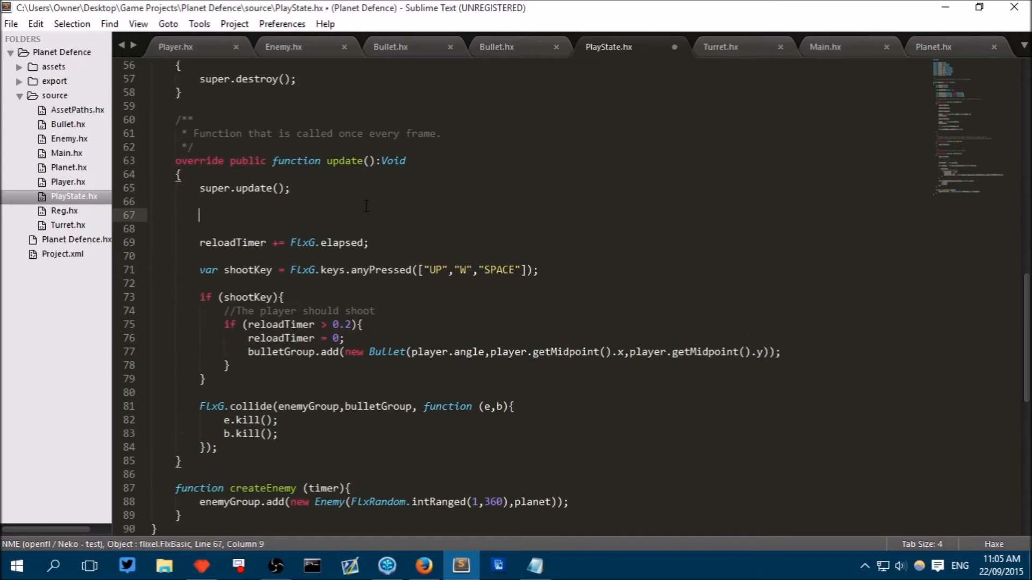
type("//")
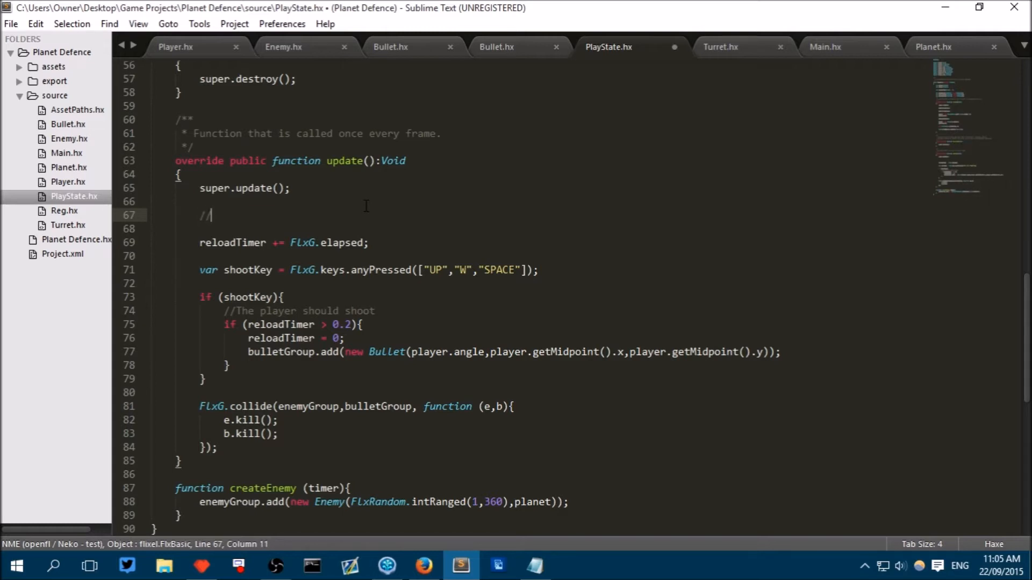
type("Allow p")
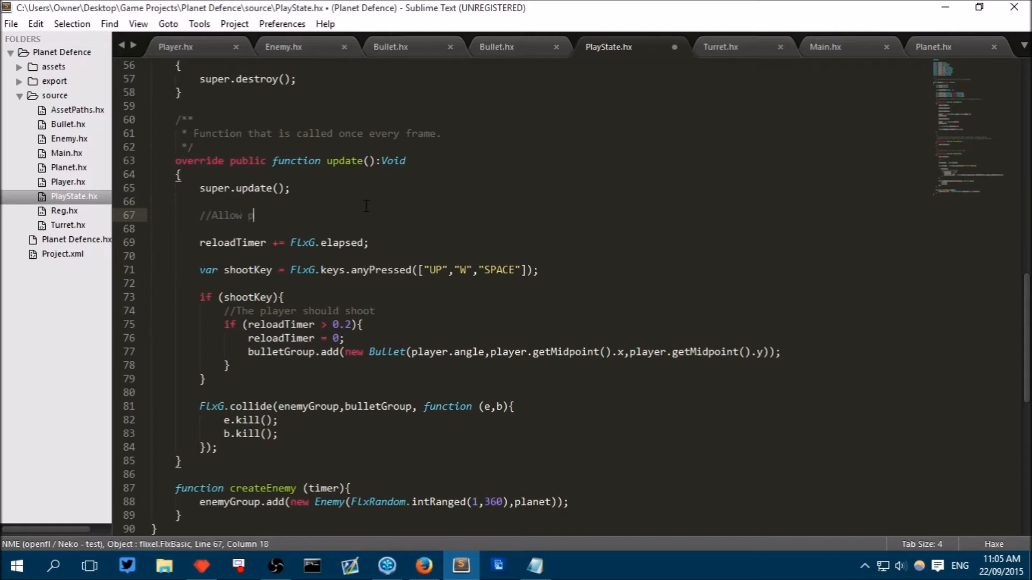
type("lacing")
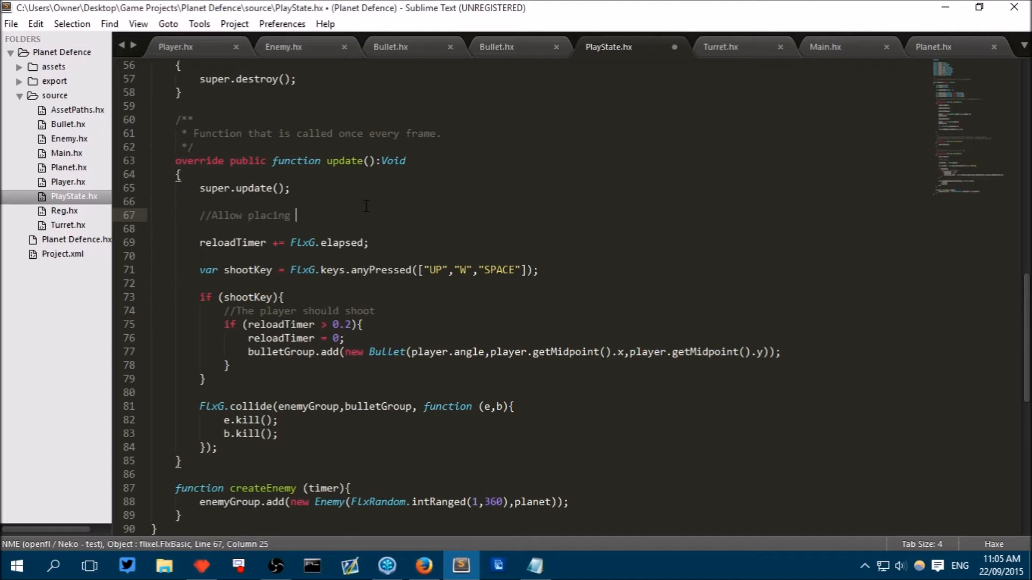
type("of turrets")
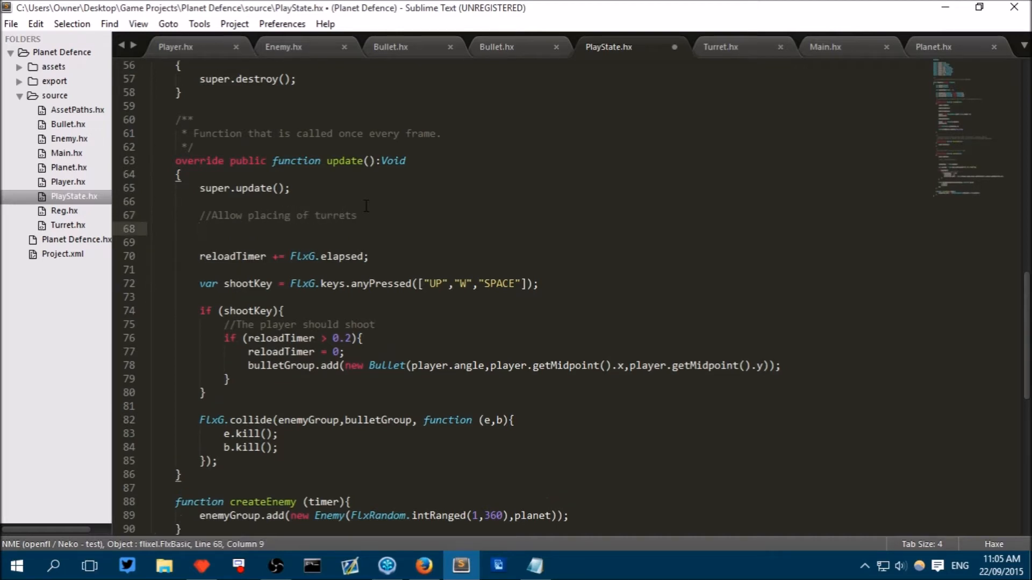
Step: Begin an if checking FlxG.keys.justPressed.SHIFT, abandoning an anyJustPressed attempt
type("if")
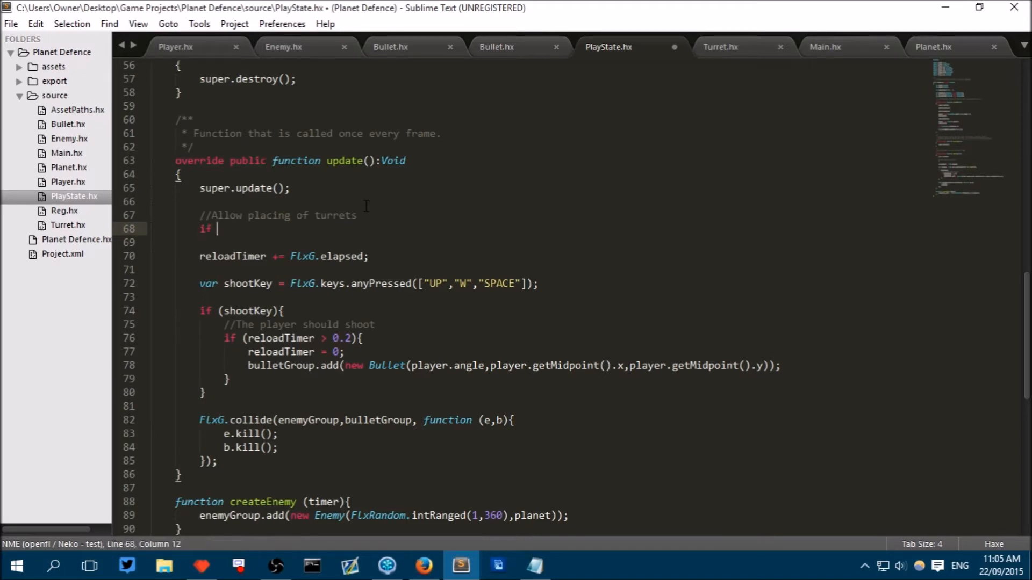
type("(FlxG)")
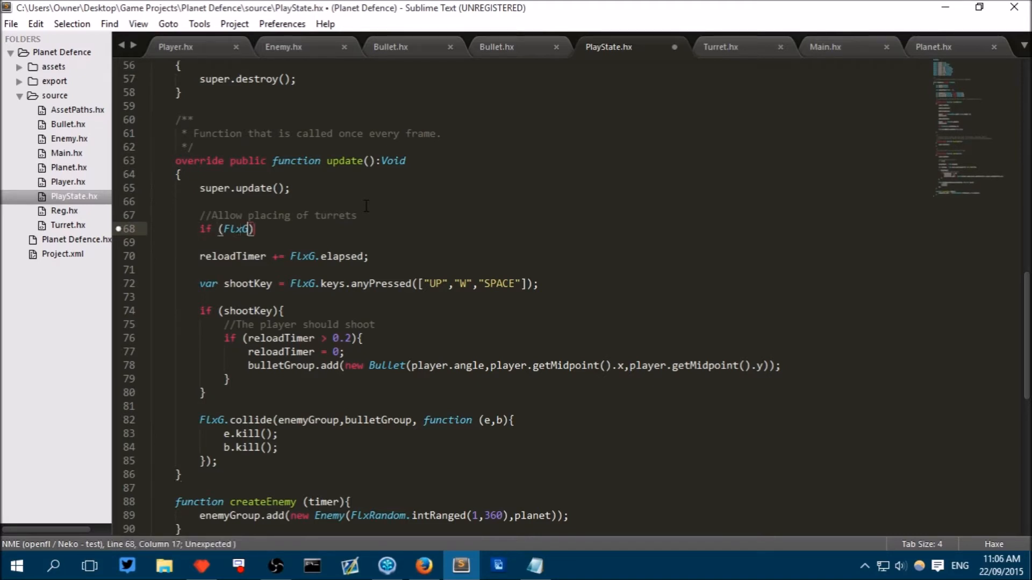
type(".keys")
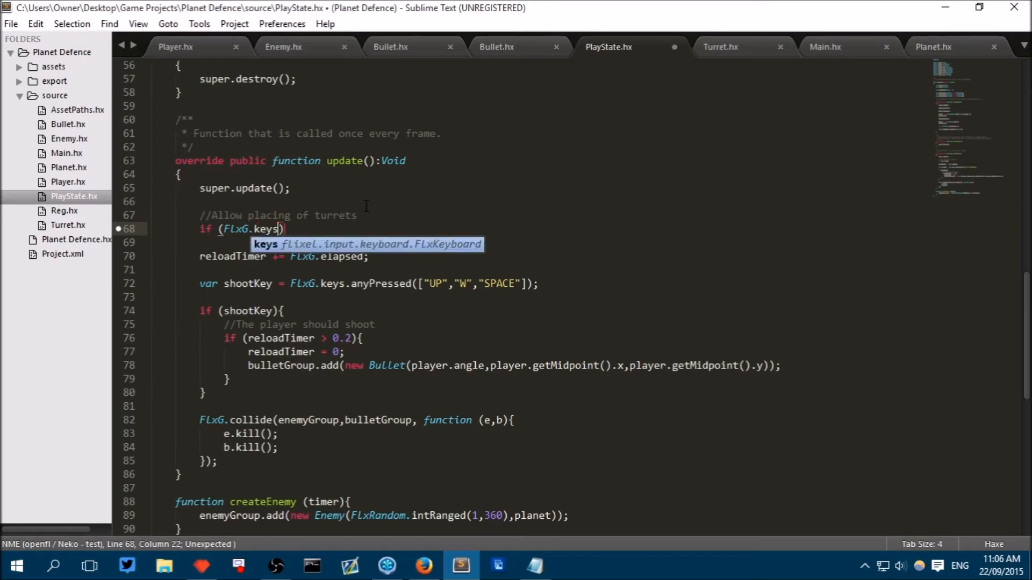
type(".")
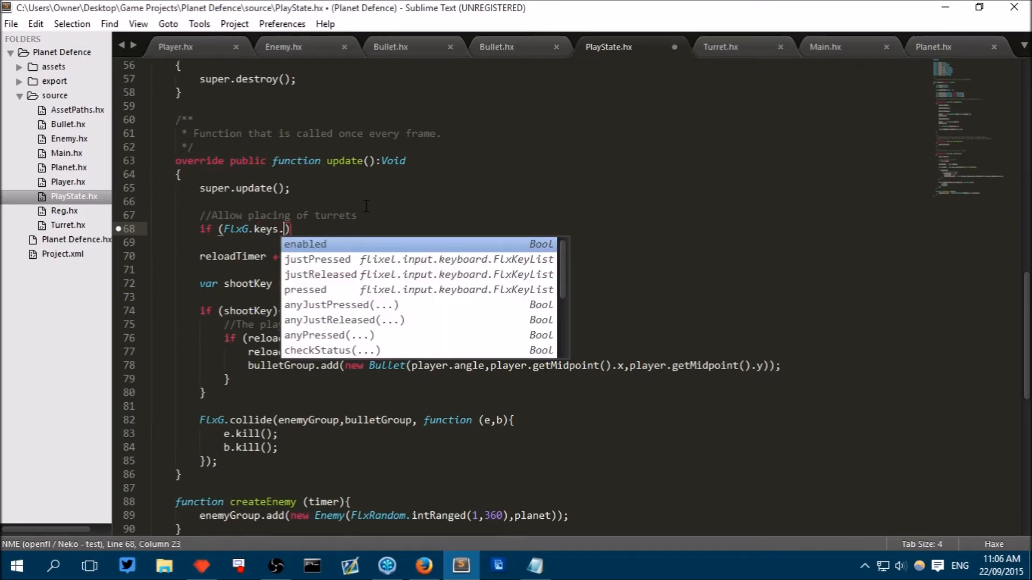
type("anyJustPressed")
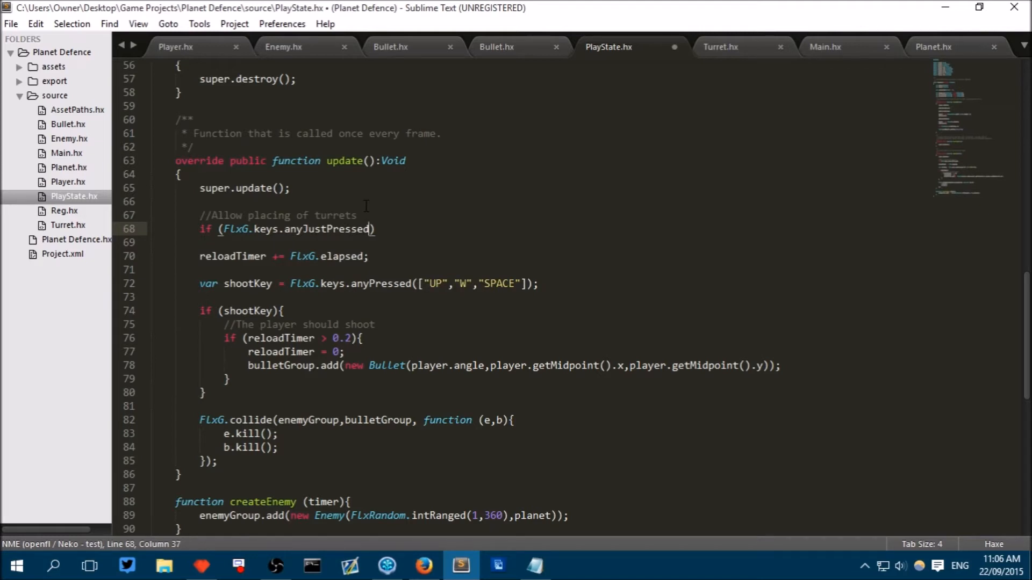
type("(")
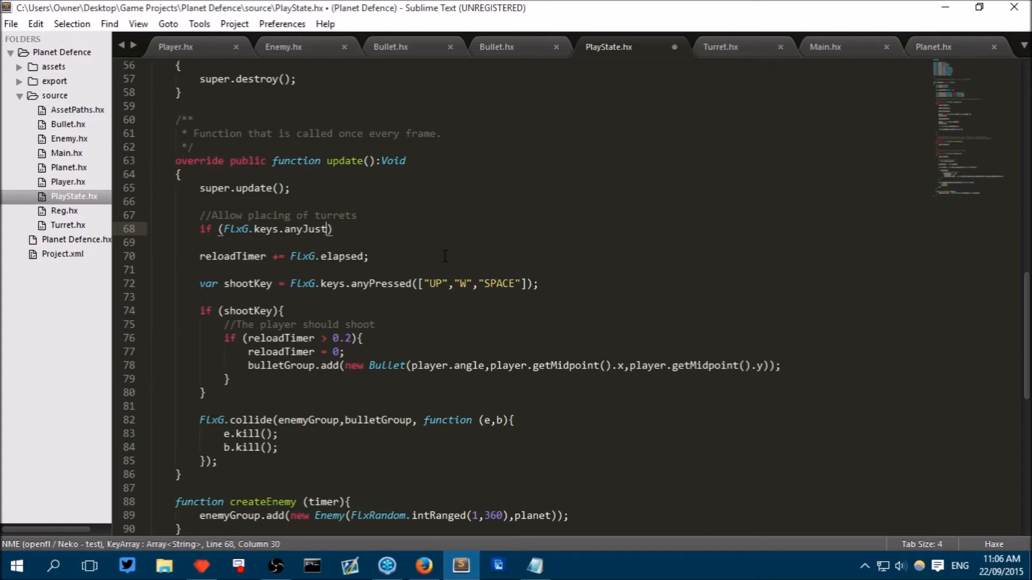
key("Backspace")
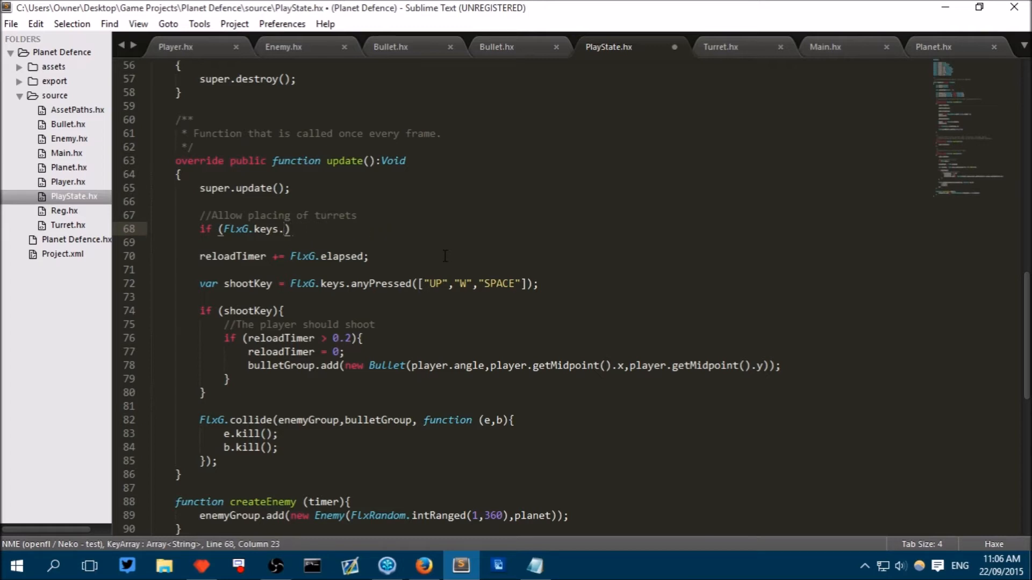
type("j")
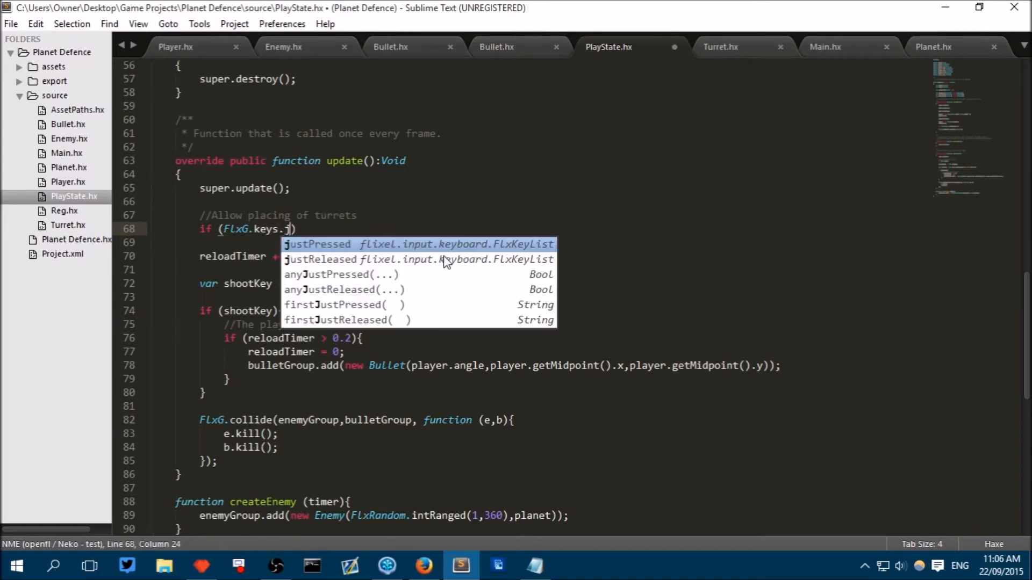
type("ustPressed.")
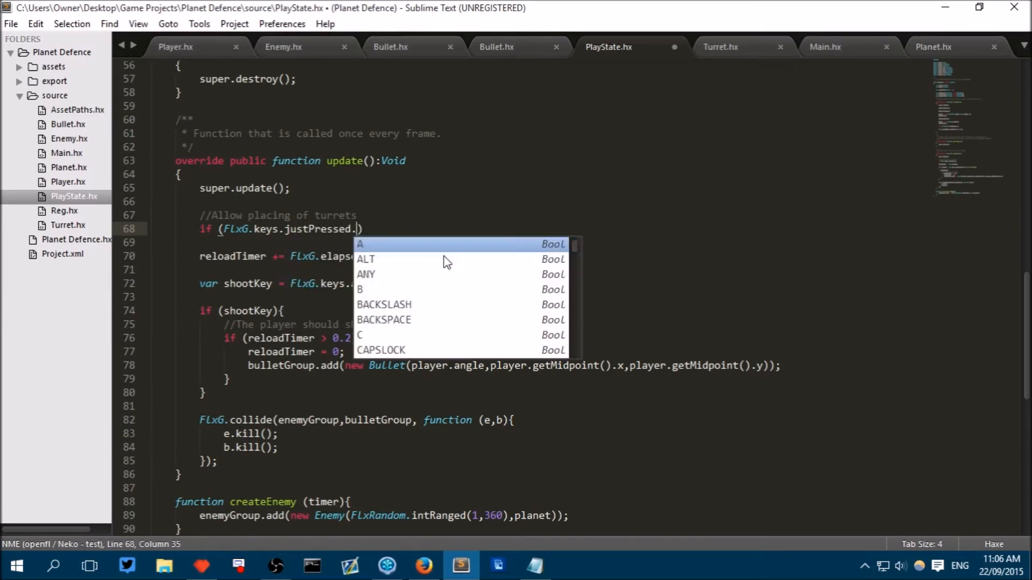
type("SHIFT")
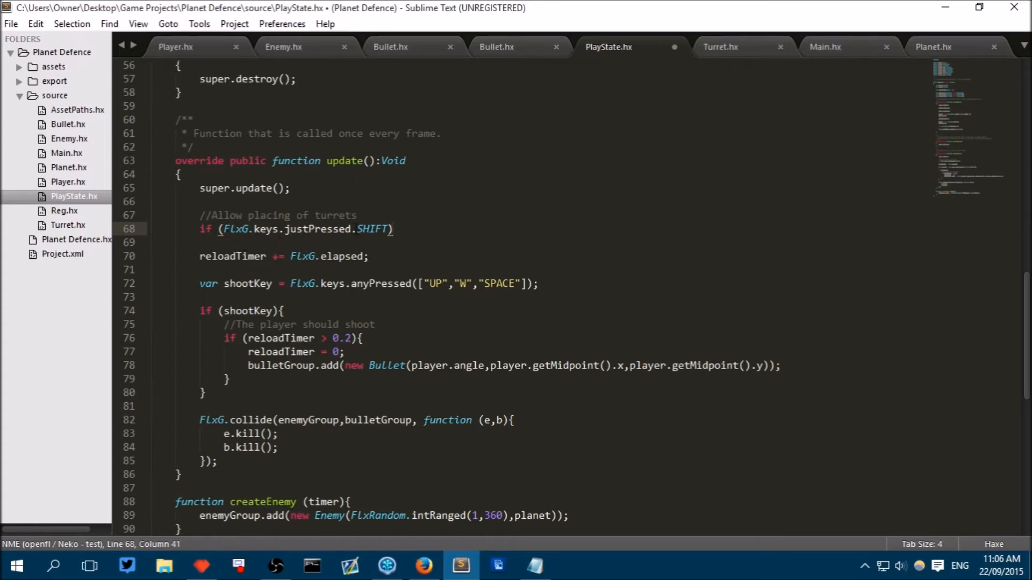
Step: Open an empty brace block after the SHIFT condition, keeping justPressed after trying .pressed
double_click(373, 229)
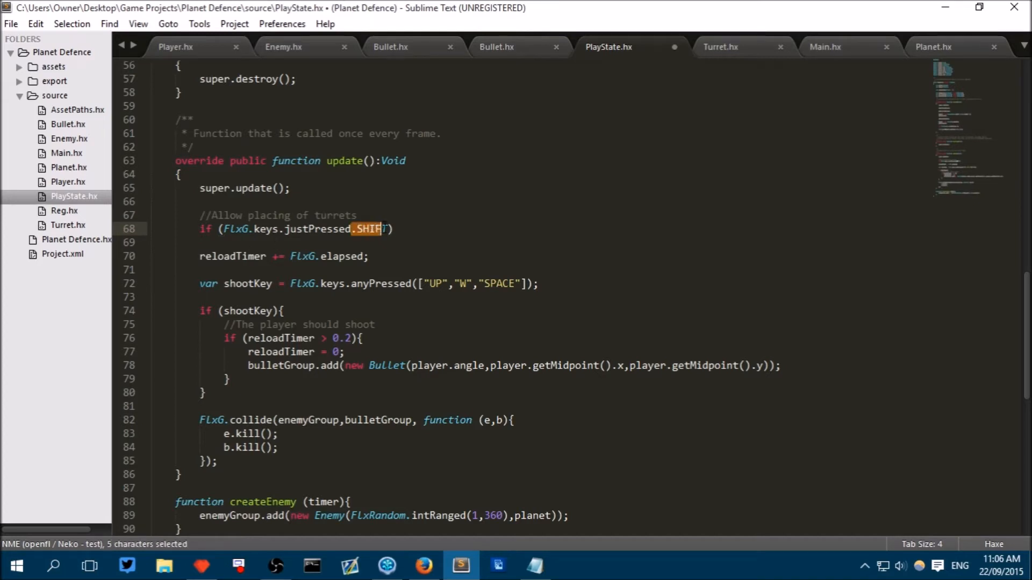
left_click(388, 229)
type("{")
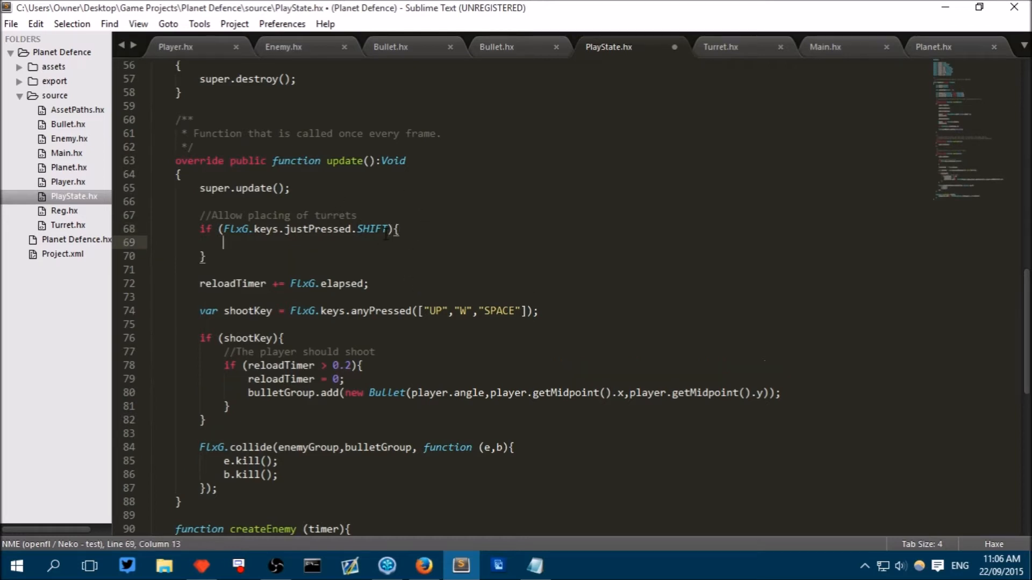
double_click(318, 228)
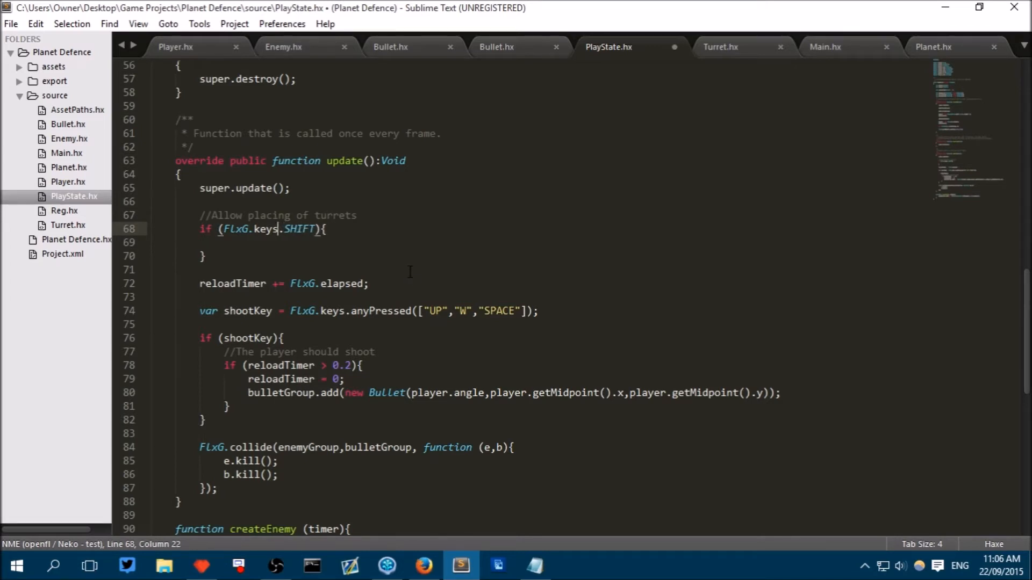
type(".pre")
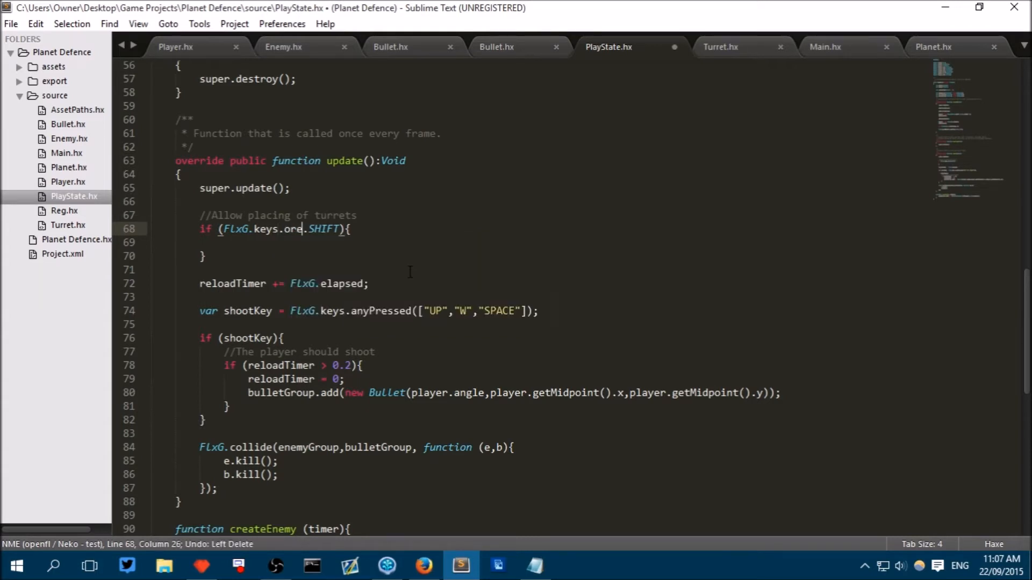
type("justPressed")
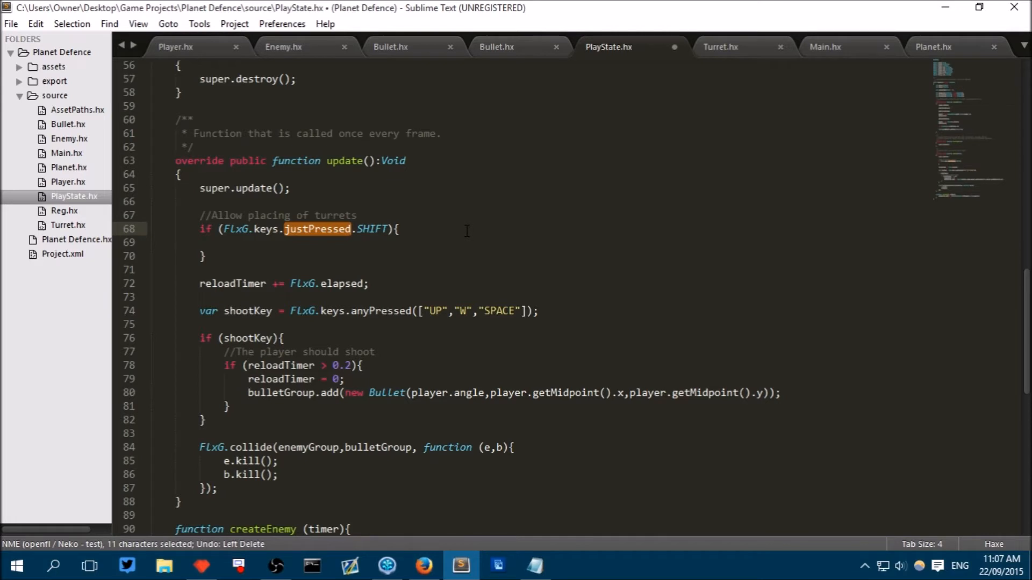
mouse_move(328, 265)
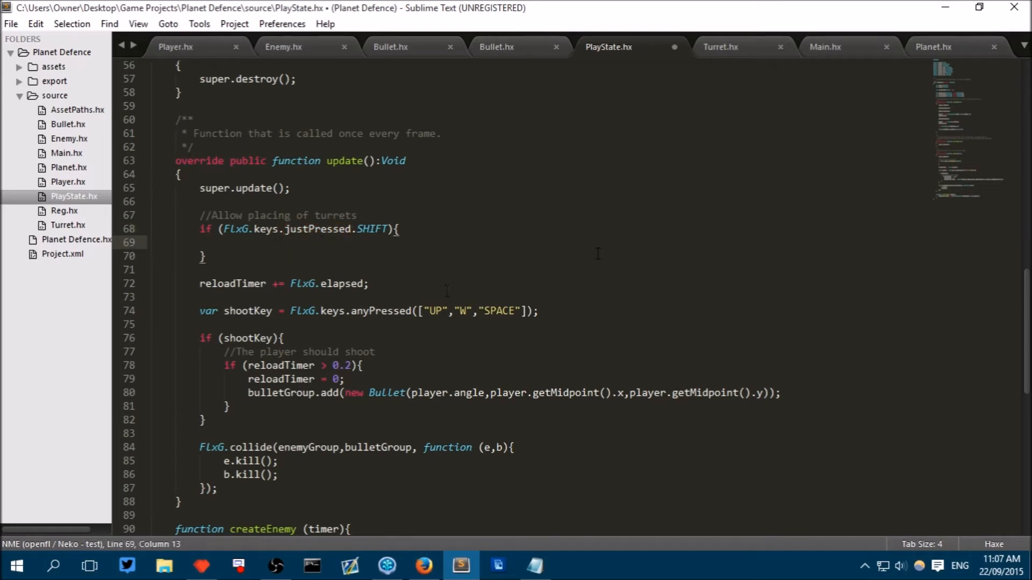
Step: Inside the SHIFT block, type turretGroup.add(new Turret()) with empty arguments
type("t")
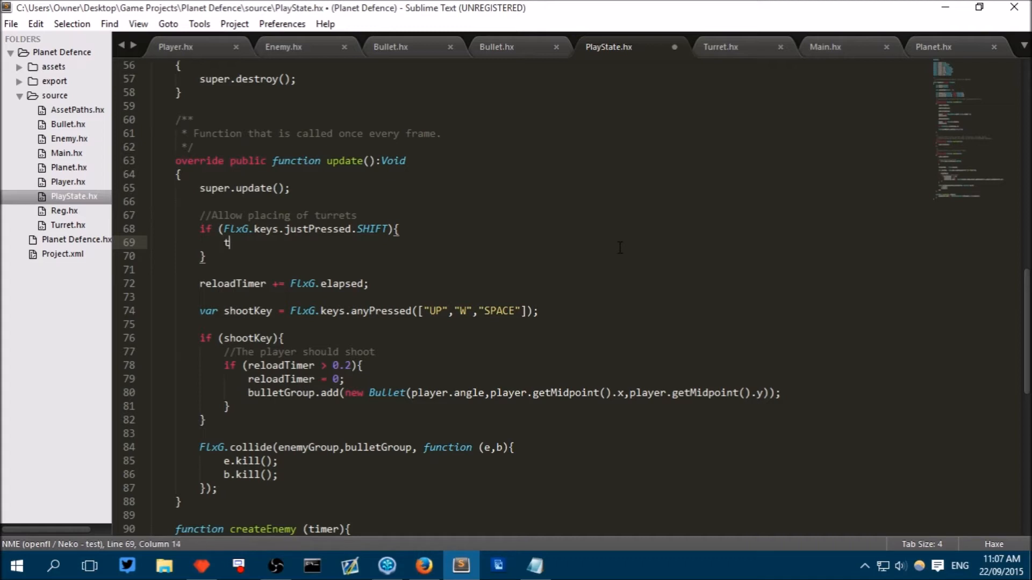
type("urretGroup.")
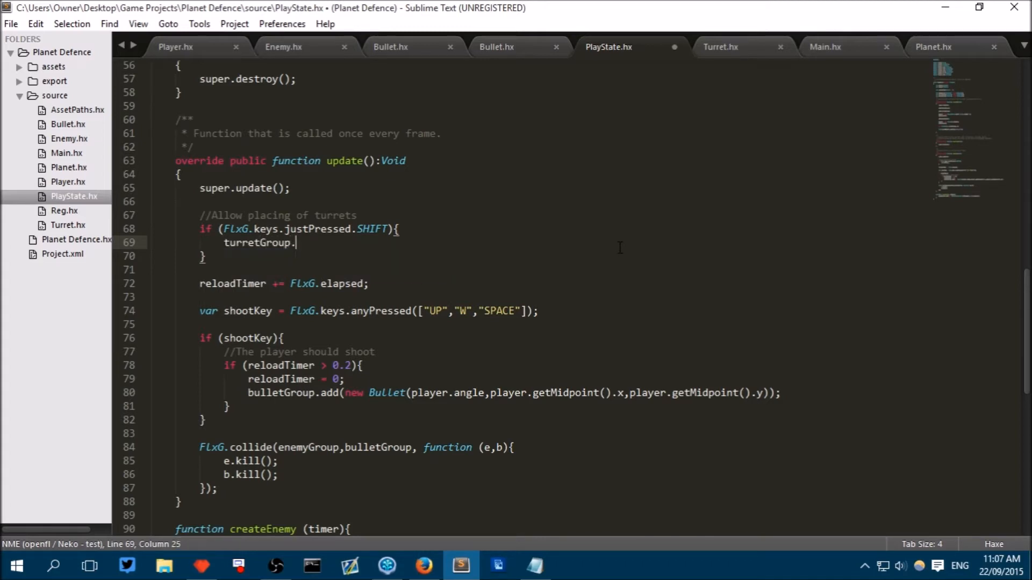
type("add")
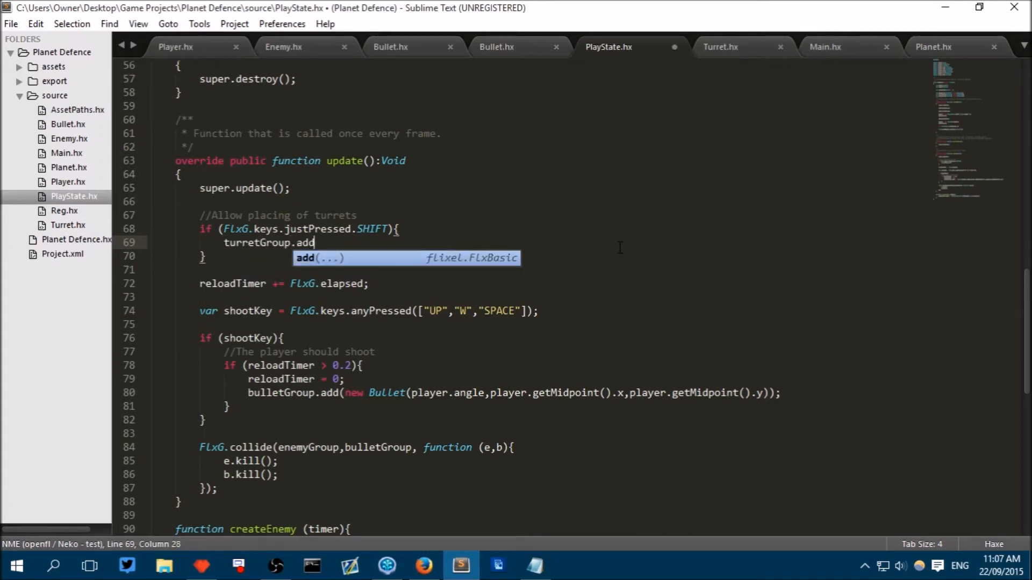
type("(new T")
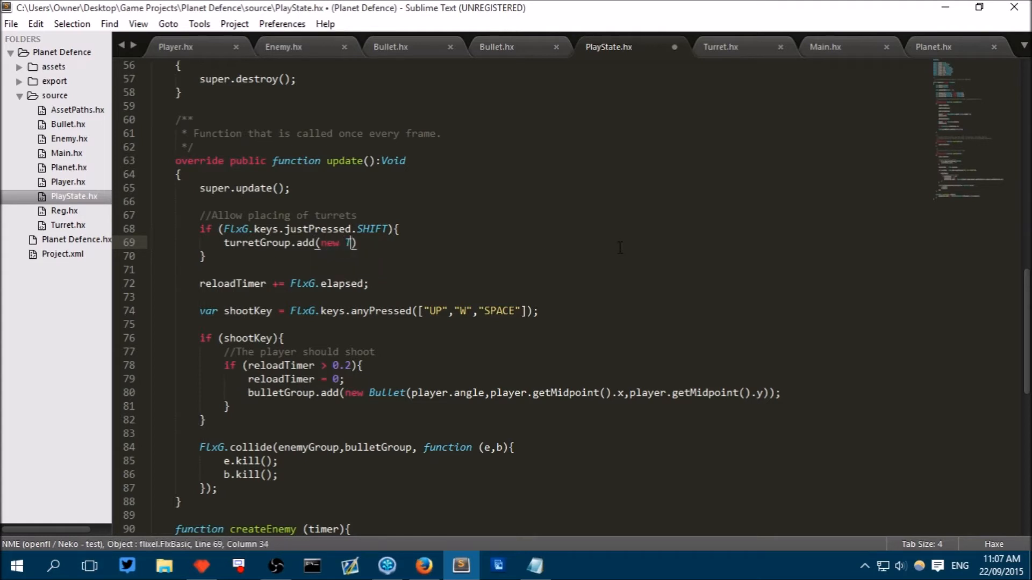
type("urret(")
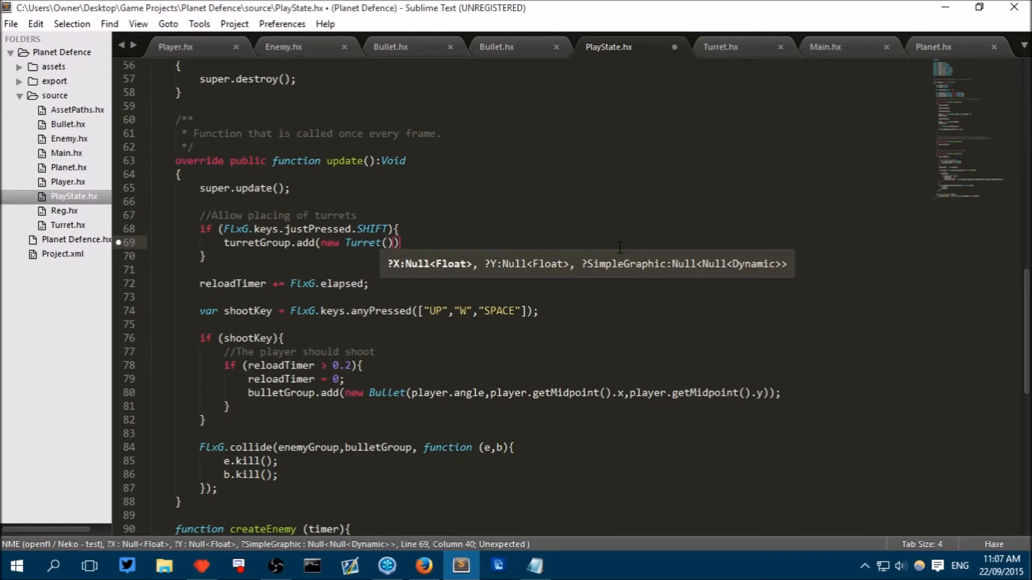
key("Backspace")
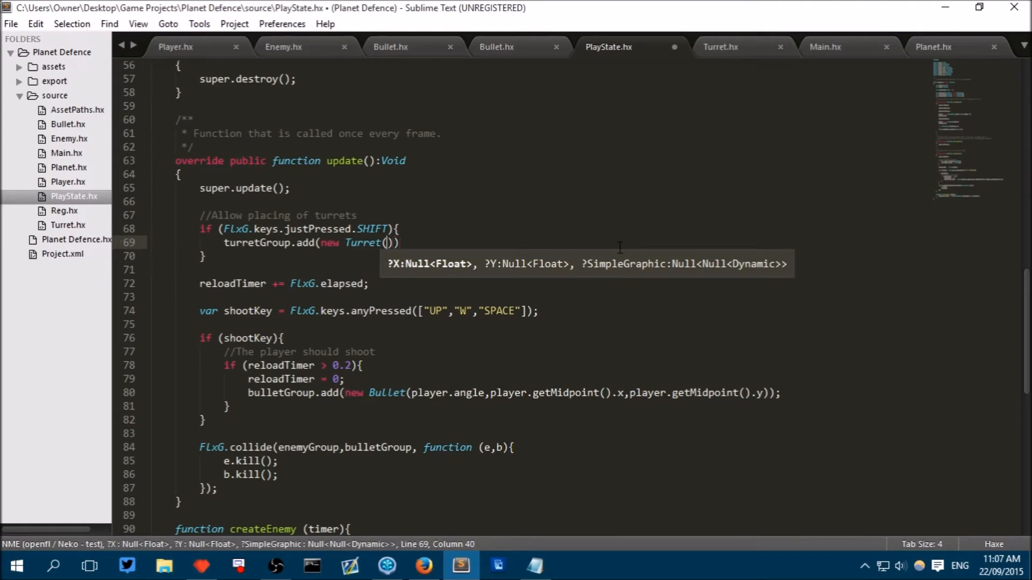
mouse_move(413, 426)
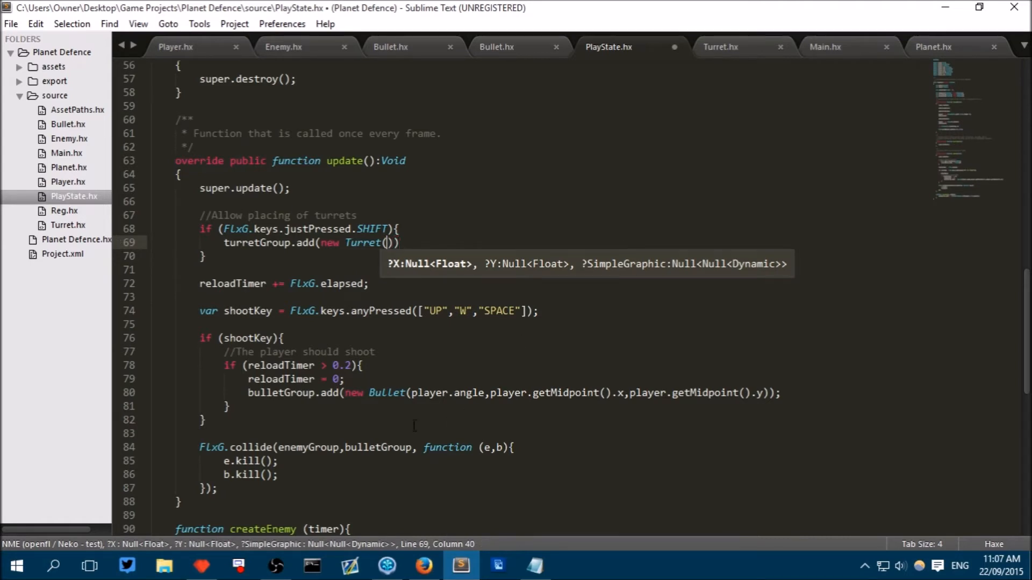
Step: Pass player.angle, player.x, player.y to new Turret, save, and return to Turret.hx
left_click(719, 46)
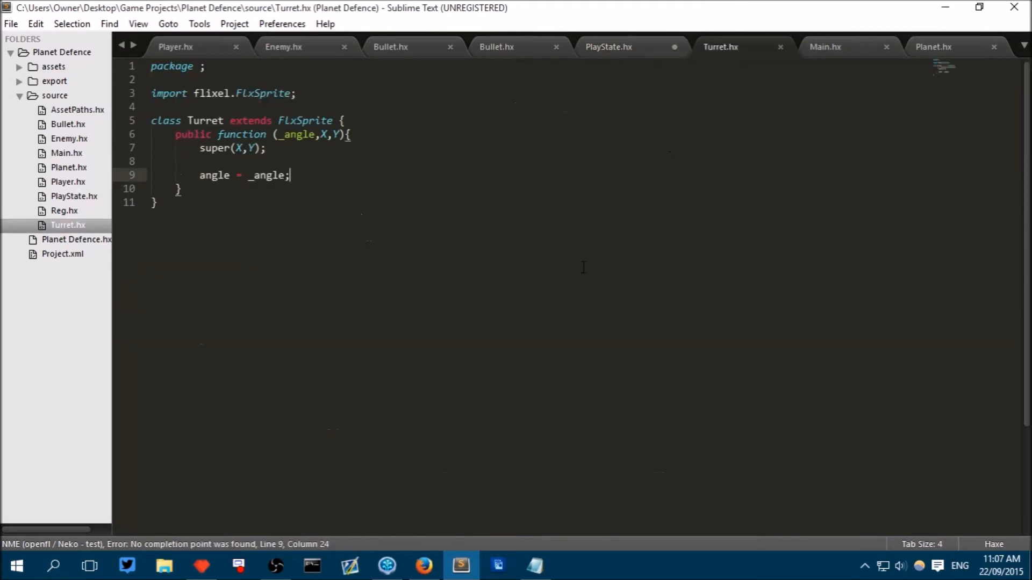
left_click(607, 47)
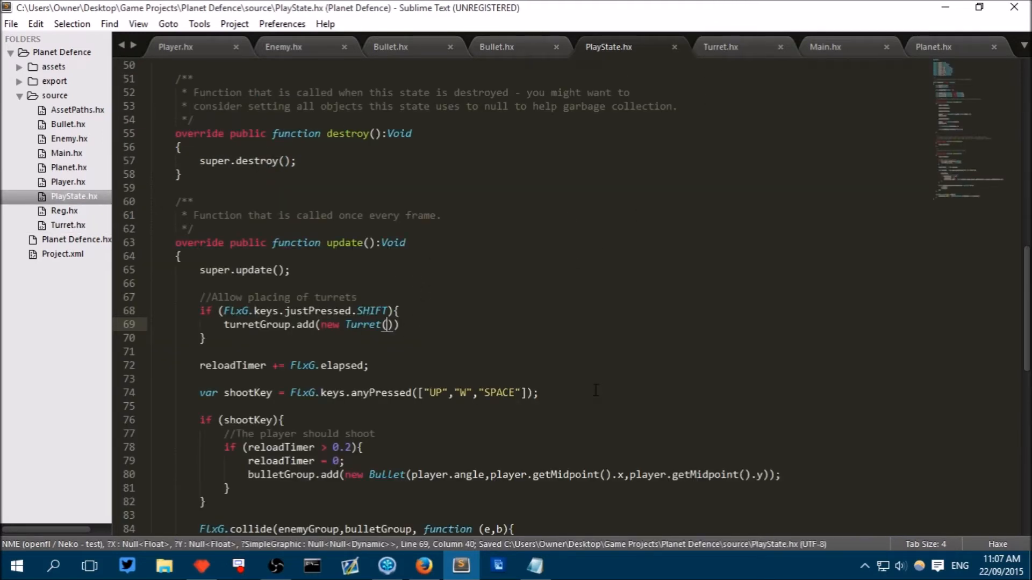
scroll("down", 3)
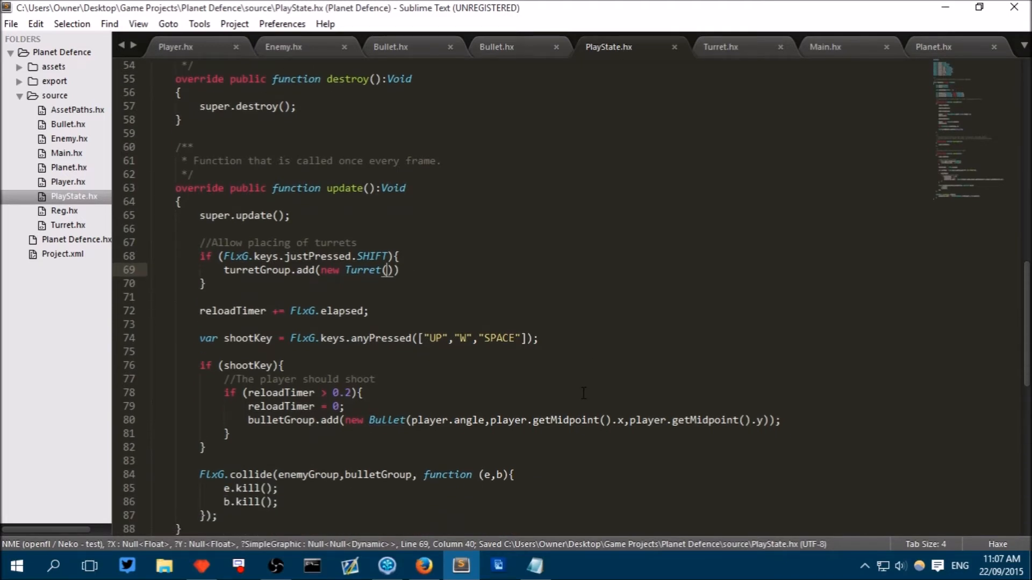
type("player.angle")
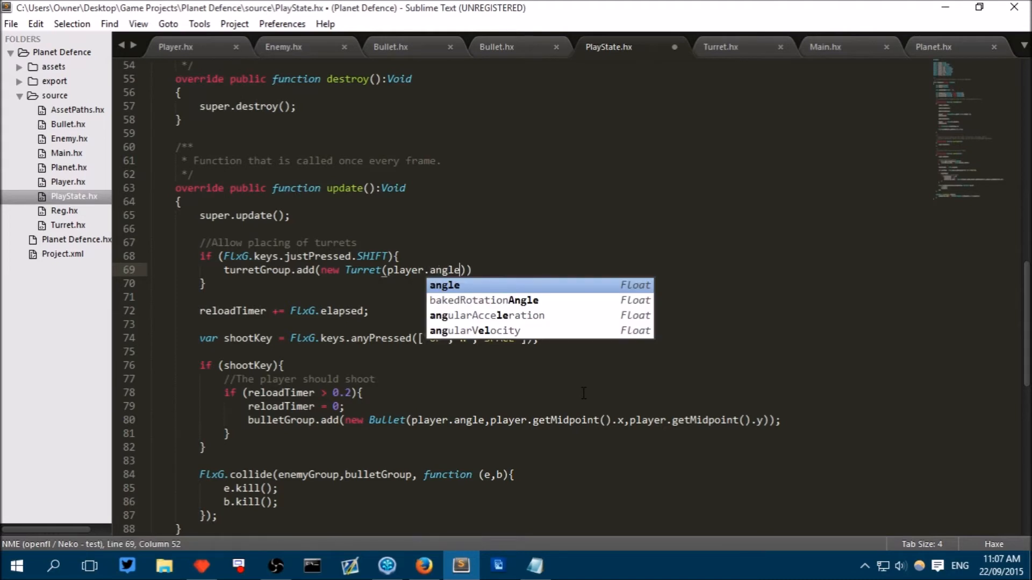
type(",player.")
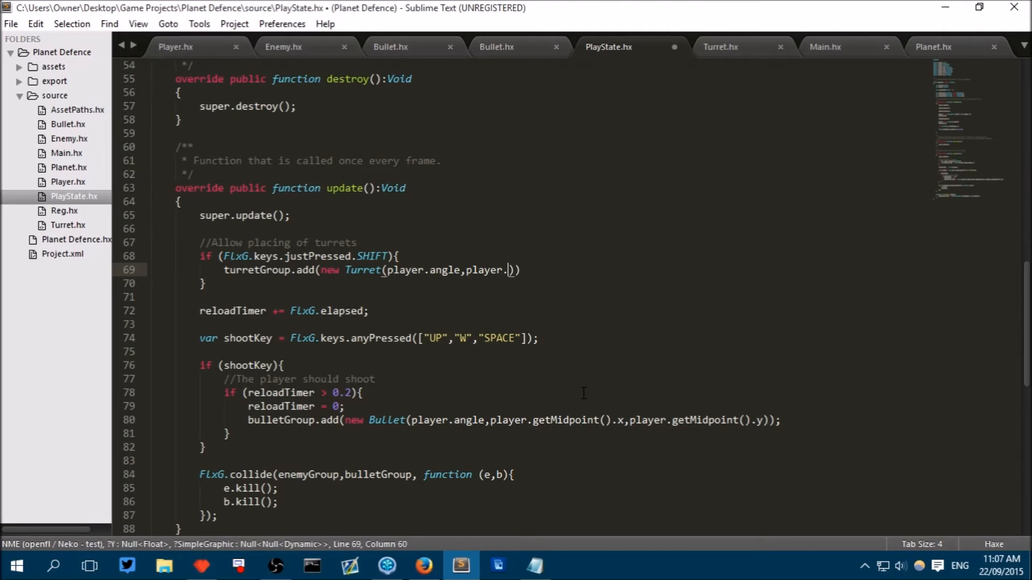
type("x,player.y")
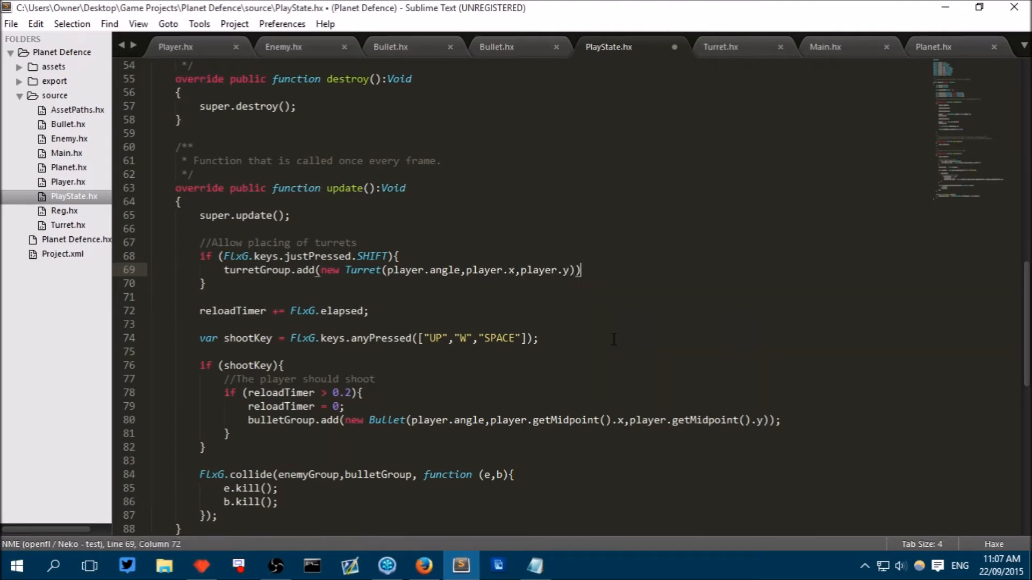
key("ctrl+s")
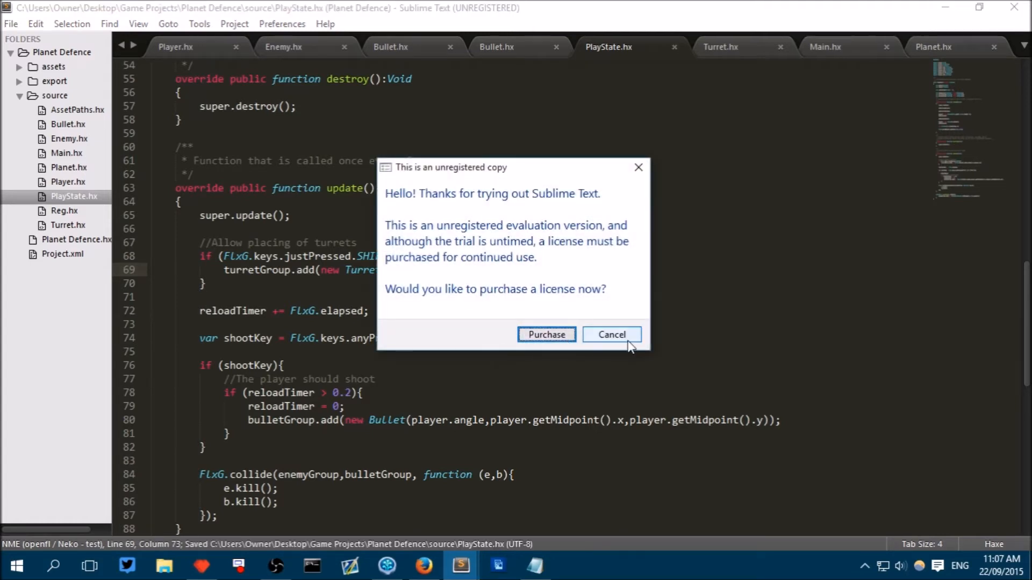
left_click(610, 334)
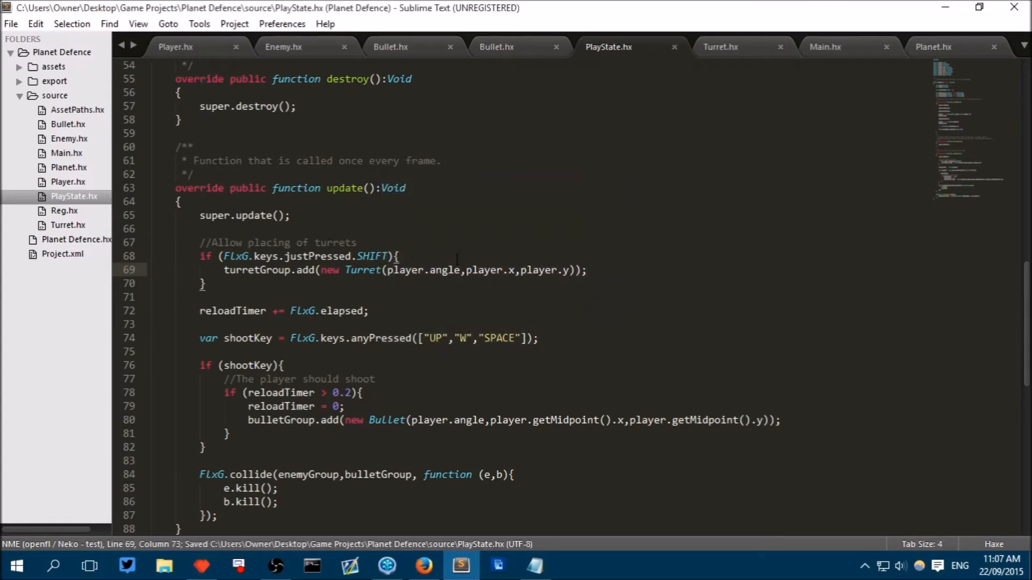
left_click(720, 46)
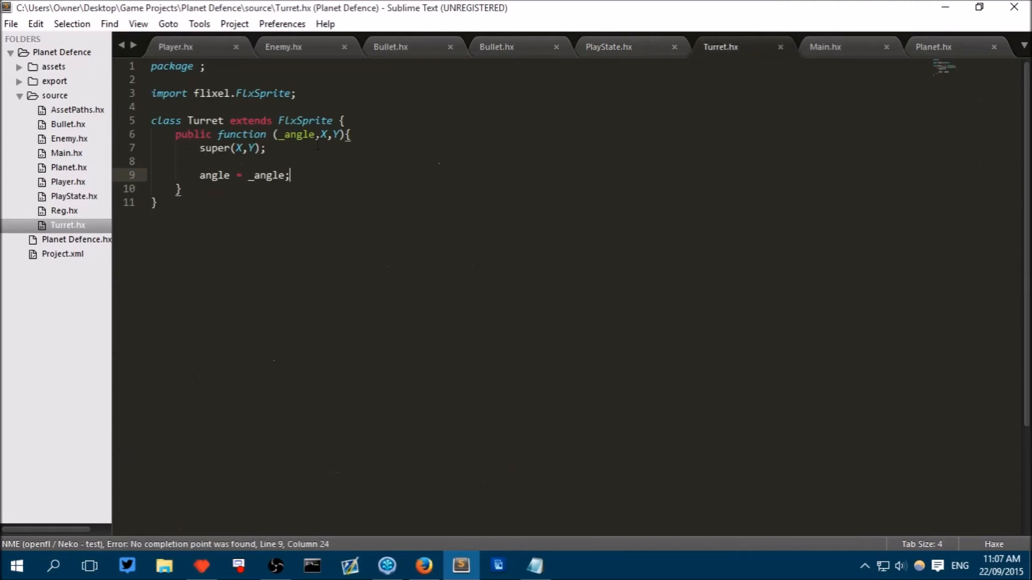
mouse_move(230, 551)
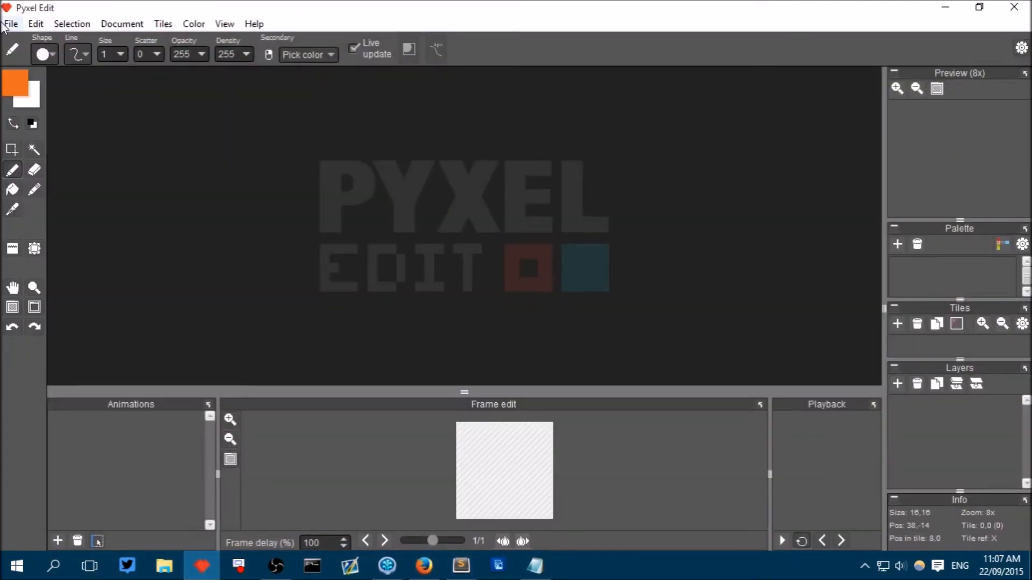
Step: Make a new untitled 16x16 single-image document
left_click(9, 23)
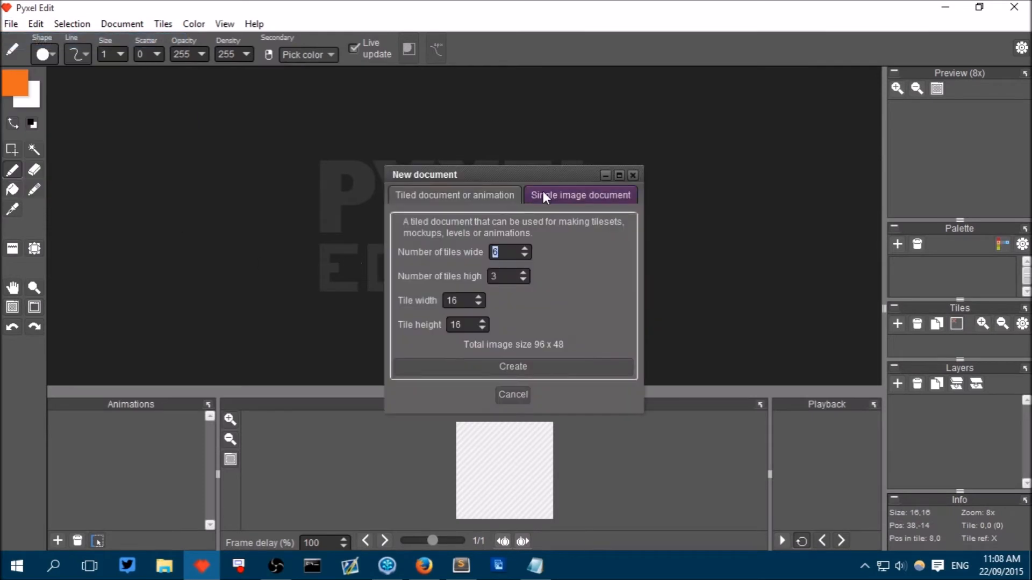
left_click(454, 195)
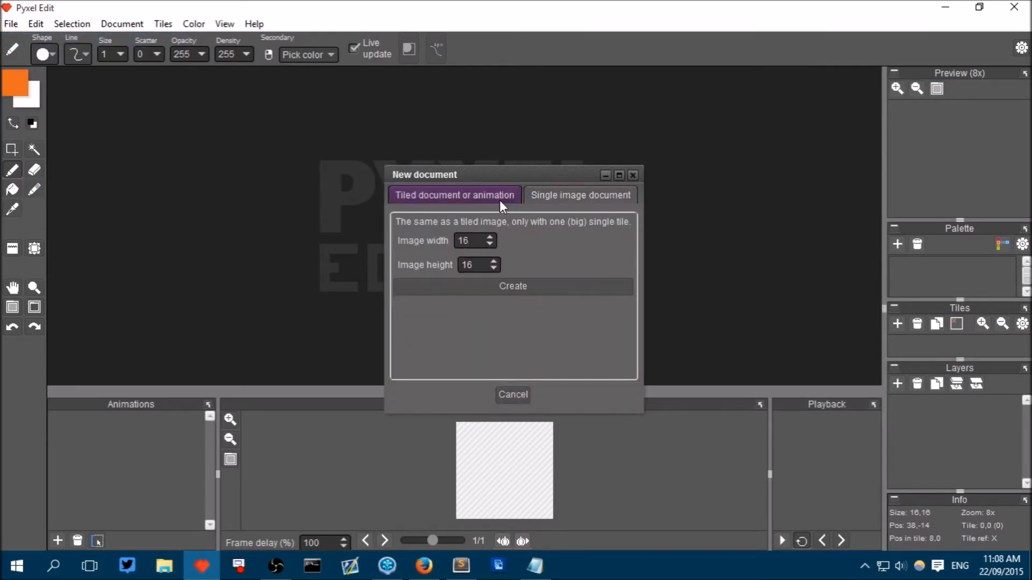
left_click(580, 194)
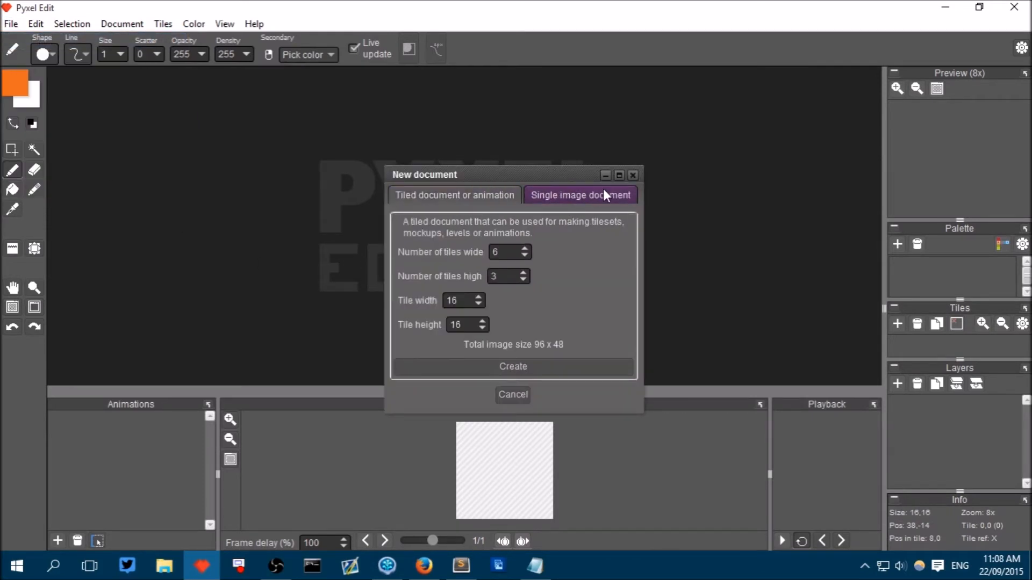
left_click(580, 194)
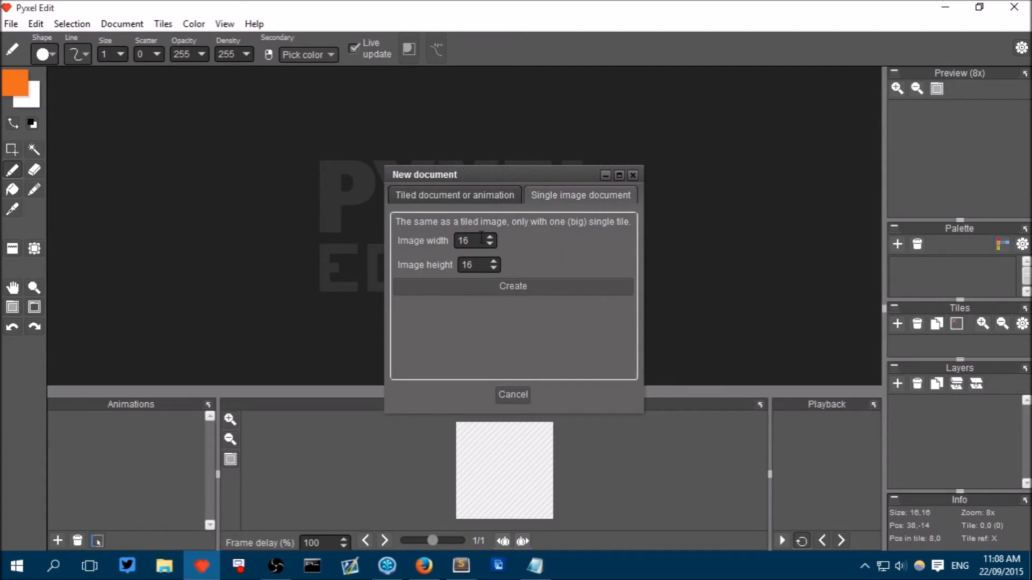
left_click(512, 285)
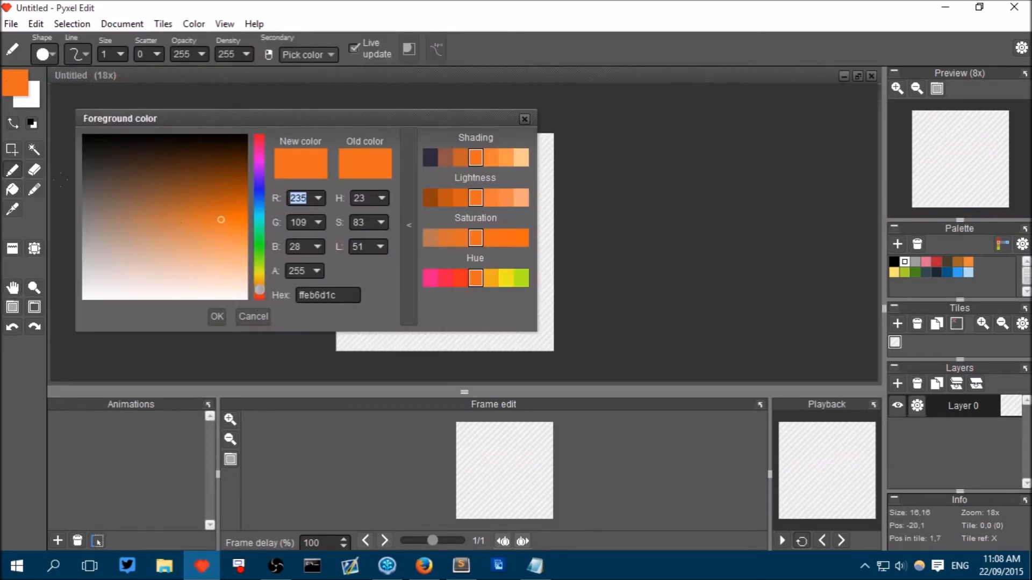
Step: Pick and confirm a greyish-brown drawing colour for the turret sprite
left_click(103, 220)
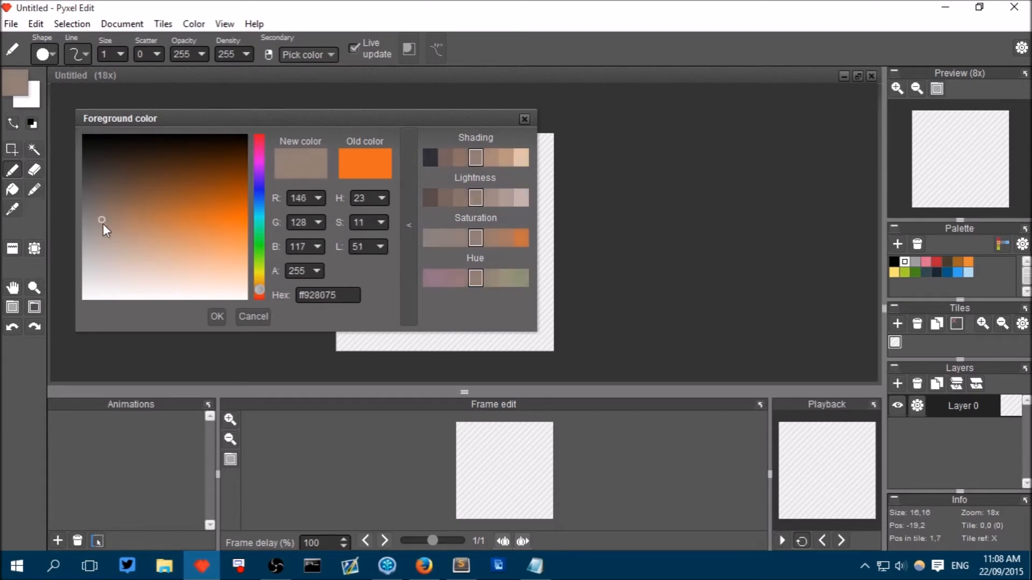
left_click(253, 317)
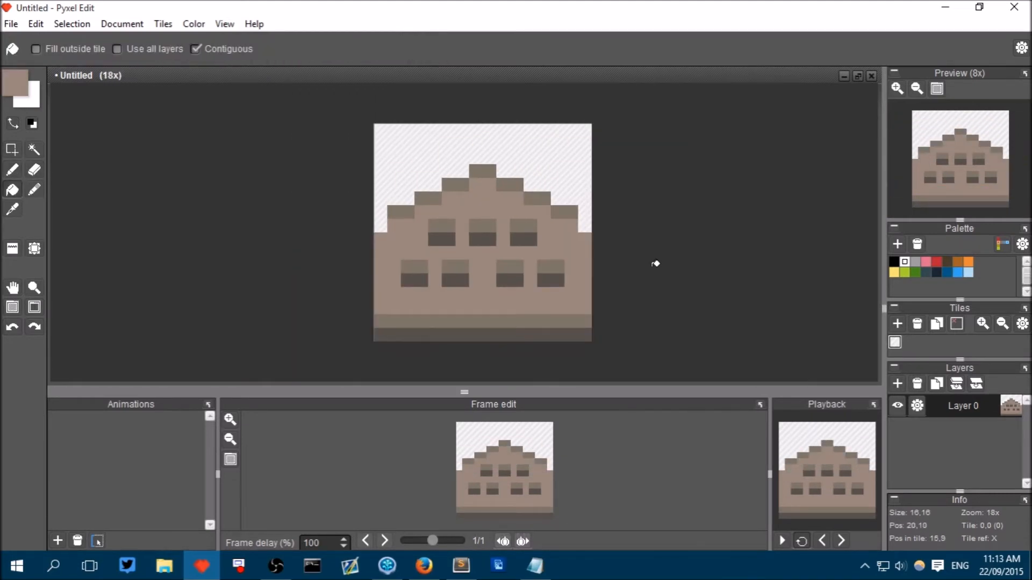
mouse_move(639, 255)
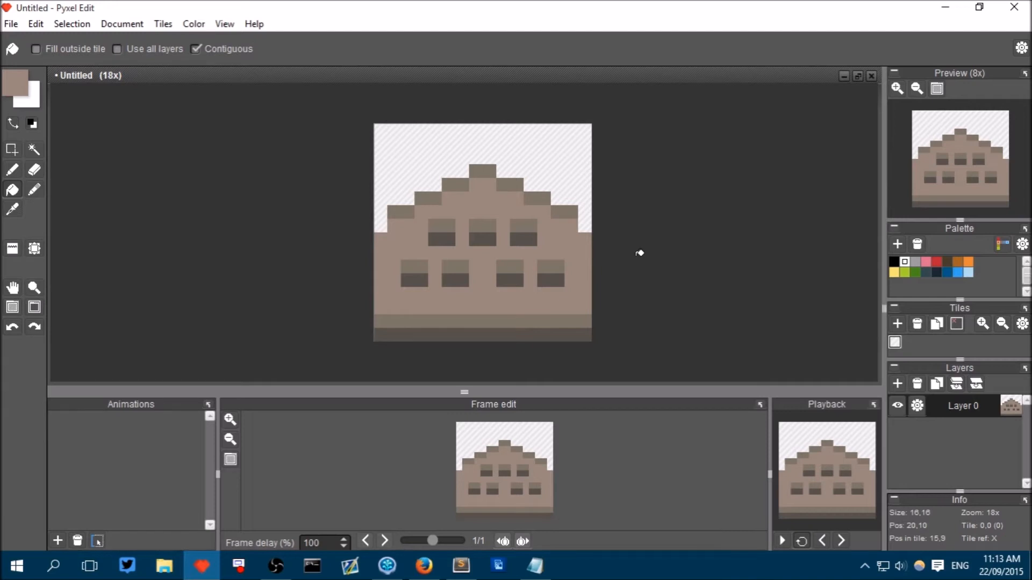
mouse_move(593, 255)
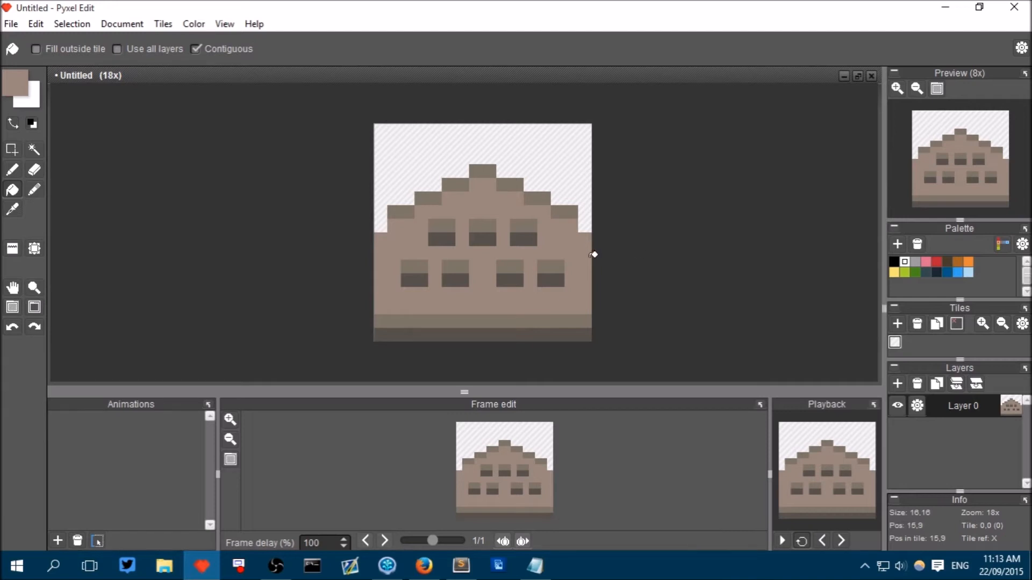
mouse_move(430, 244)
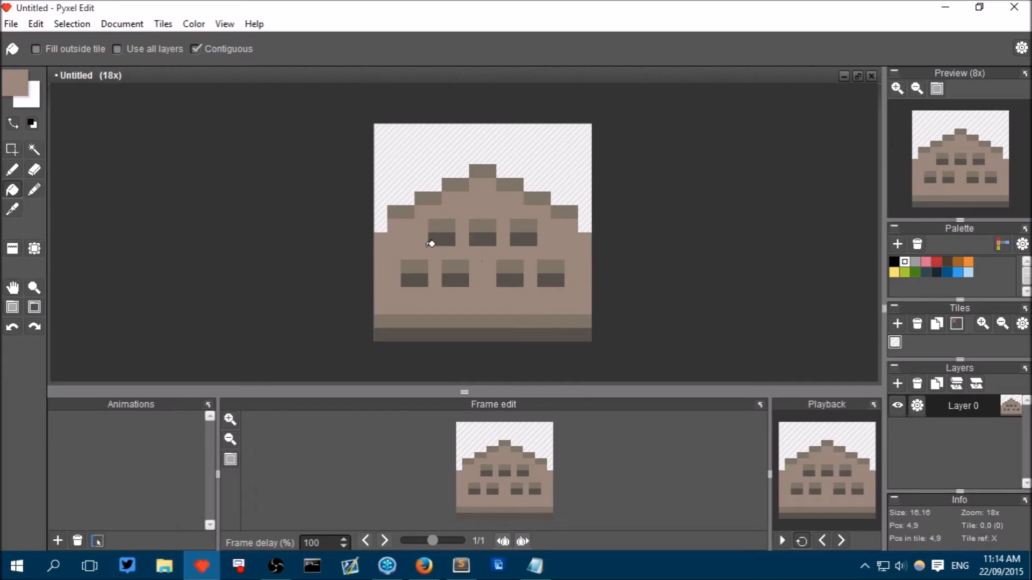
left_click(11, 23)
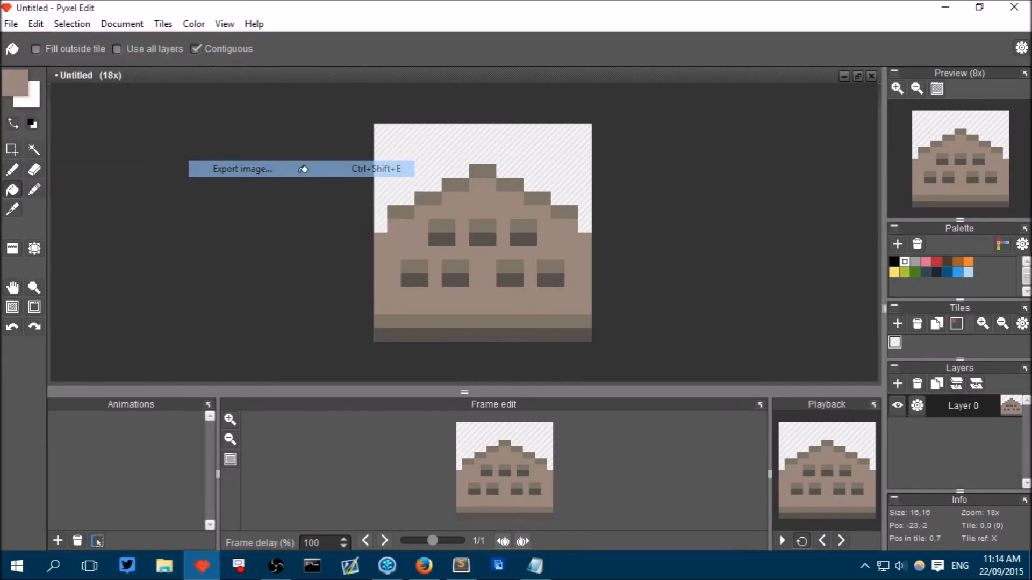
Step: Export the image as Turret.png into Planet Defence/assets/images
left_click(242, 169)
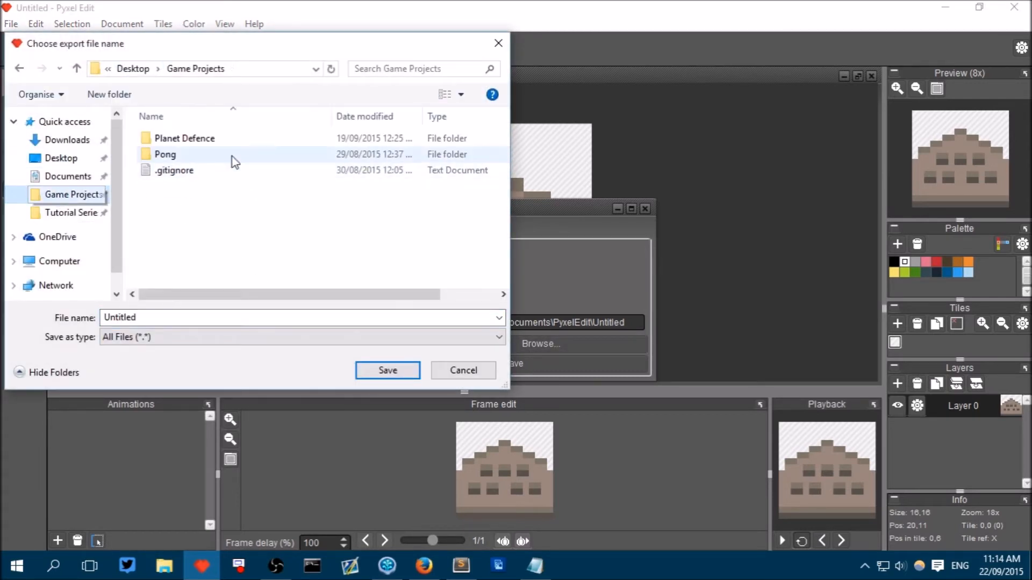
double_click(184, 138)
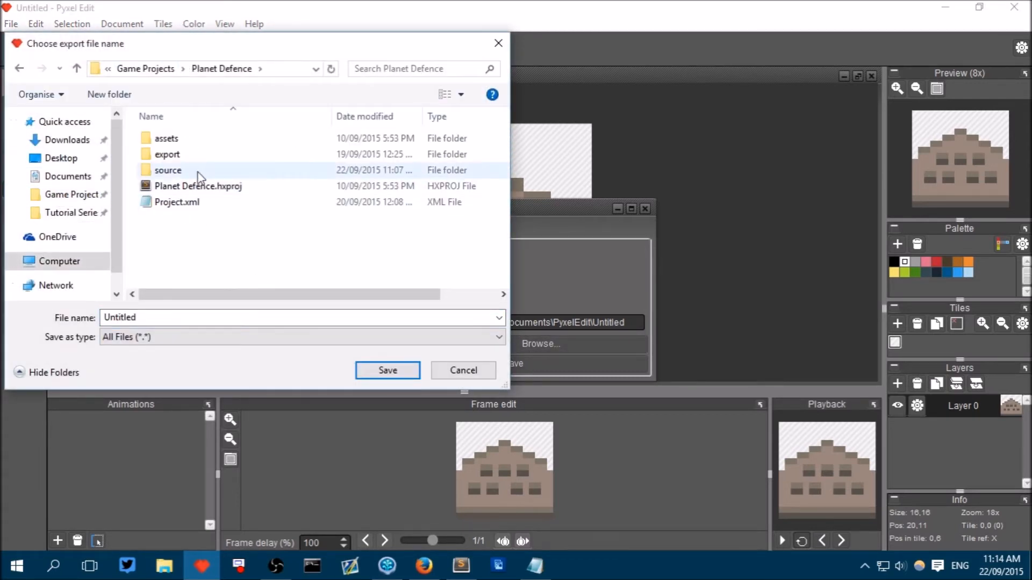
double_click(166, 138)
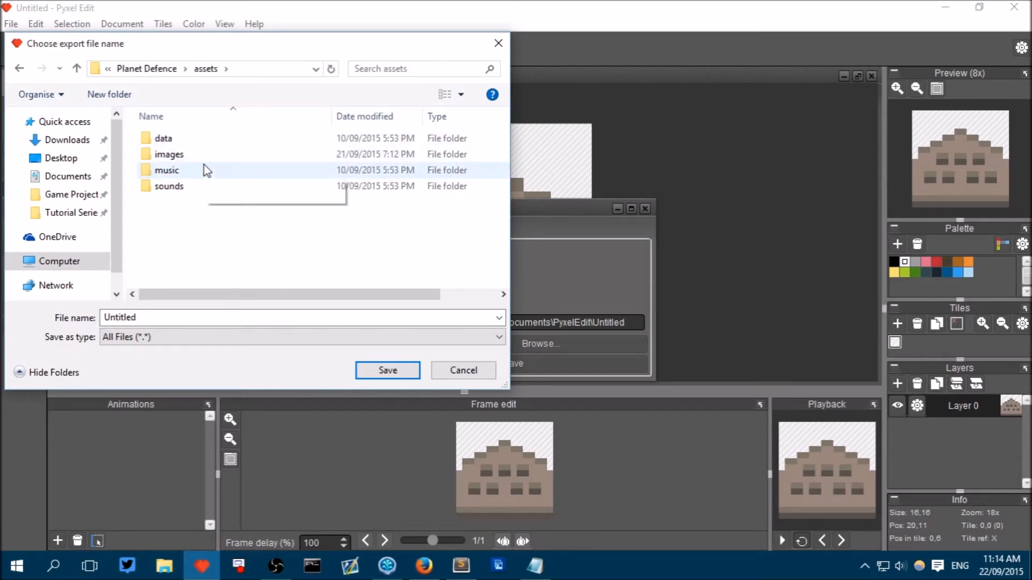
left_click(168, 154)
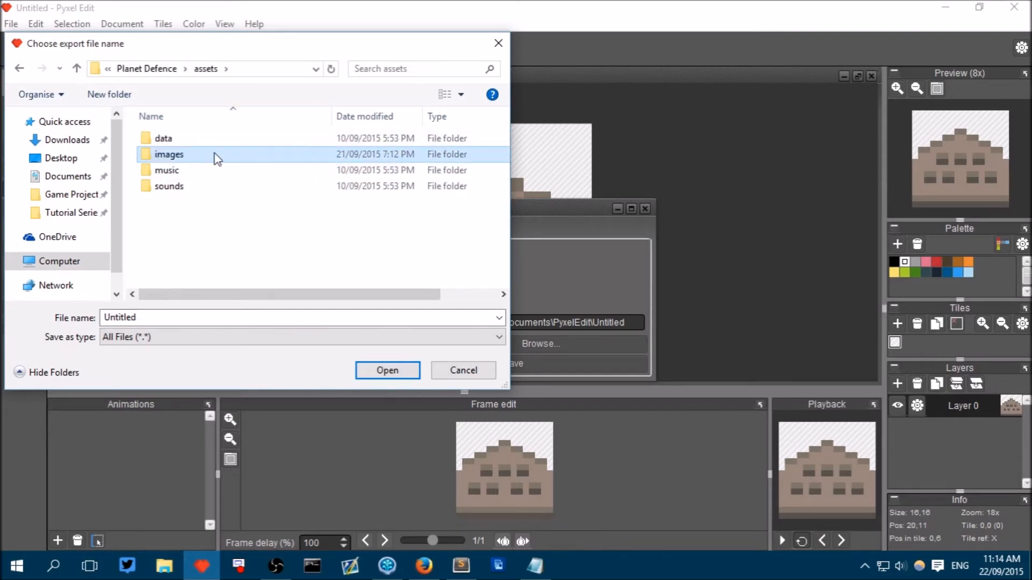
double_click(169, 154)
type("Turret")
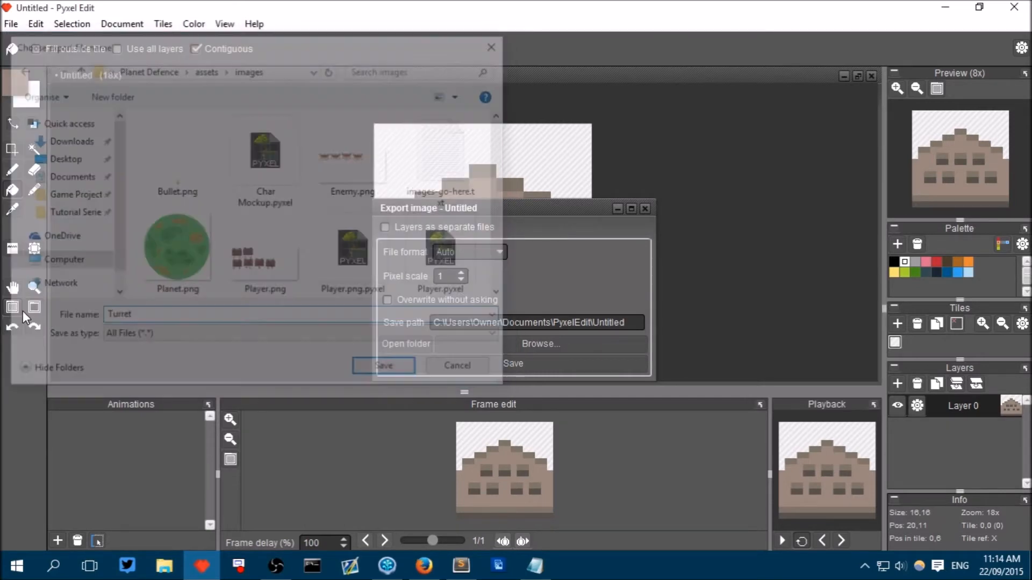
left_click(384, 366)
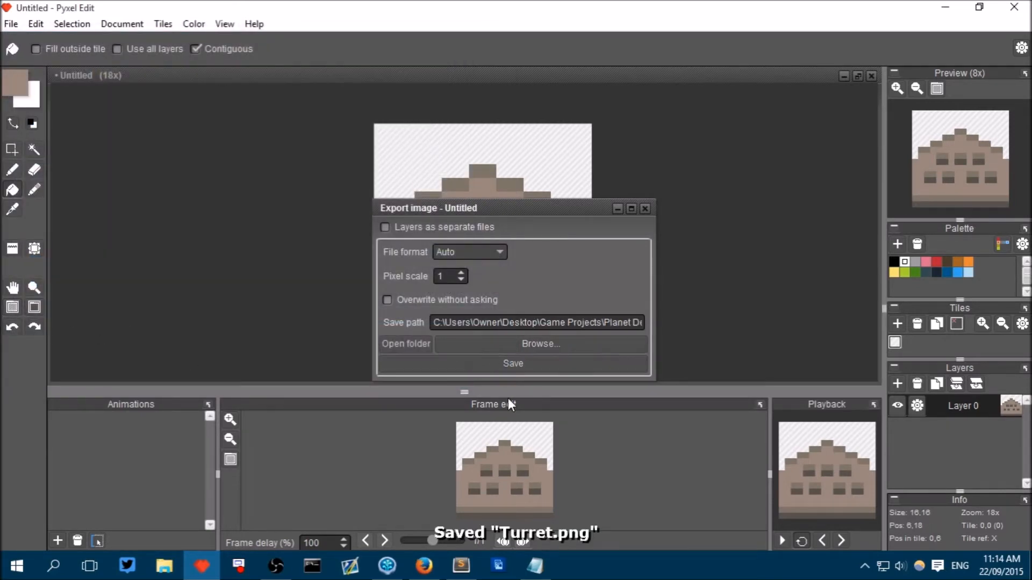
left_click(460, 566)
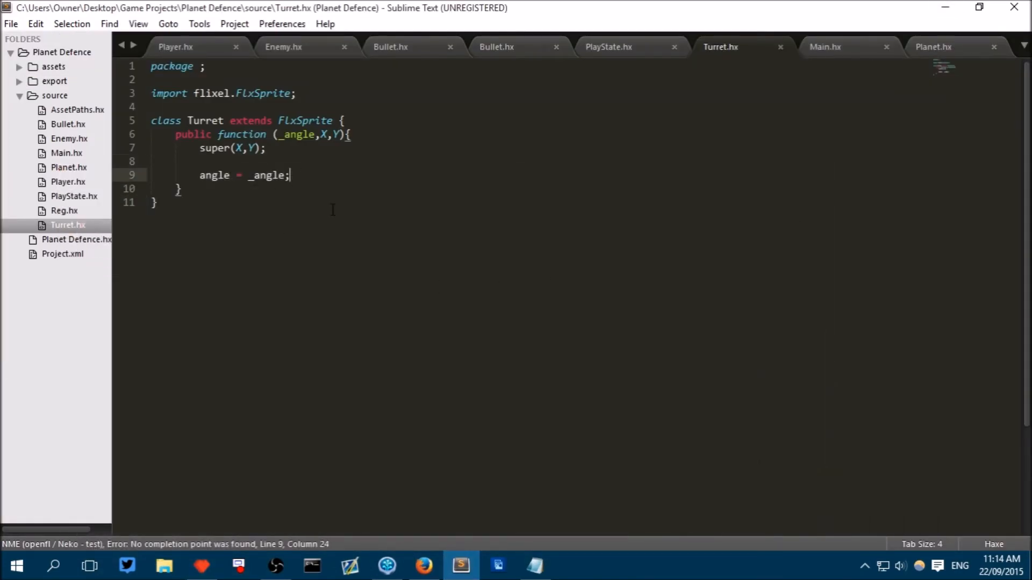
Step: Add loadGraphic("assets/images/Turret.png",false); below the angle line and save Turret.hx
type("1")
type("loadGraphic(")
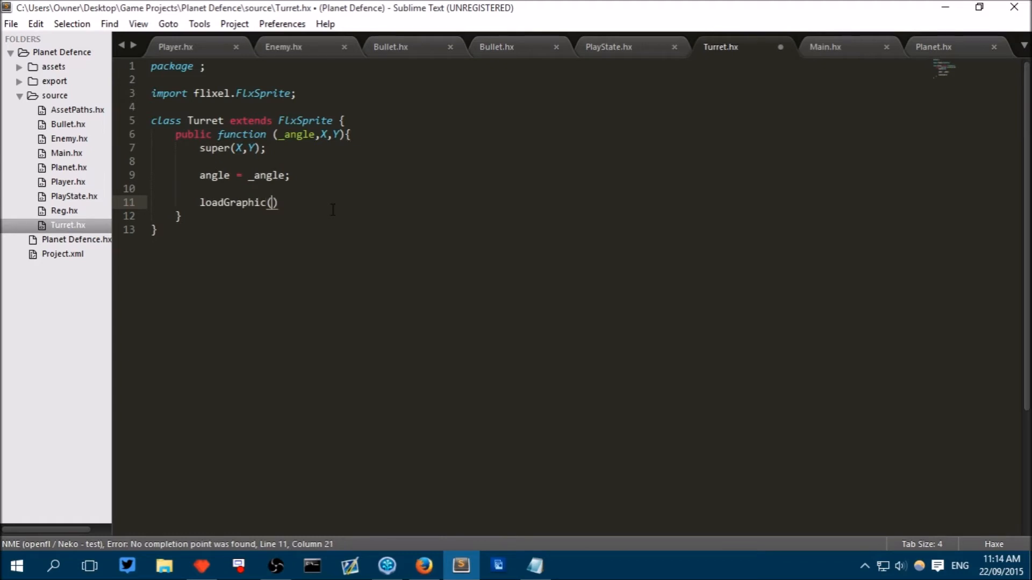
type("\"asse")
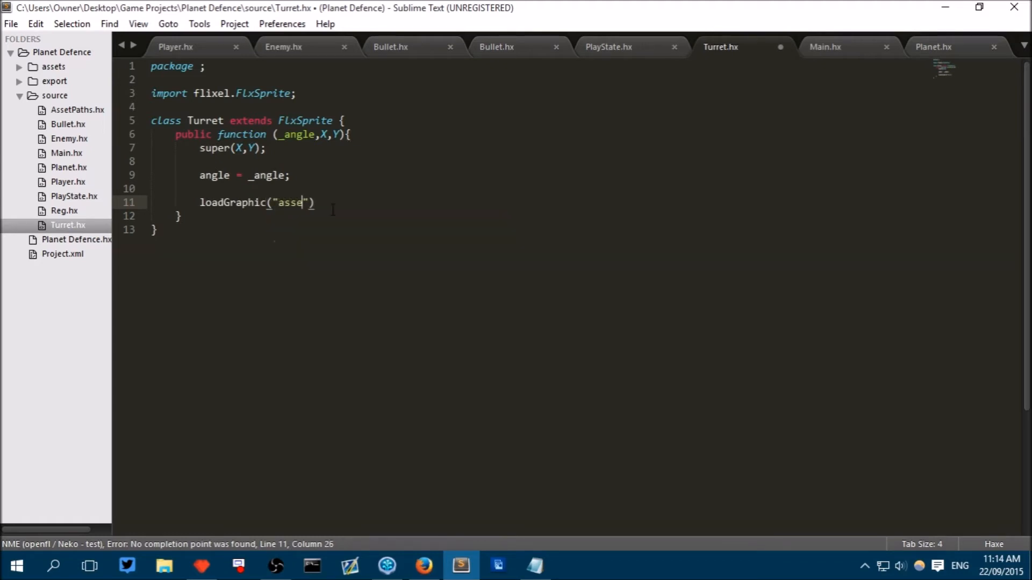
type("ts/images")
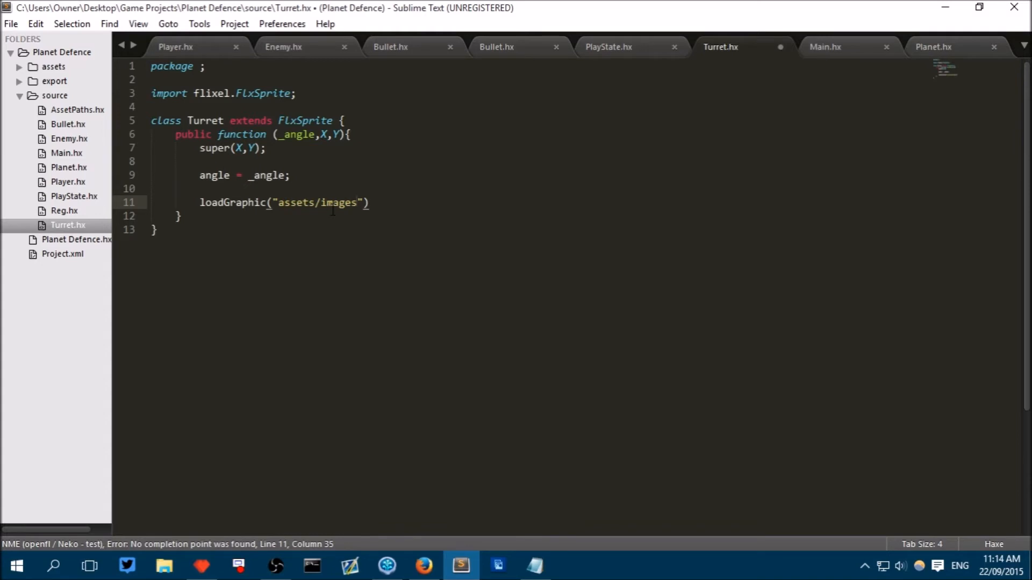
type("/")
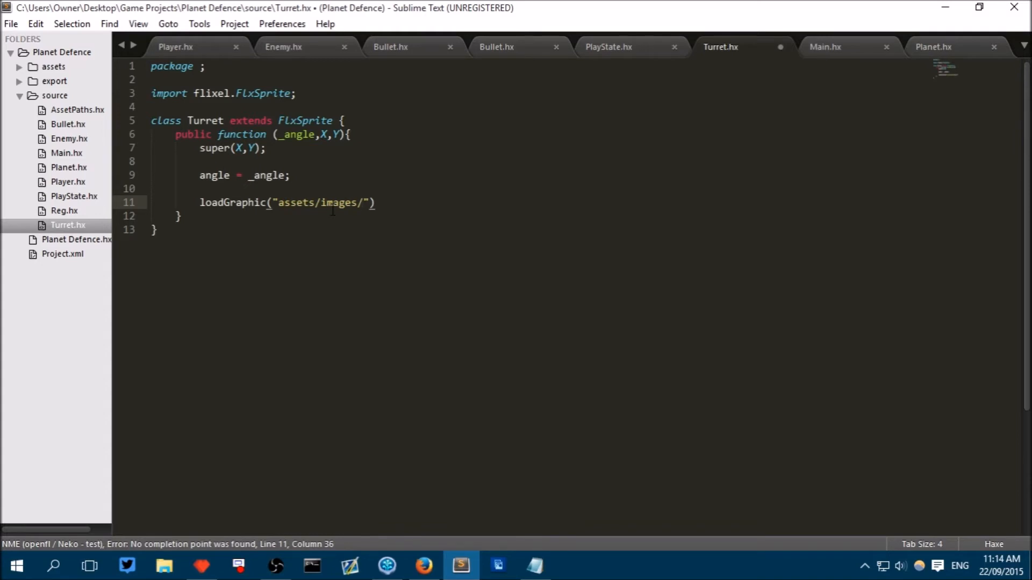
type("Turret")
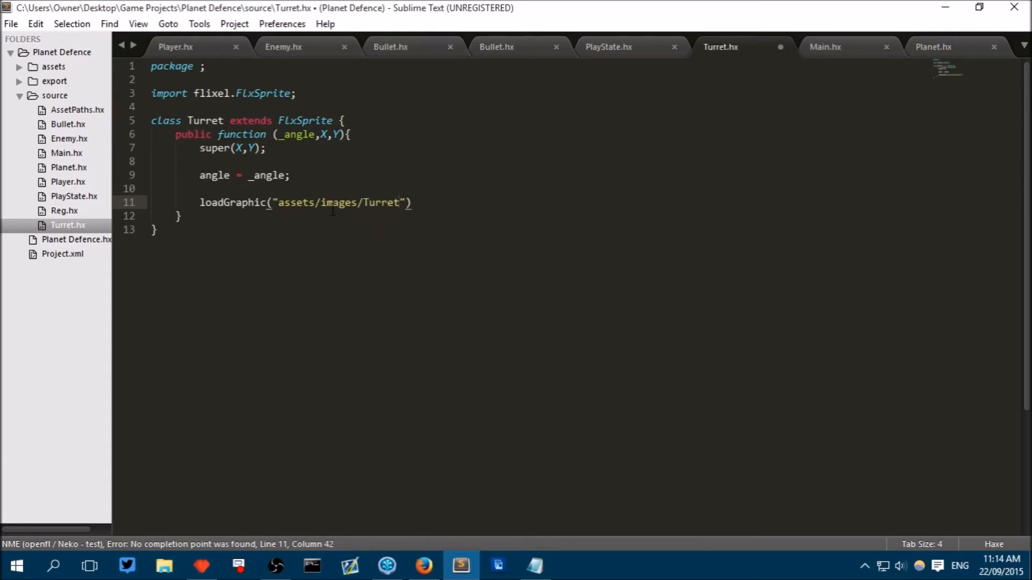
type(".png")
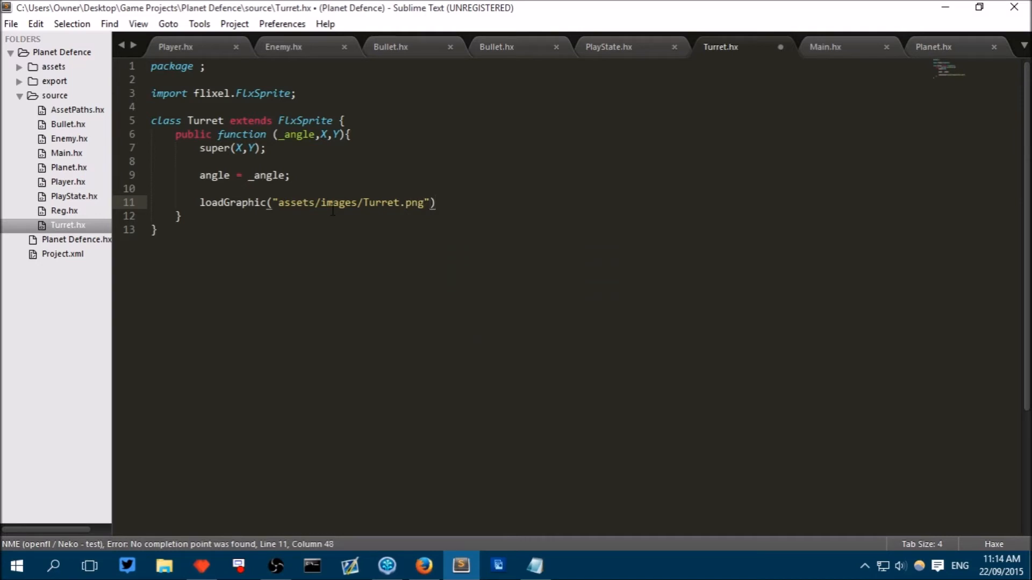
type(",false")
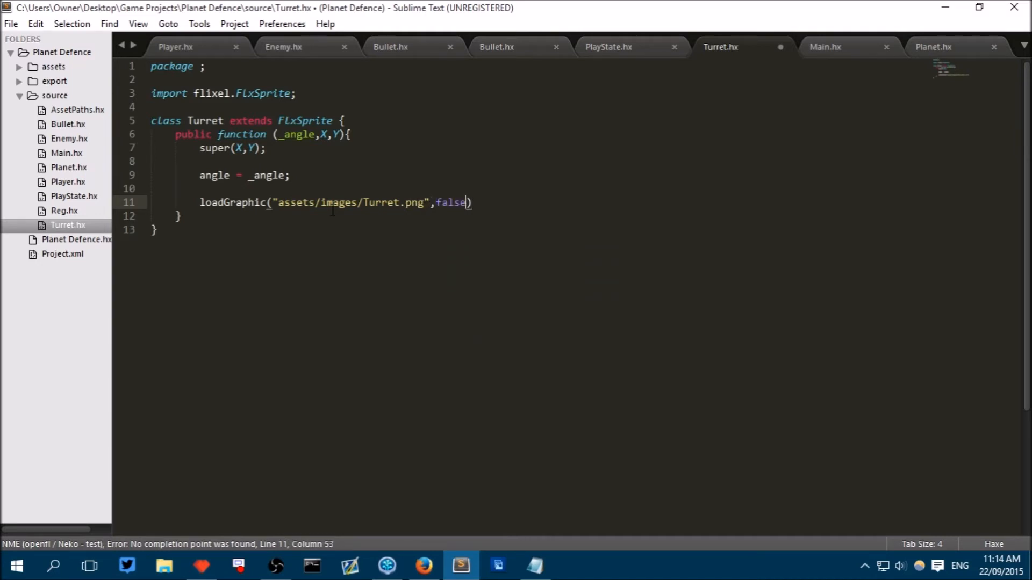
type(";")
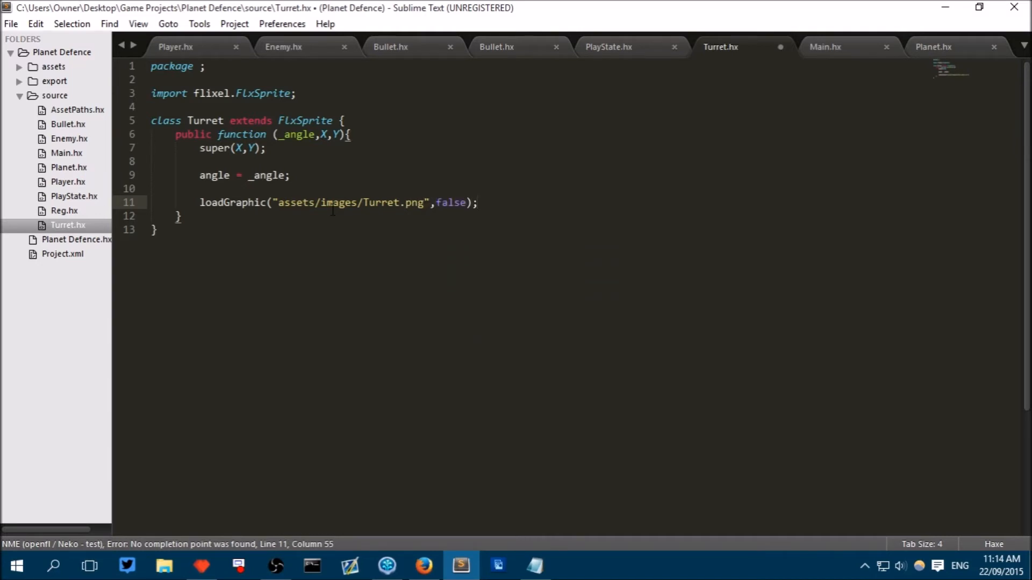
key("ctrl+s")
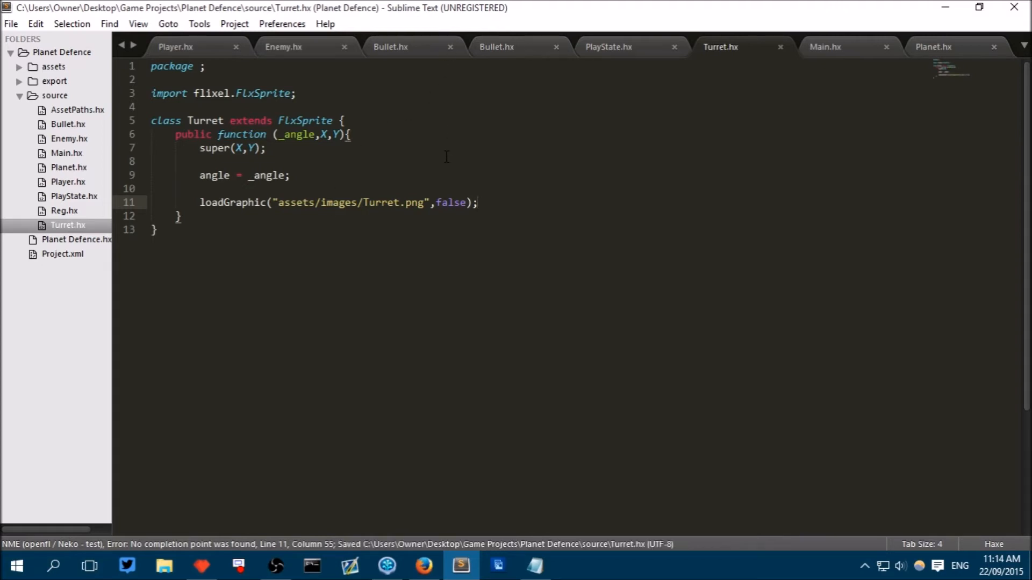
left_click(477, 202)
type("cd")
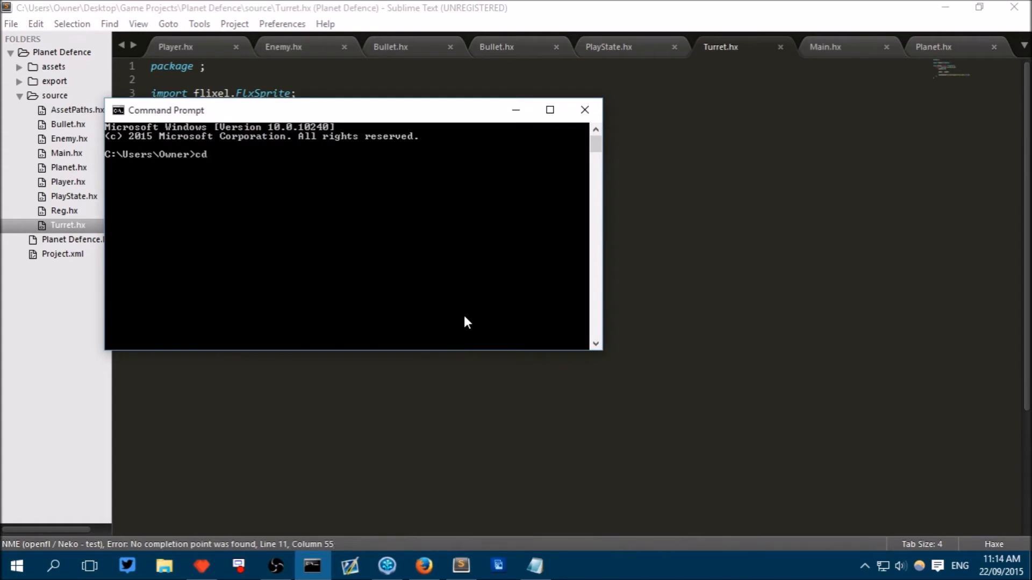
Step: In the Planet Defence folder, run lime test neko, which reports 'Unexpected (' at Turret.hx:6
type("Desktop")
type("cd \"Game Projects")
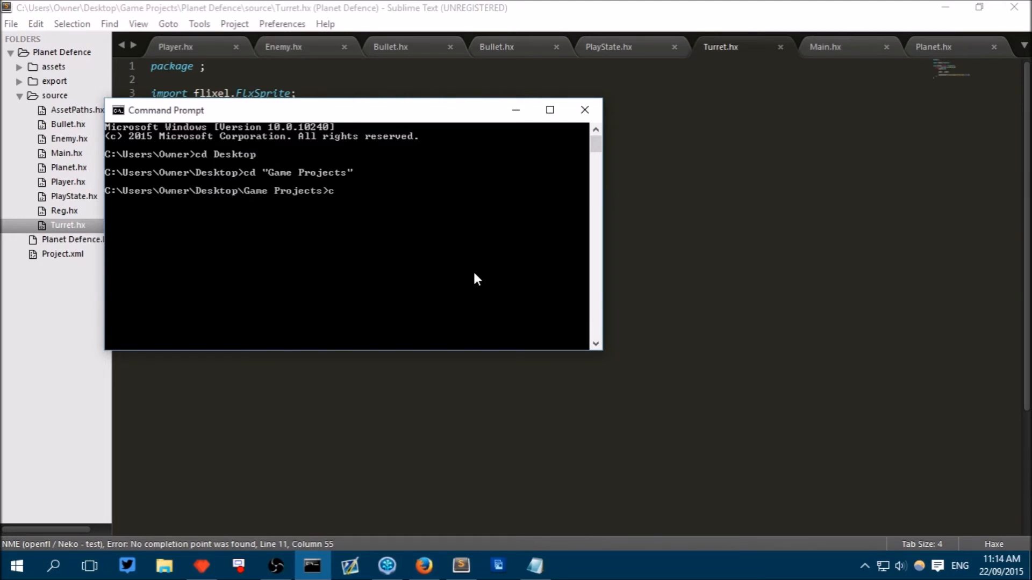
type("d \"Planet Defence\"")
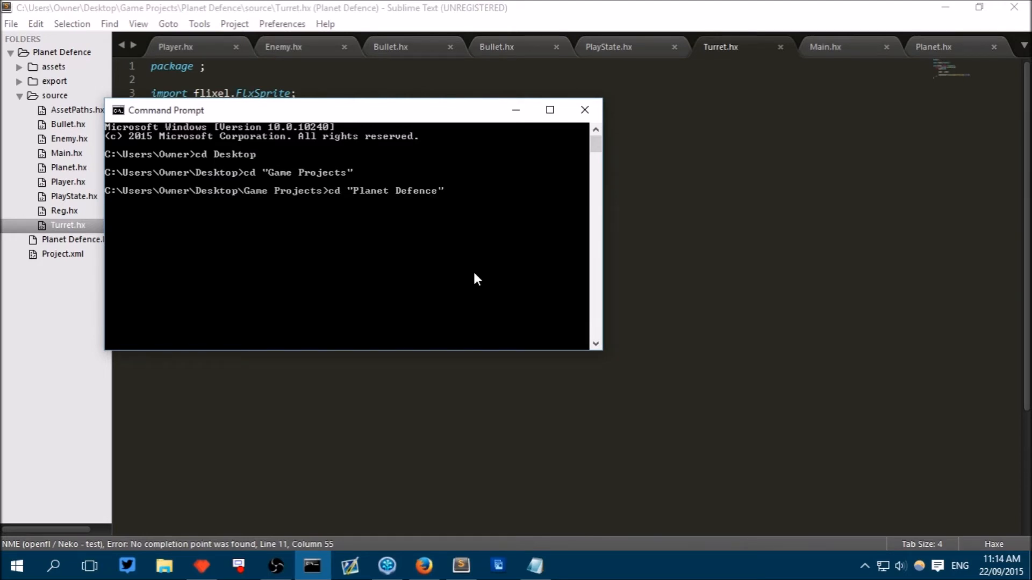
type("lime")
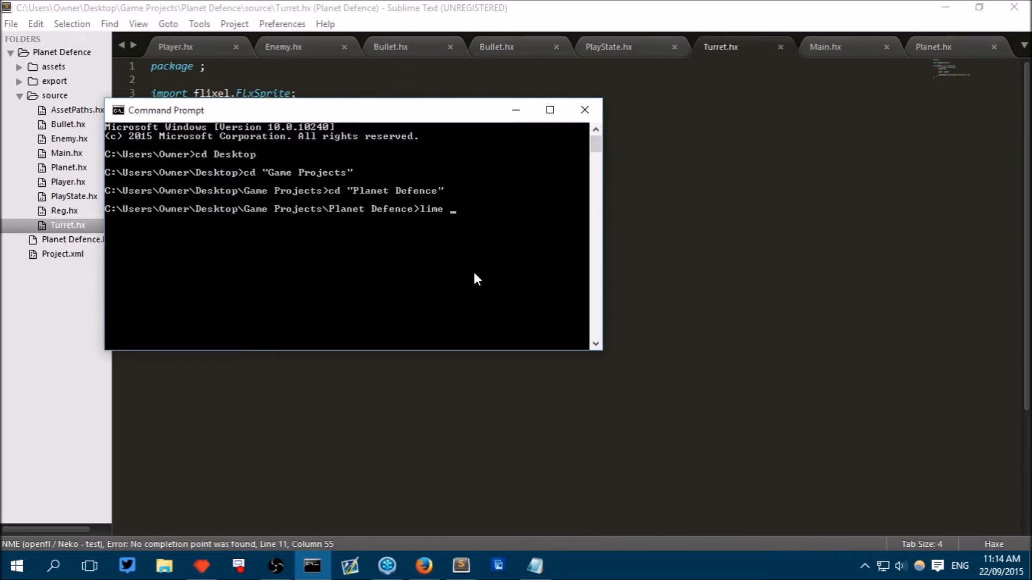
type("test nekop")
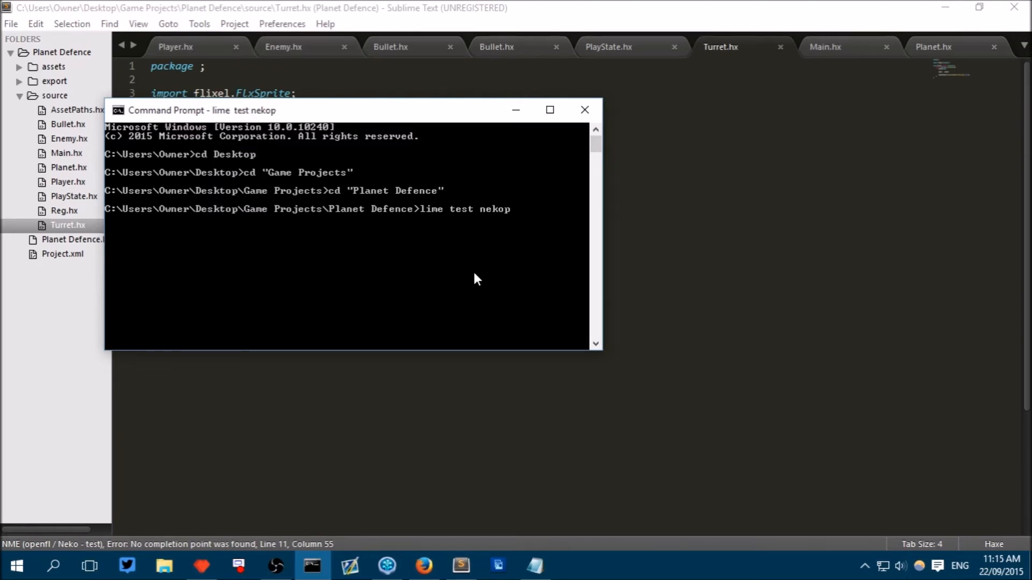
key("ctrl+c")
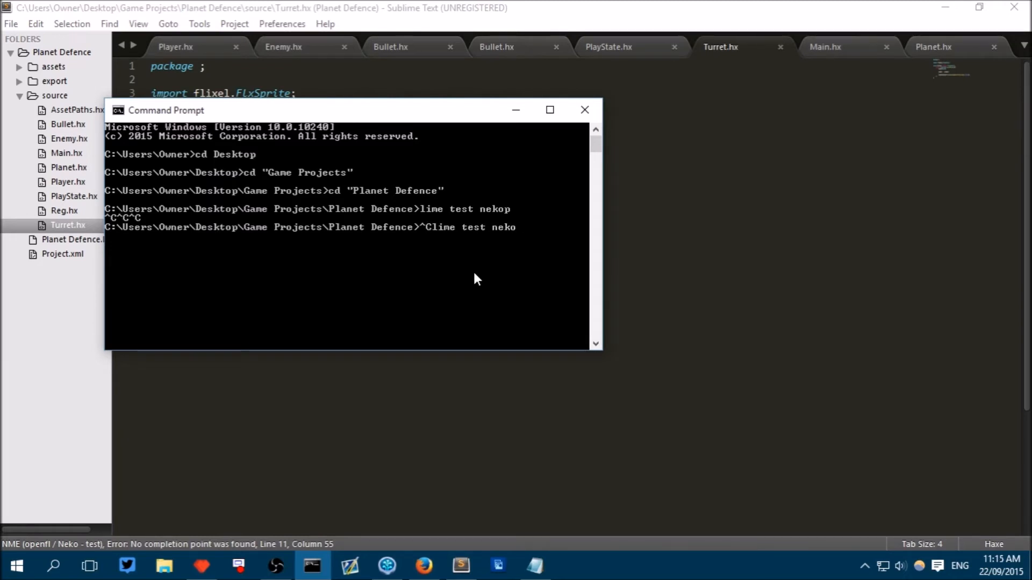
key("Return")
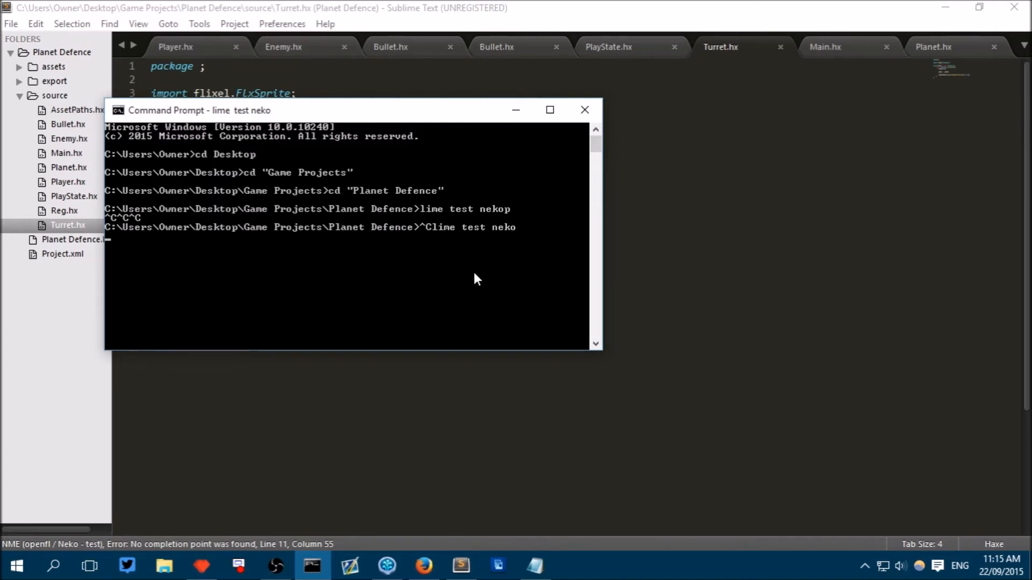
key("Return")
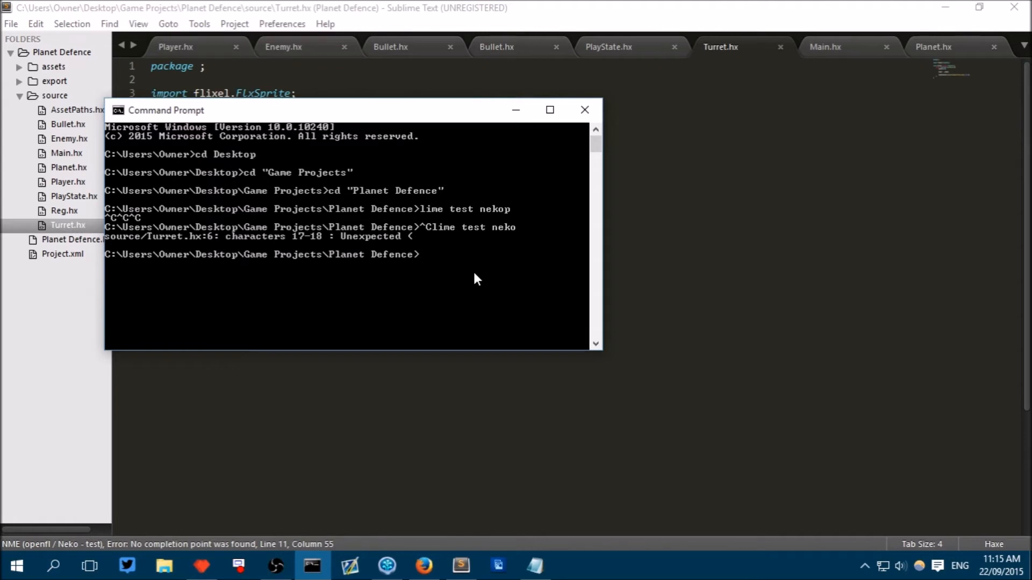
mouse_move(266, 169)
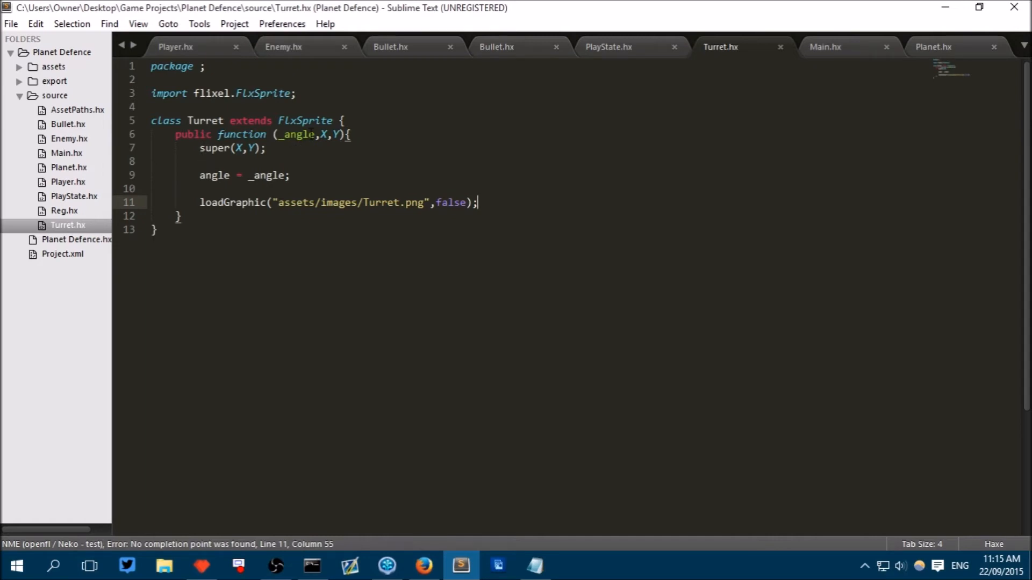
Step: Type new as the Turret constructor's name before its parameter list and save
type("new")
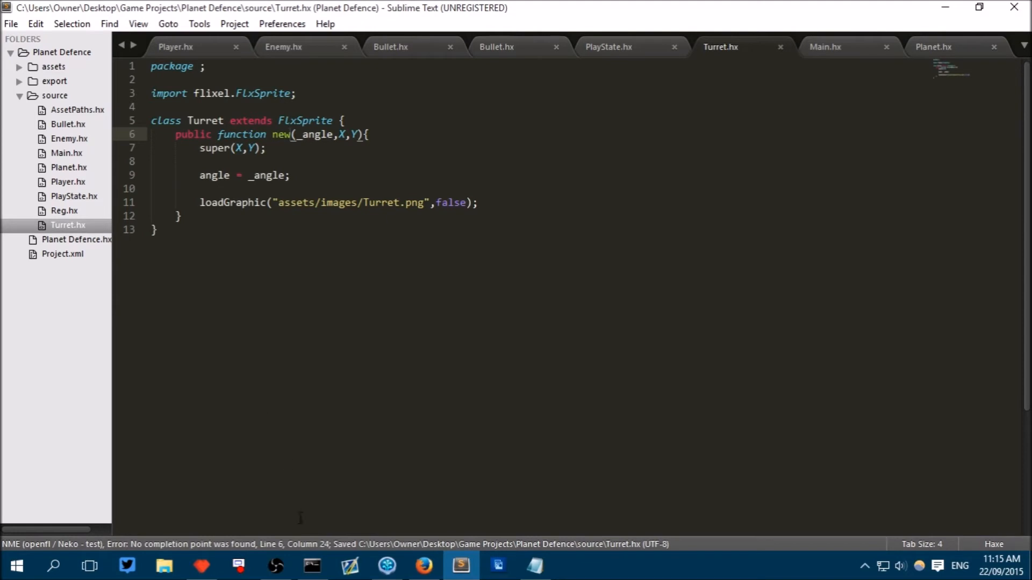
left_click(311, 565)
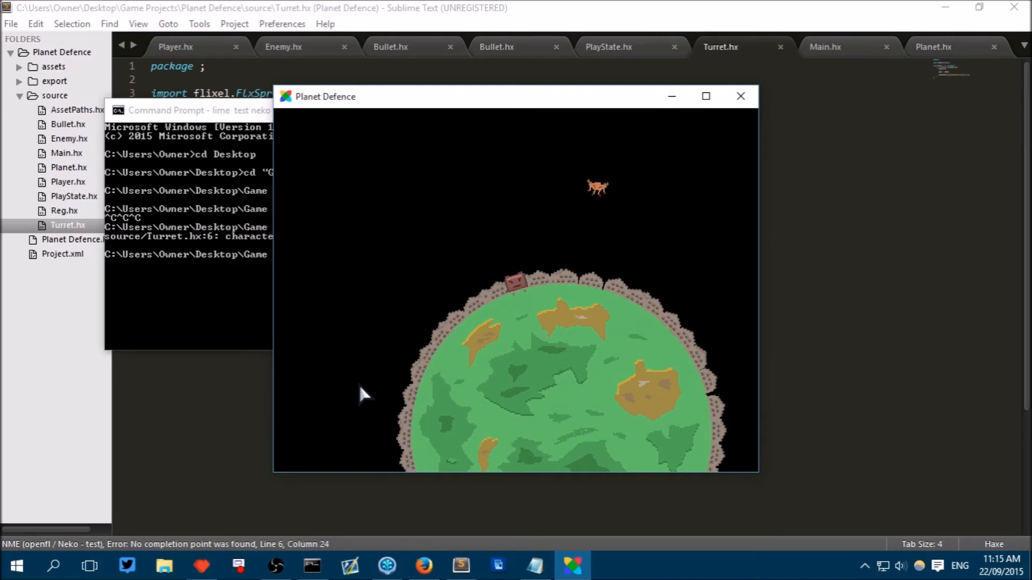
mouse_move(635, 249)
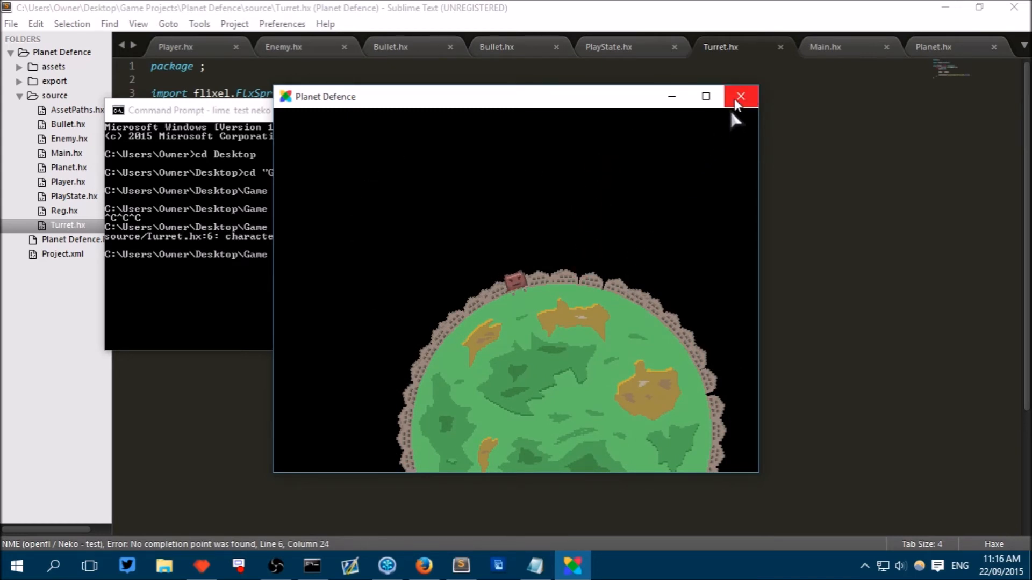
Step: Confirm the turret shows on the planet surface, then close the Planet Defence window
left_click(741, 96)
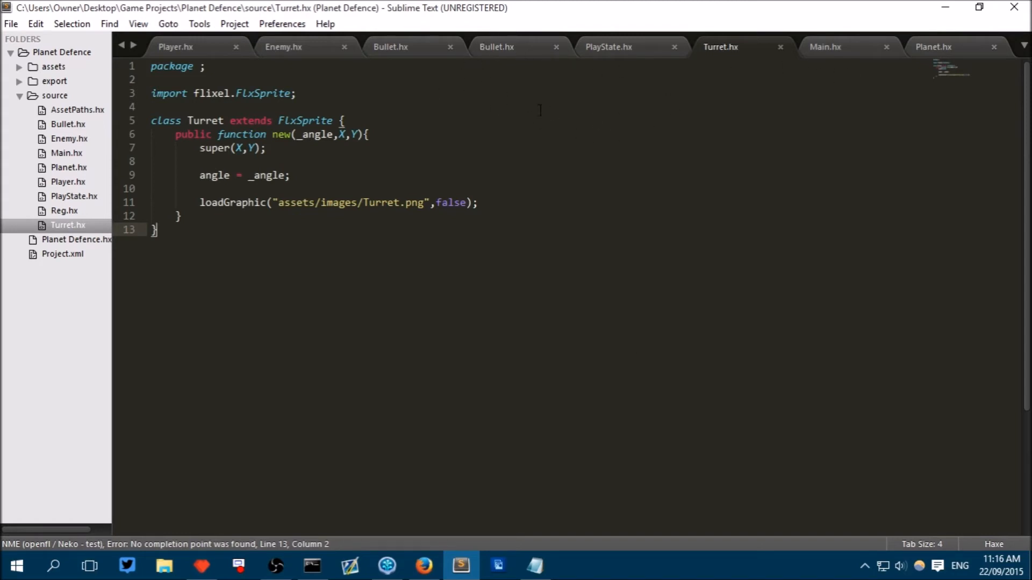
mouse_move(932, 46)
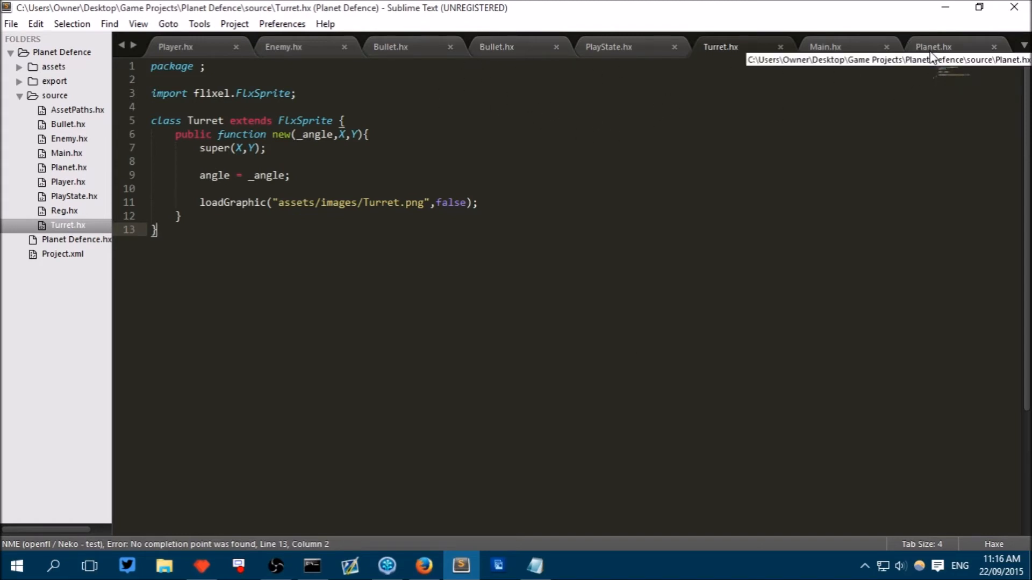
mouse_move(894, 59)
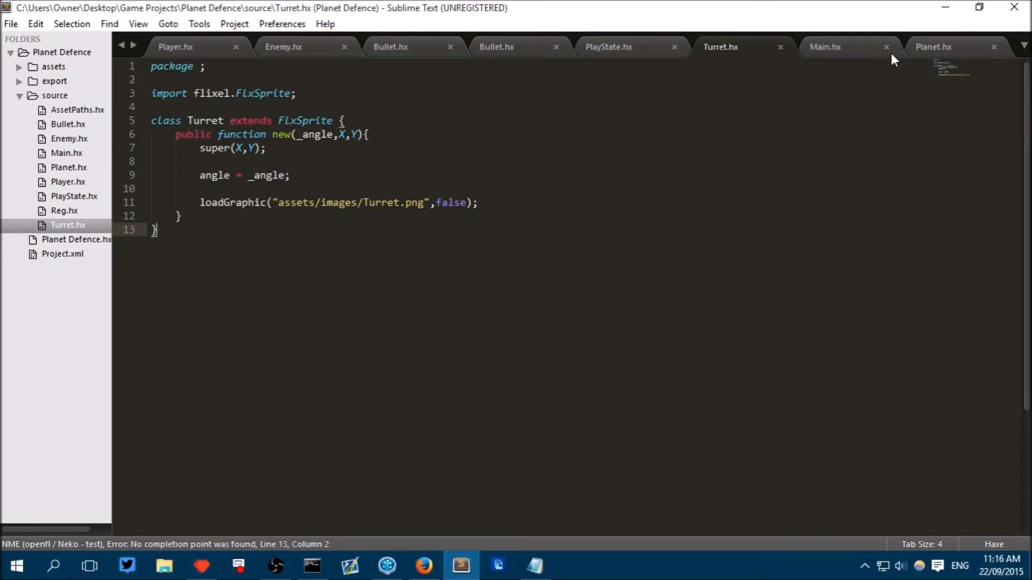
mouse_move(879, 45)
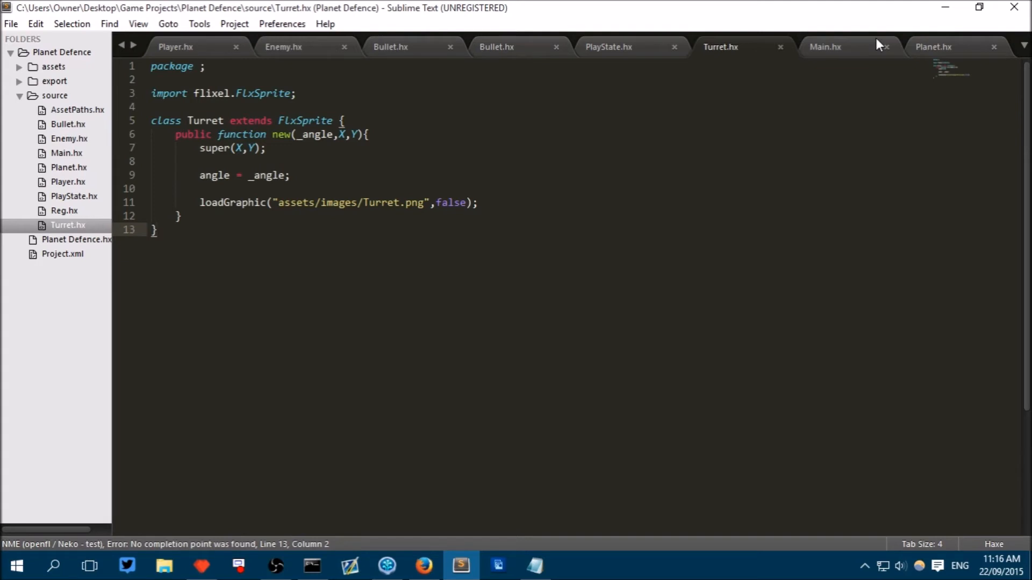
mouse_move(934, 46)
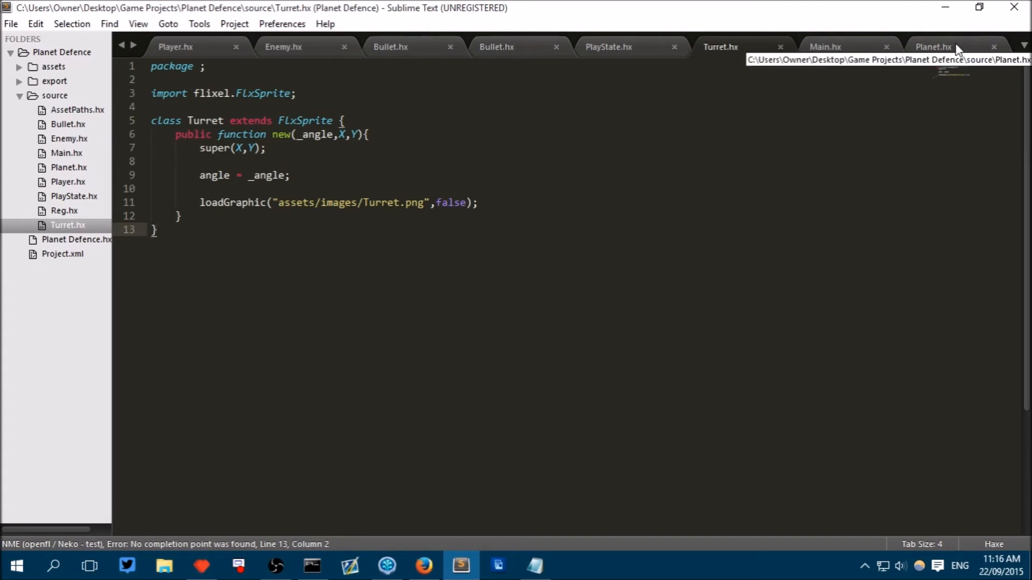
Step: Browse Planet.hx and Player.hx, then copy PlayState.hx's reloadTimer declaration line for Turret
left_click(933, 47)
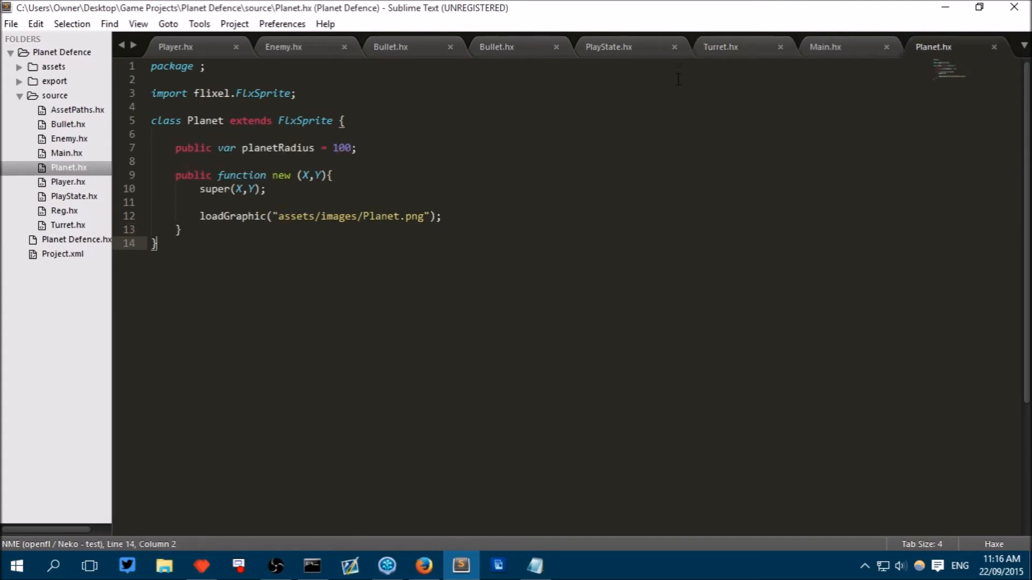
mouse_move(165, 59)
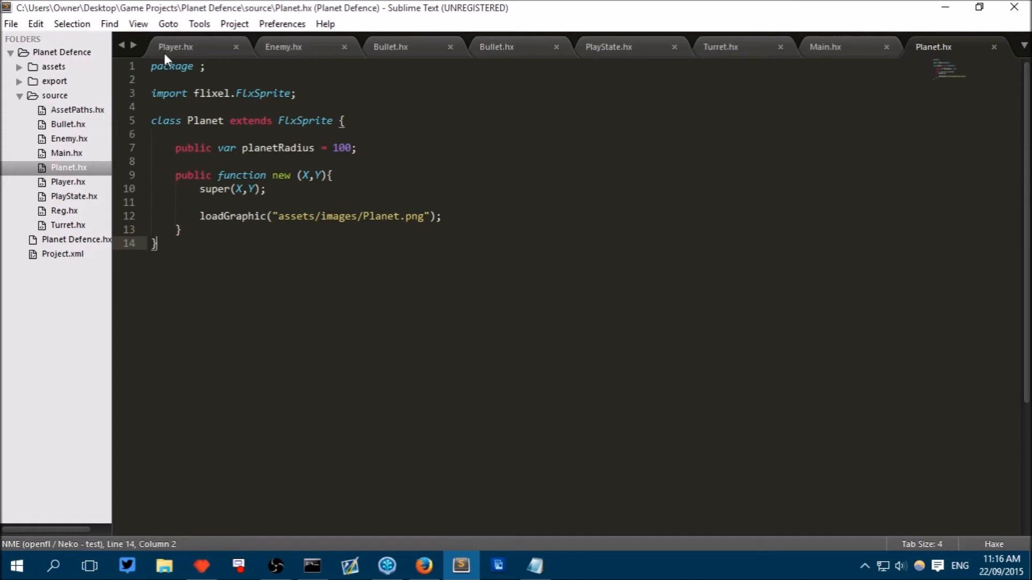
left_click(175, 46)
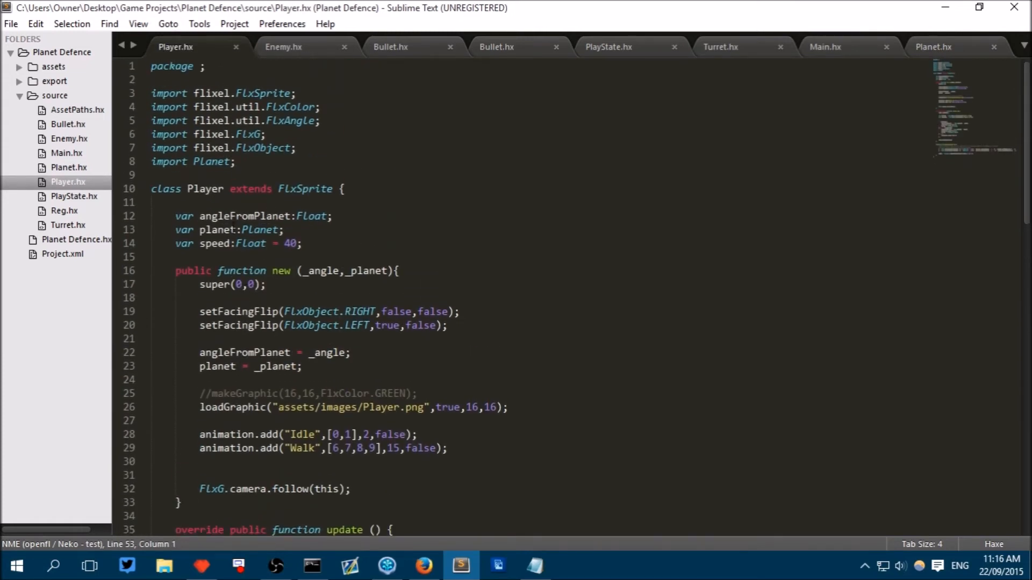
scroll("down", 3)
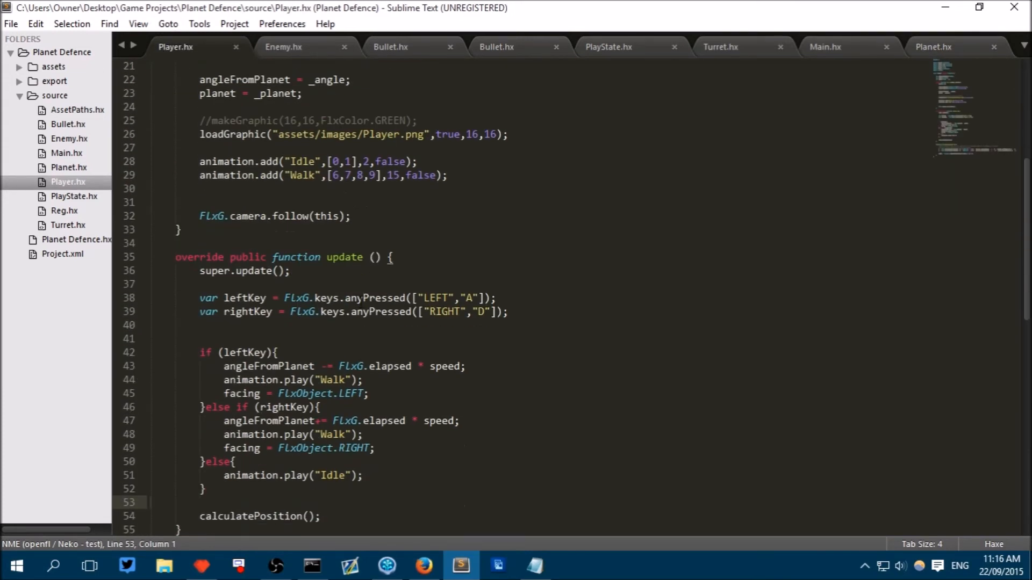
scroll("up", 3)
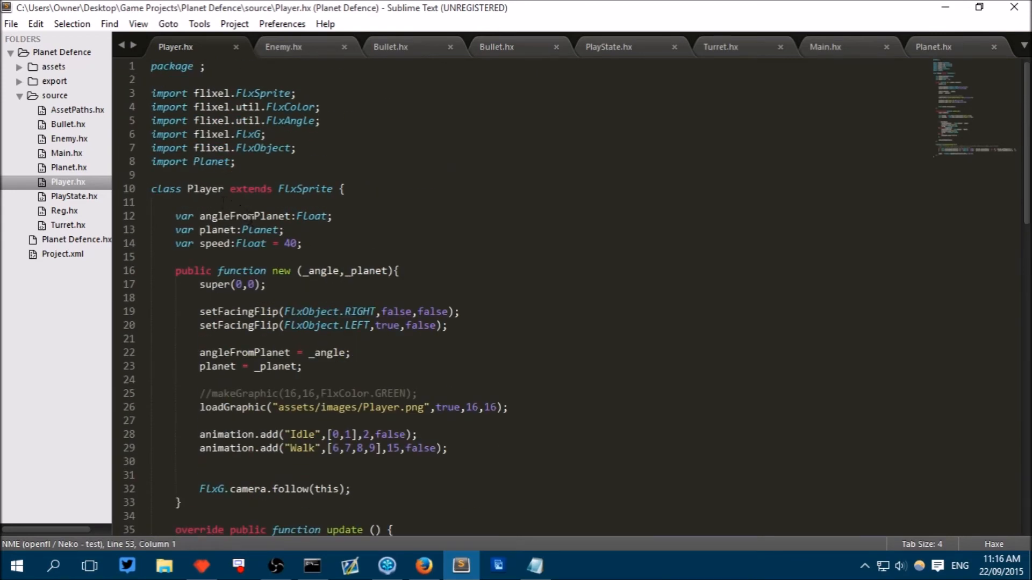
scroll("down", 3)
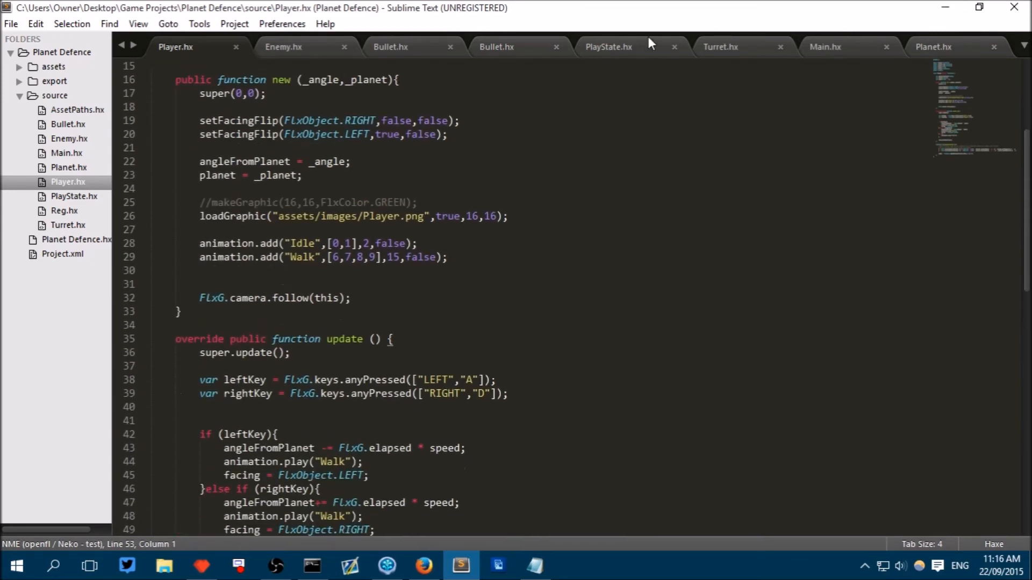
left_click(607, 47)
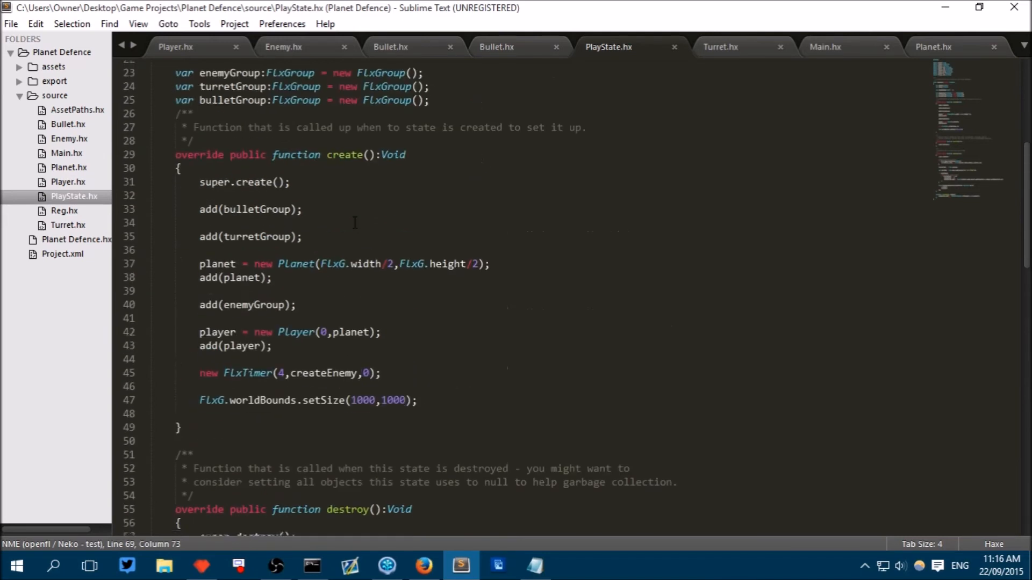
scroll("up", 3)
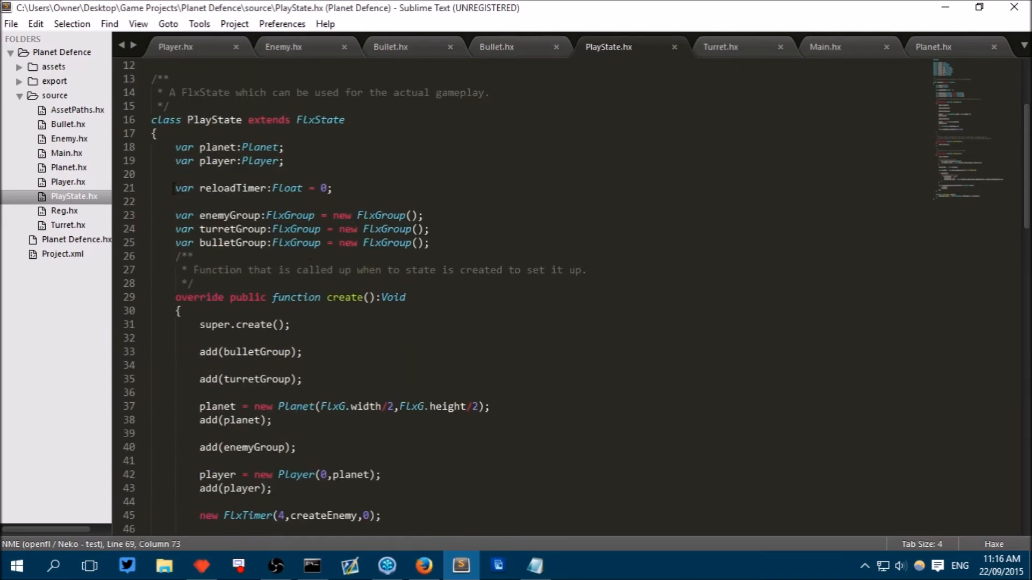
triple_click(253, 187)
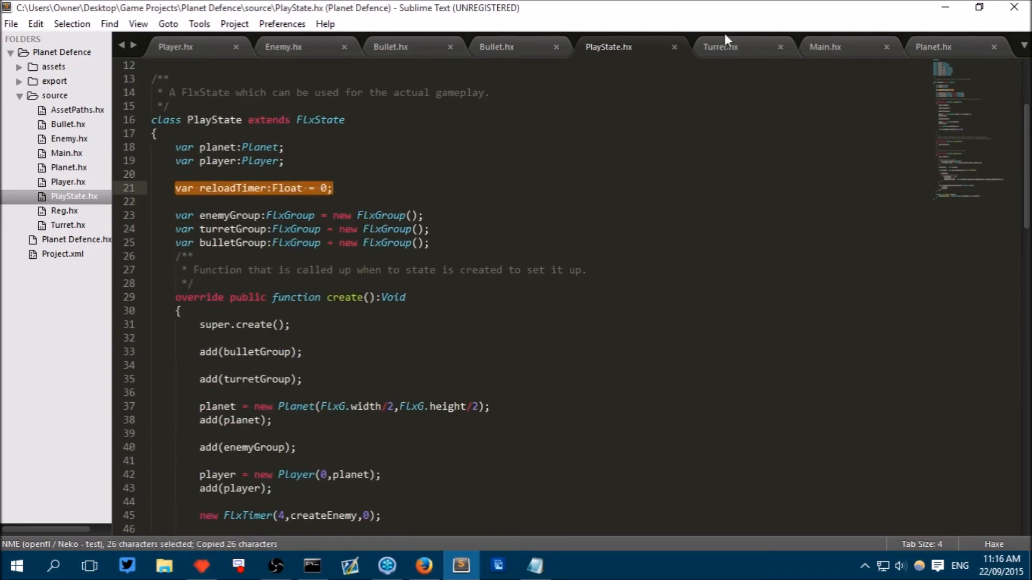
left_click(720, 47)
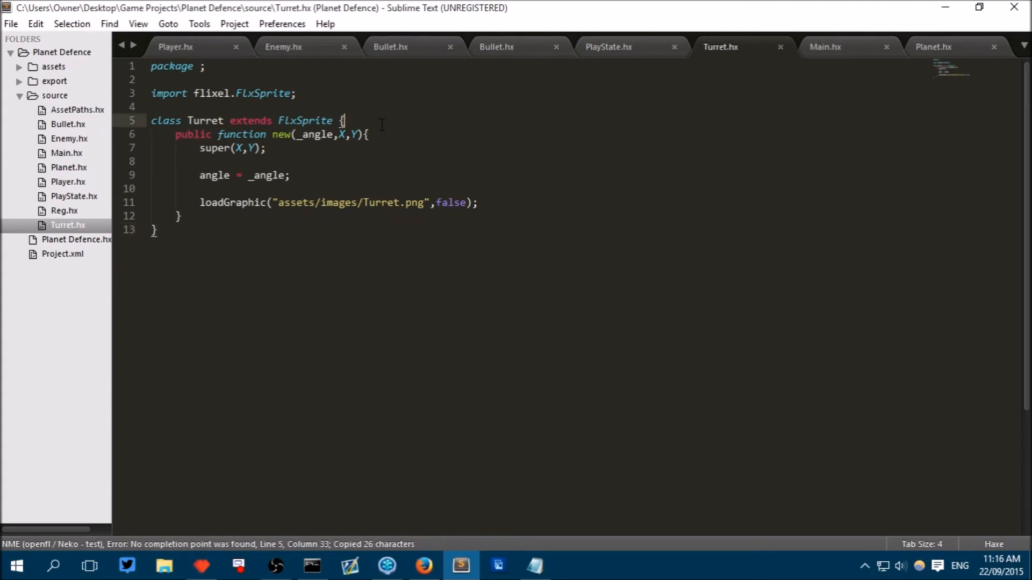
Step: Declare var reloadTimer:Float = 0; in Turret and look up PlayState's timer-increment line
type("var reloadTimer:Float = 0;")
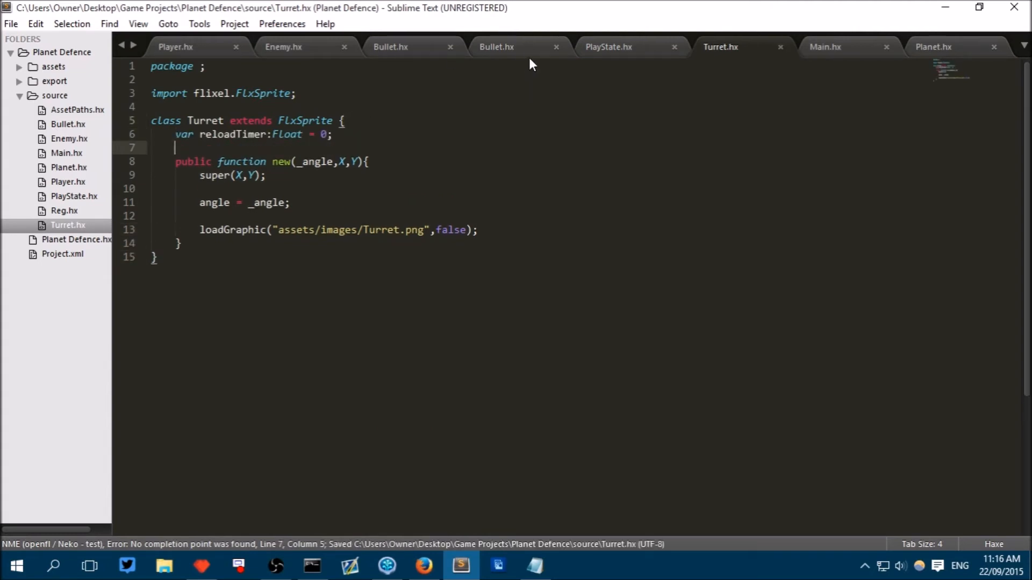
left_click(607, 47)
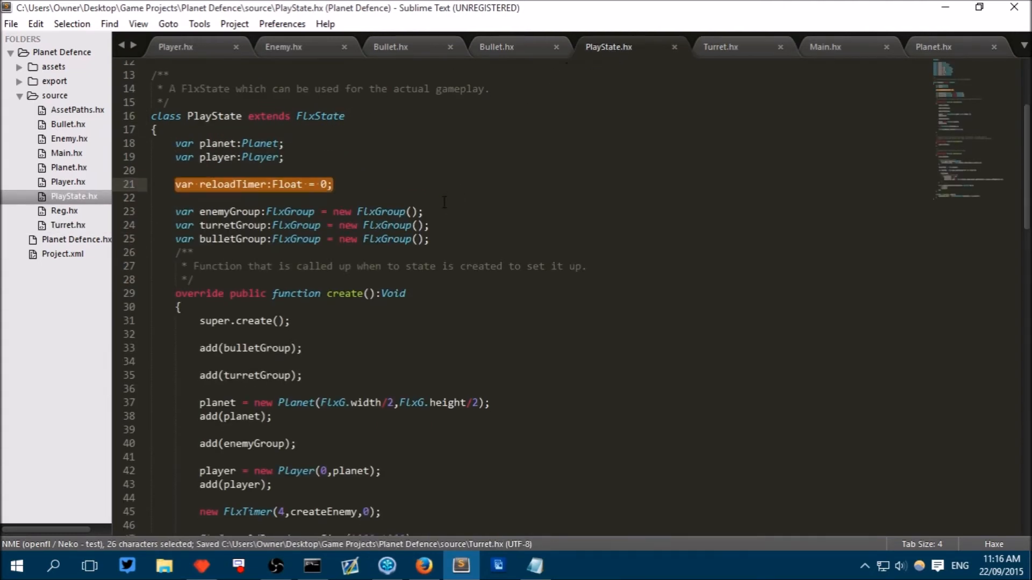
scroll("down", 3)
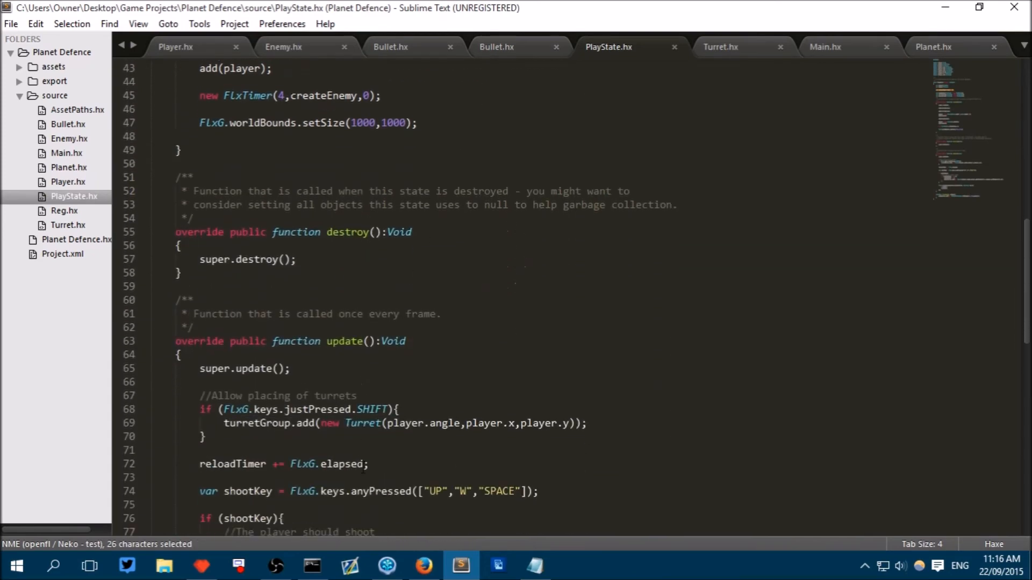
scroll("down", 3)
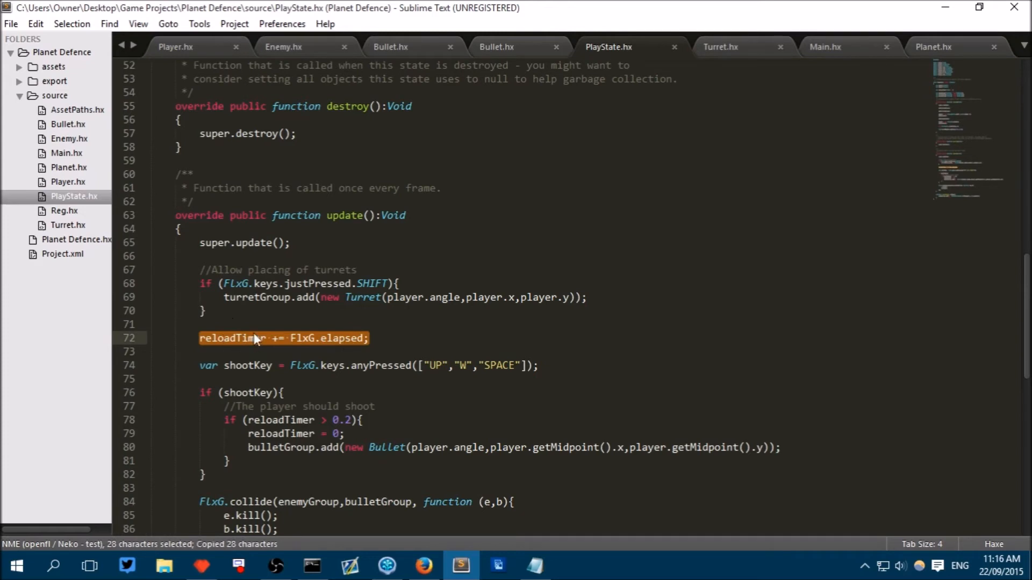
left_click(720, 47)
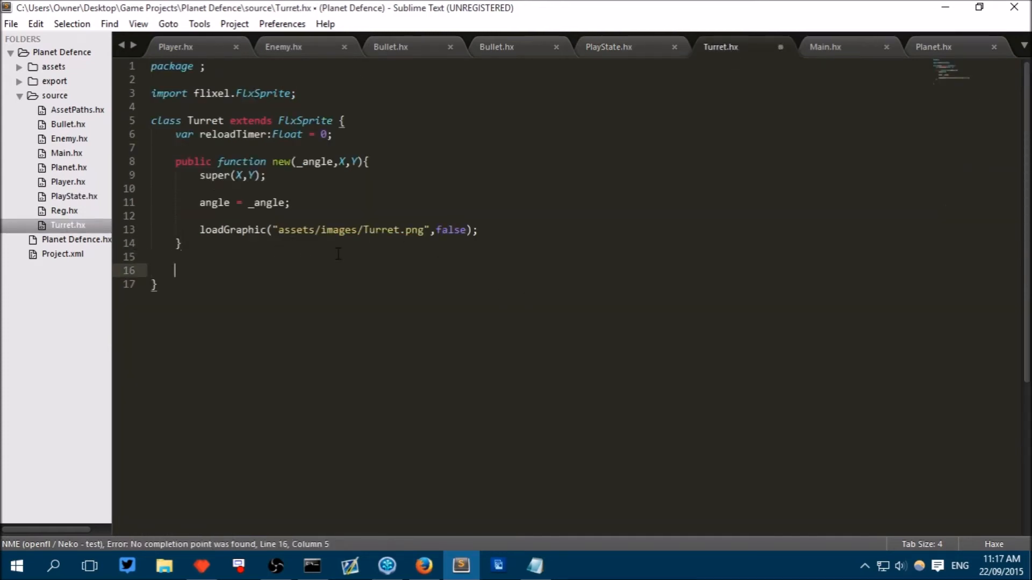
Step: Start a public update function in Turret that calls super.update();
type("p")
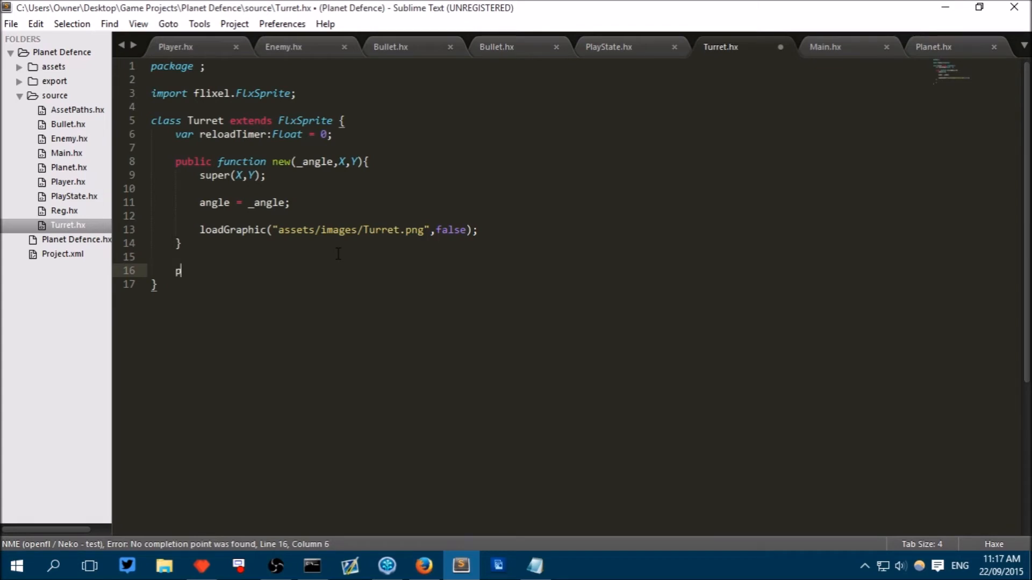
type("ublic fu")
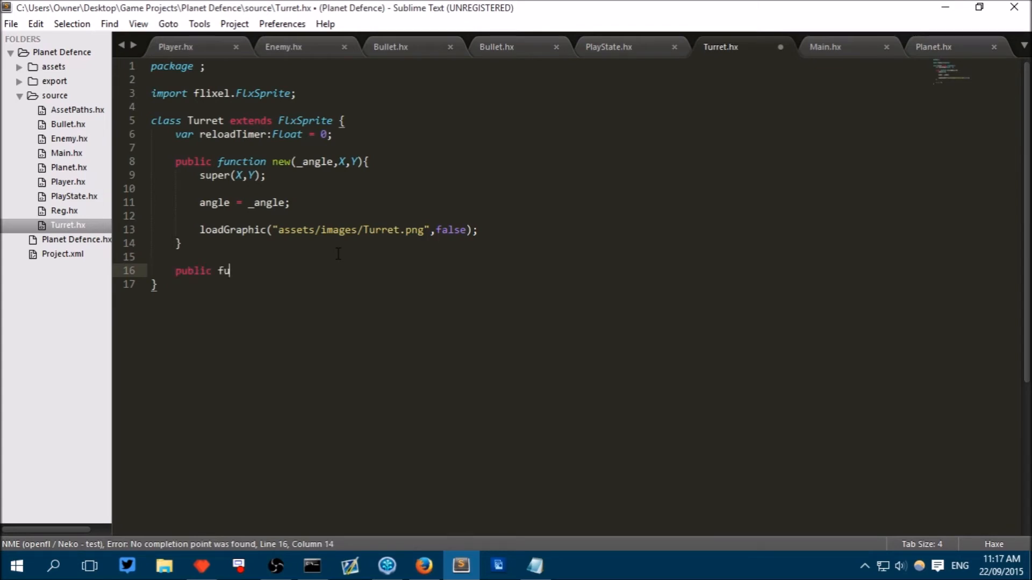
type("nction up")
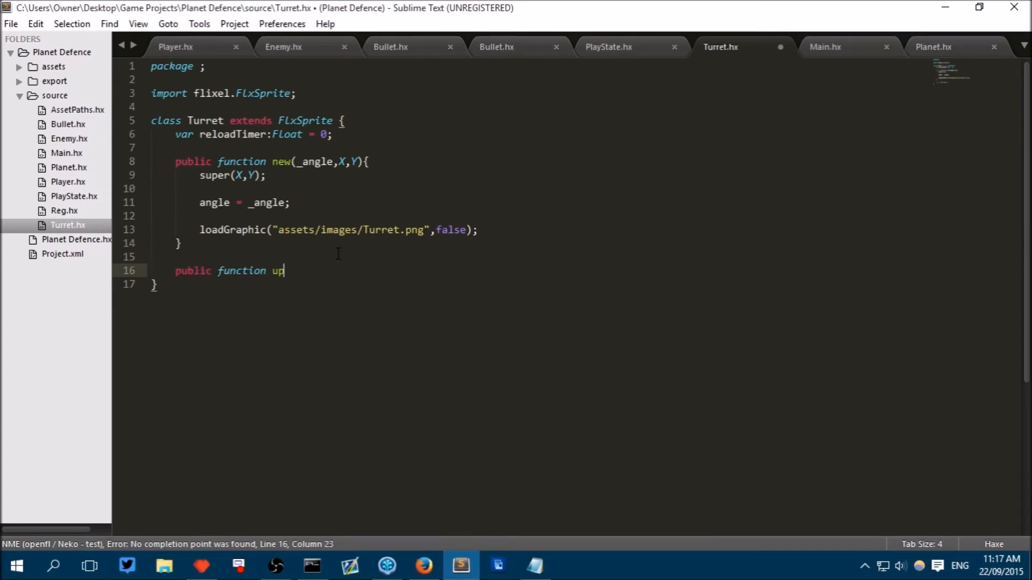
type("date *(){")
type("s")
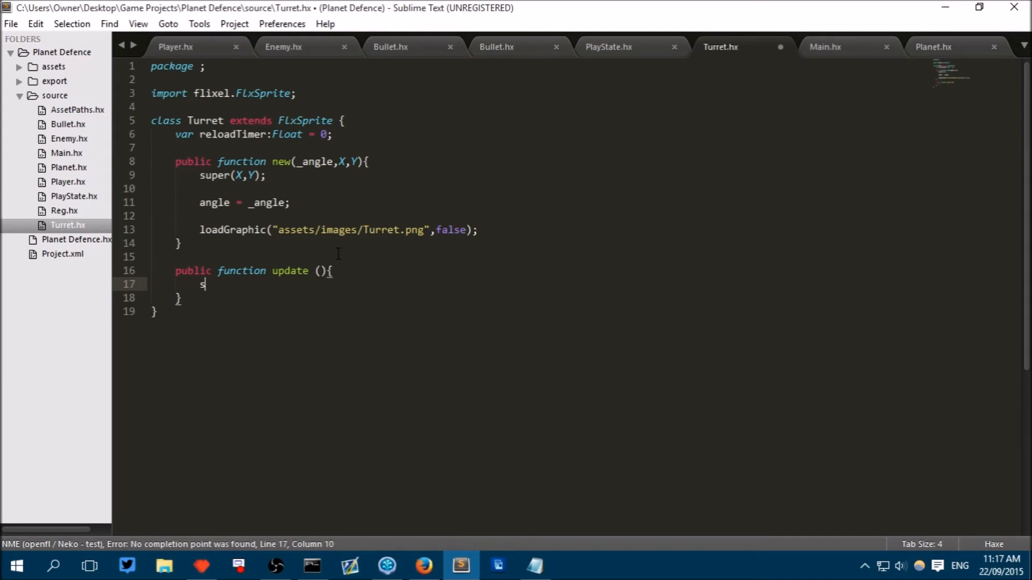
type("uper.update")
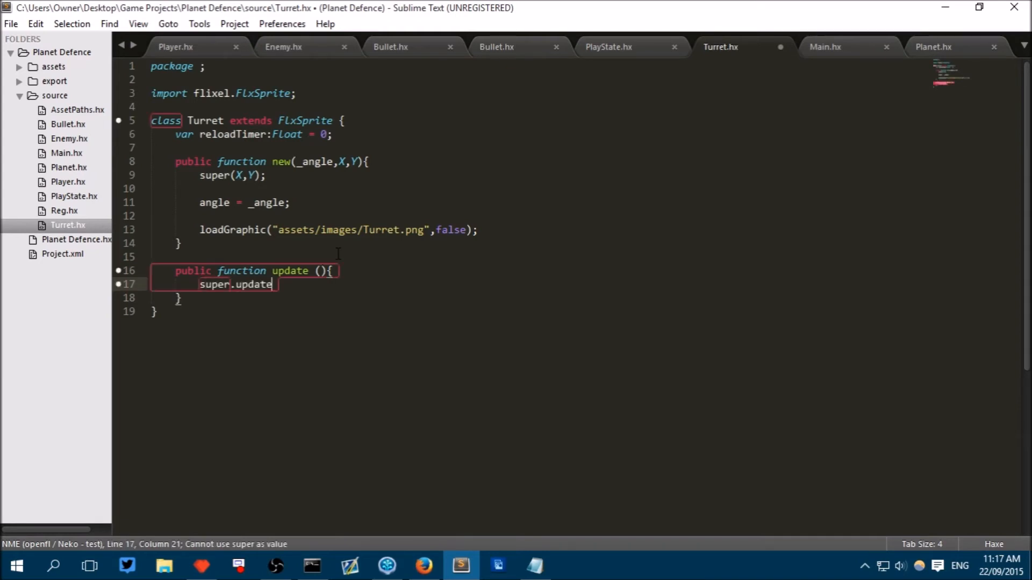
type("();")
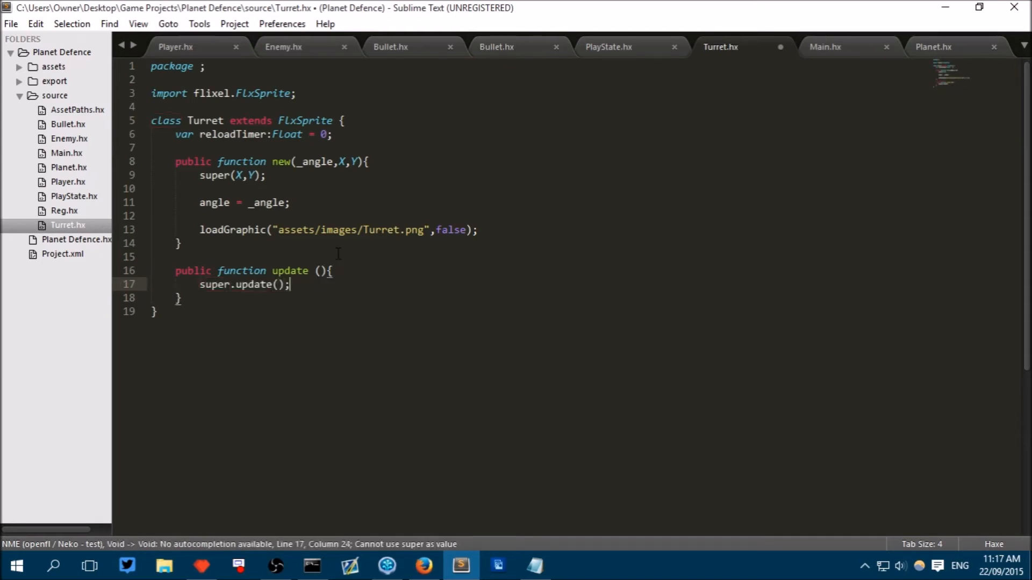
Step: Add reloadTimer += FlxG.elapsed; and an empty if (reloadTimer > 2){ } block
type("reloadTimer += FlxG.elapsed;")
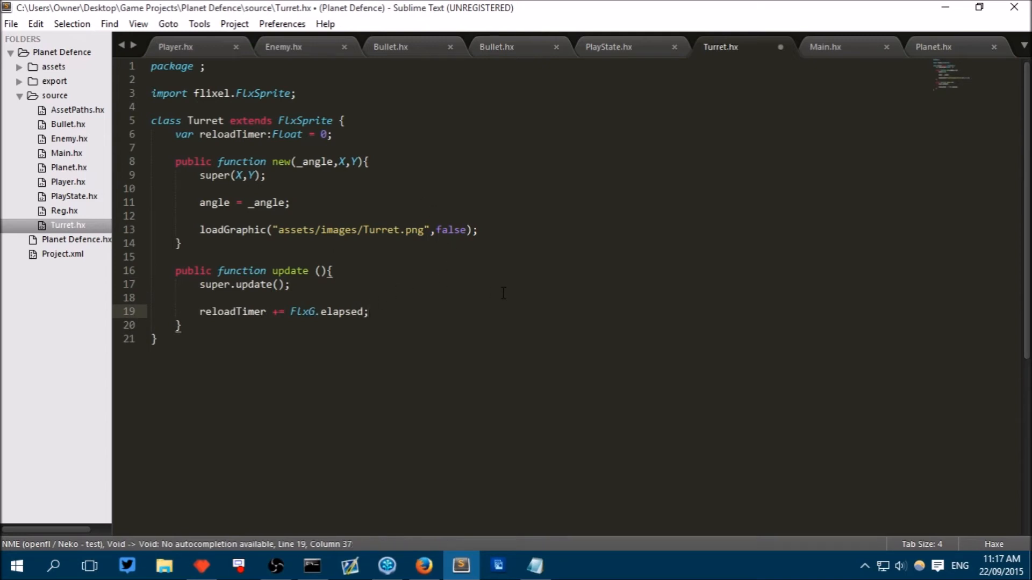
type("i")
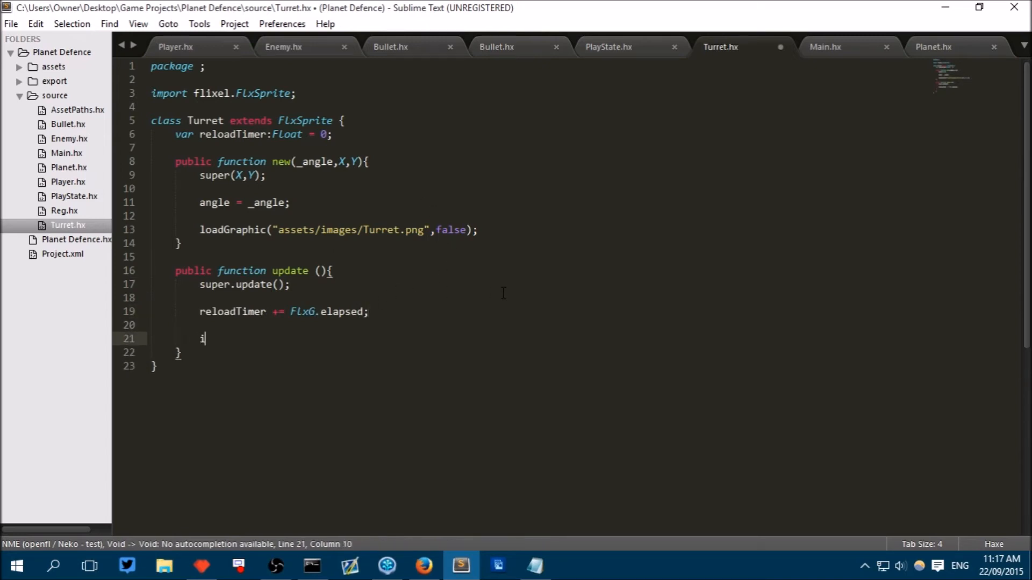
type("f")
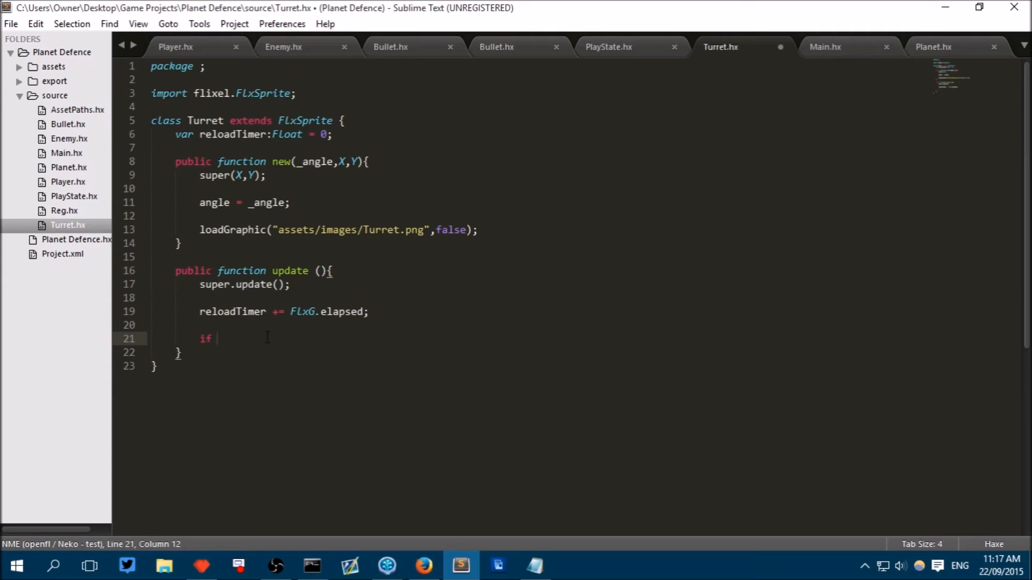
mouse_move(413, 296)
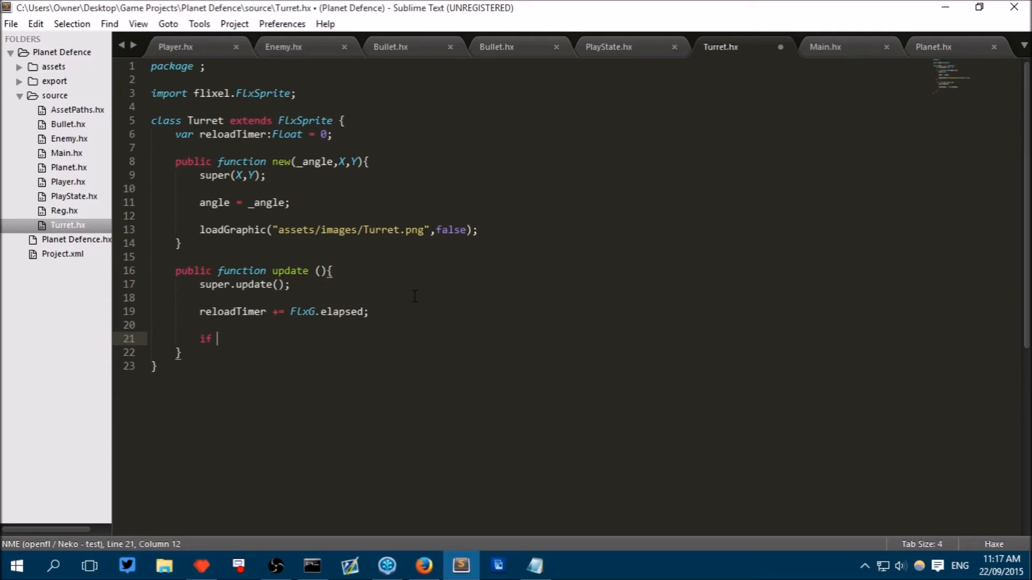
type("(r")
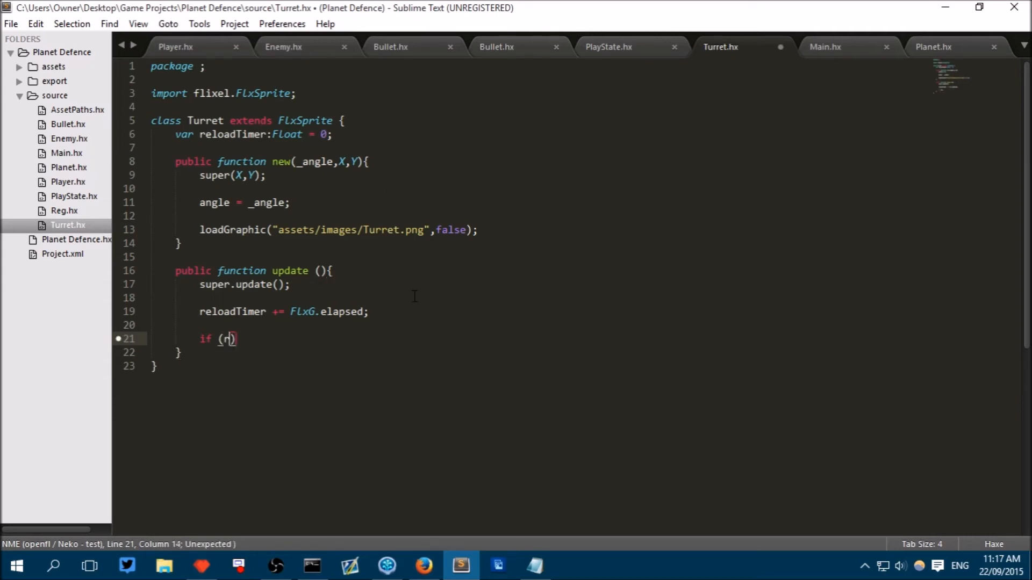
type("eloadTimer >")
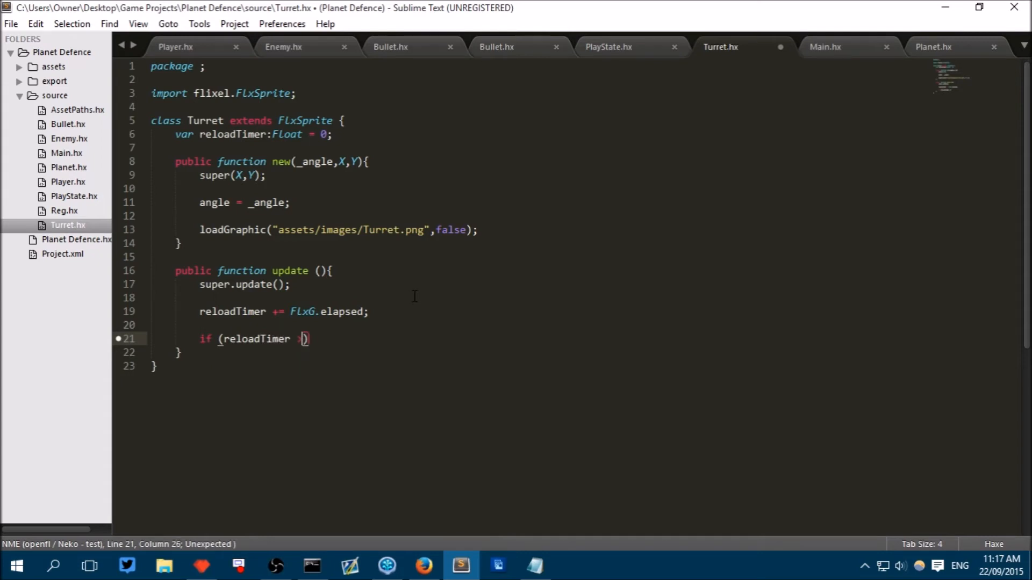
type(">")
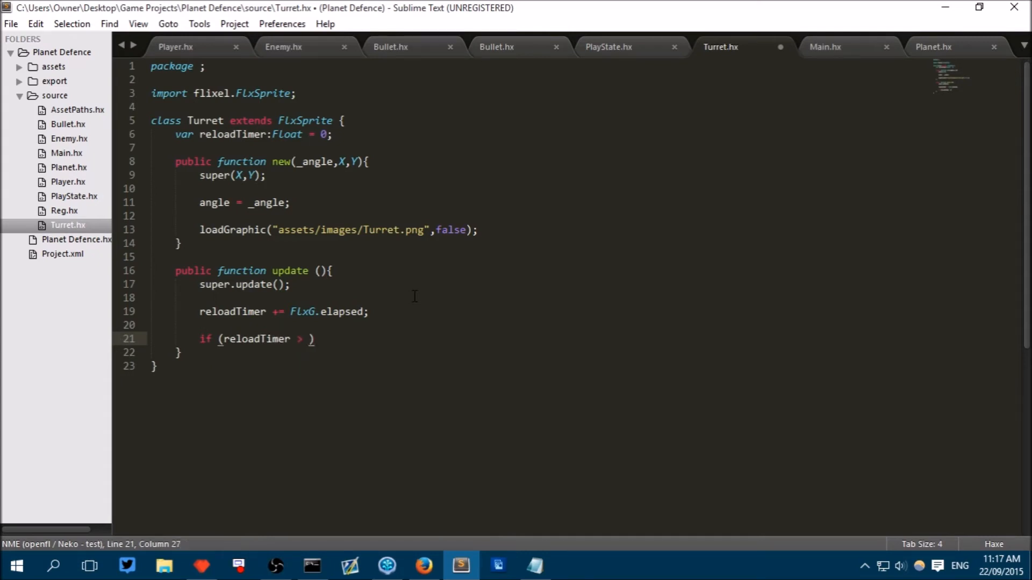
type("2){")
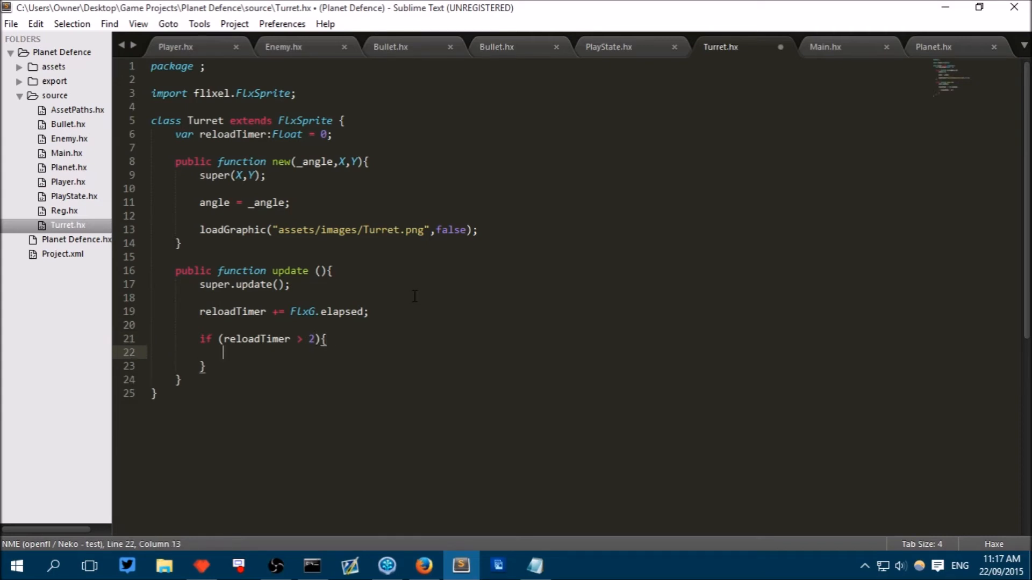
mouse_move(611, 79)
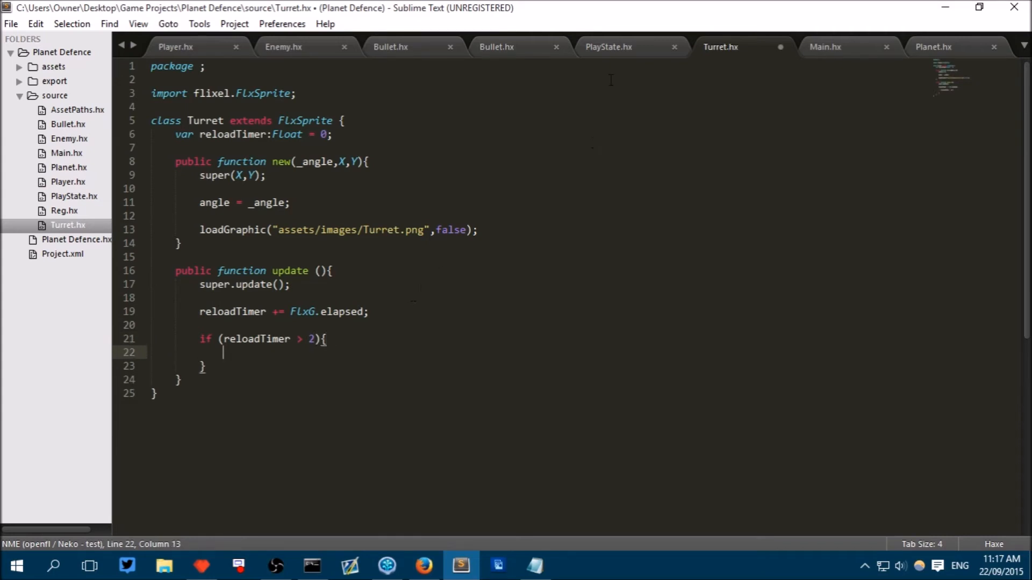
left_click(607, 46)
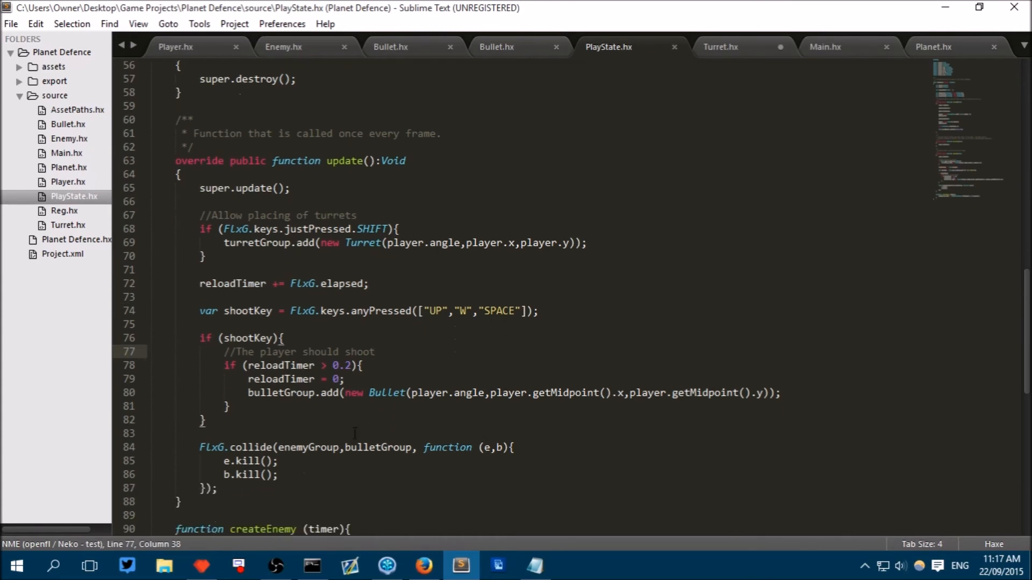
Step: Save Turret.hx, review PlayState.hx's code, and come back to the Turret class
left_click(720, 47)
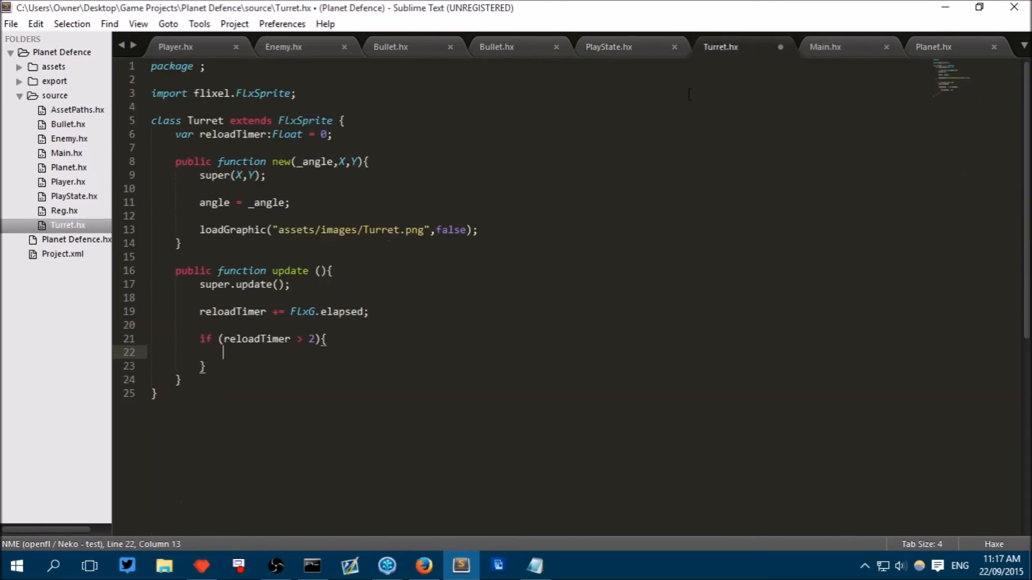
key("ctrl+s")
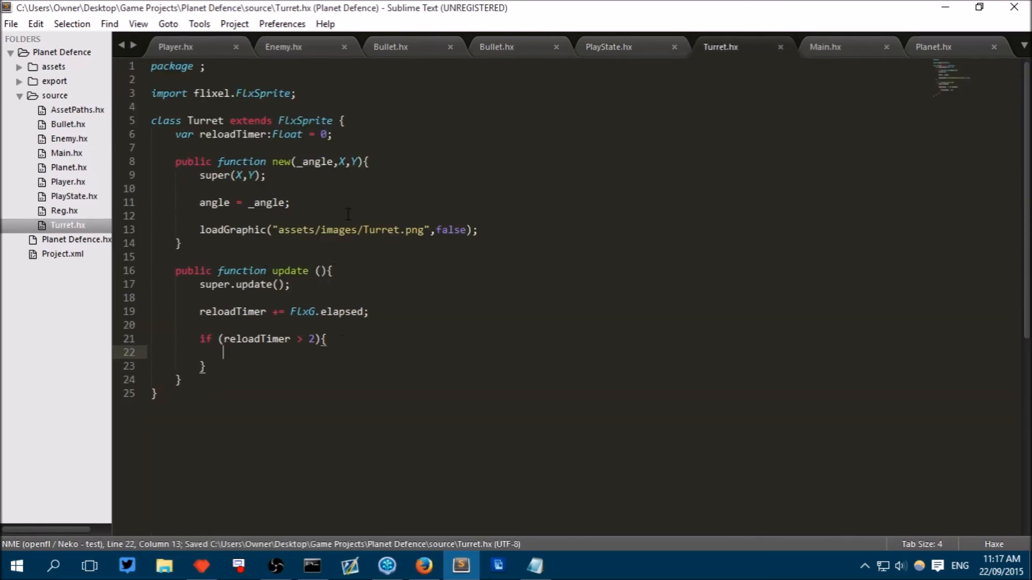
left_click(607, 46)
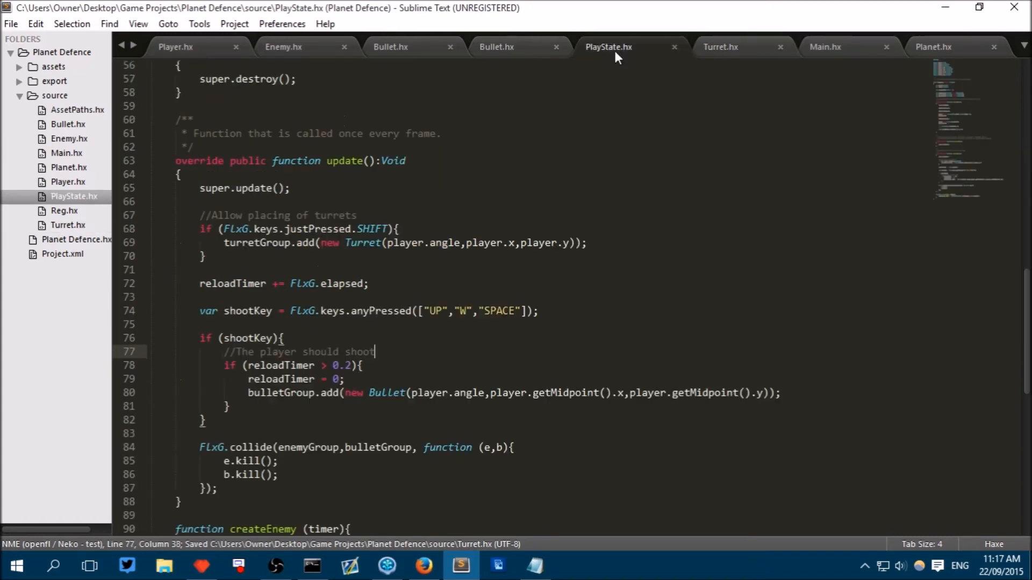
scroll("up", 3)
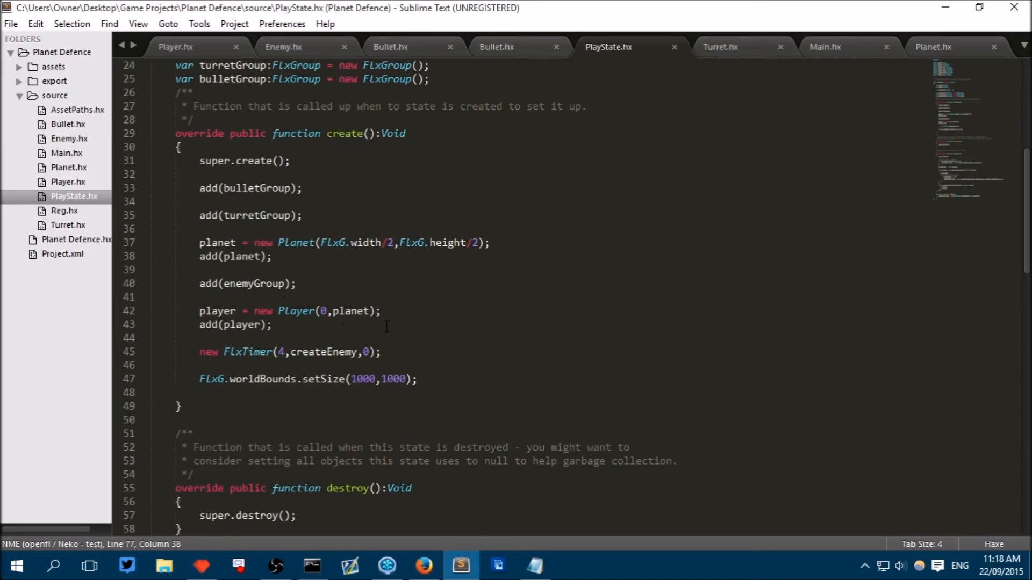
scroll("down", 3)
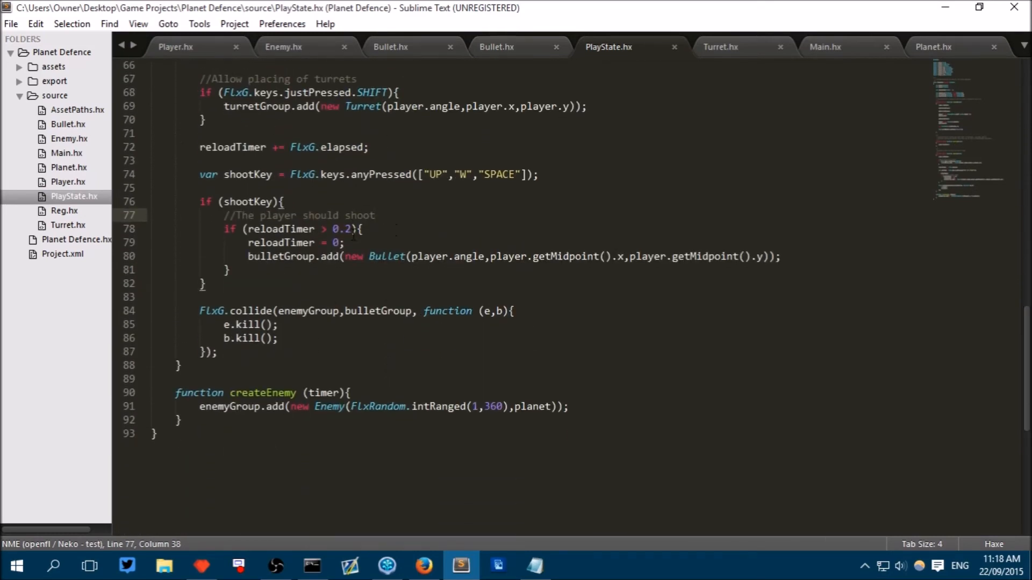
left_click(720, 47)
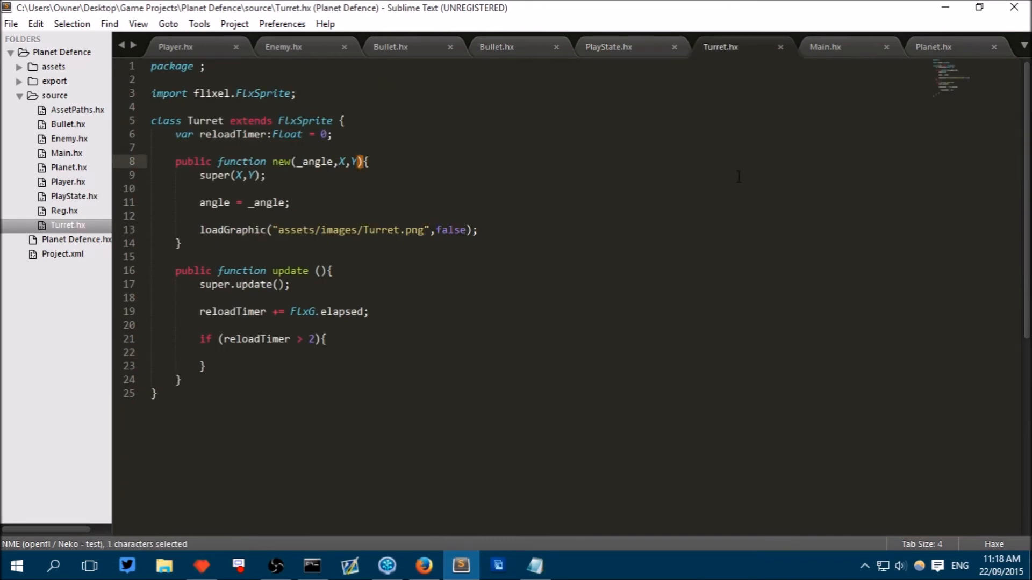
Step: Add a bulletGroup parameter to new() and a var bulletGroup:FlxGroup; field, saving Turret.hx
type("bulletGroup")
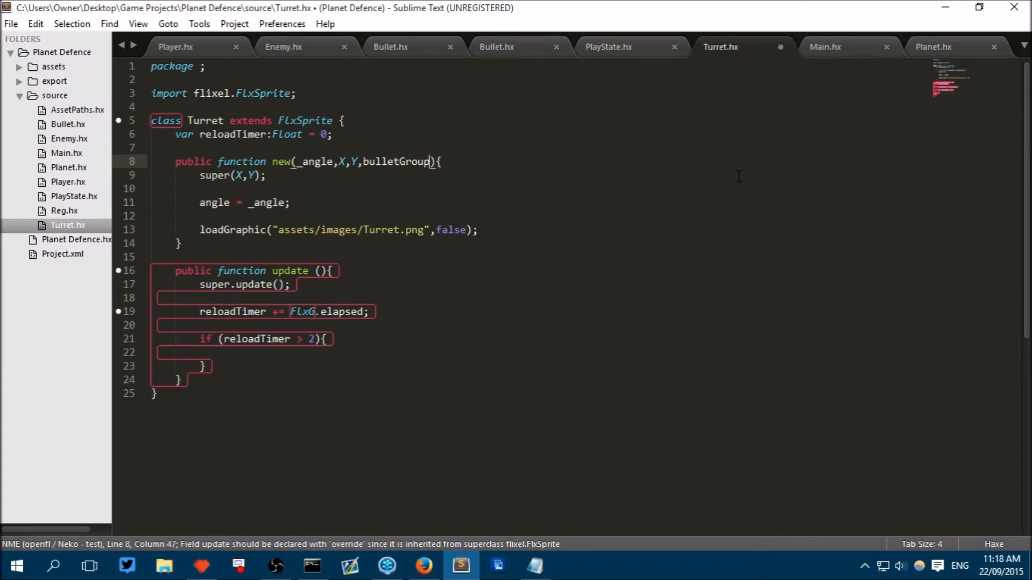
key("ctrl+s")
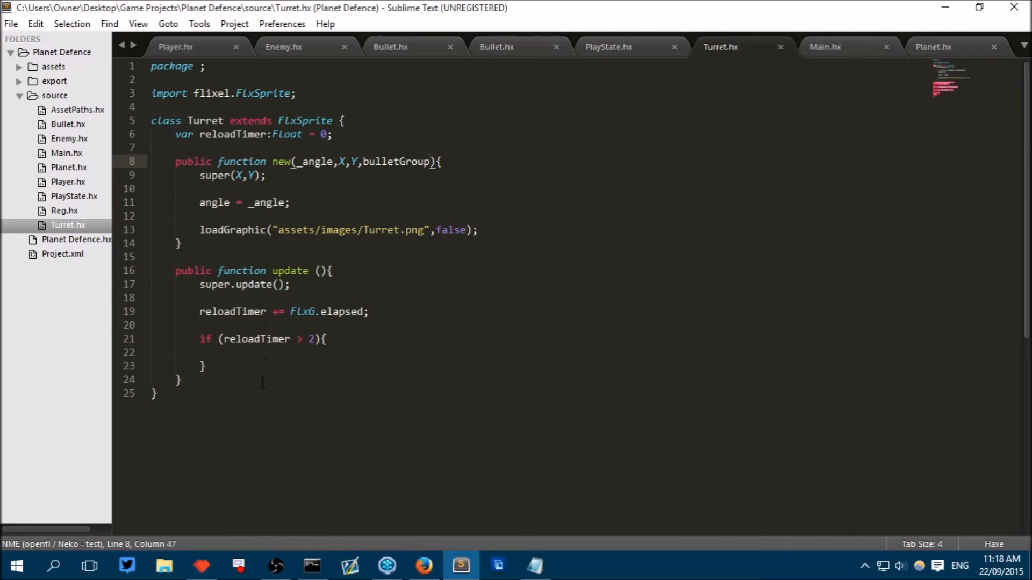
left_click(309, 134)
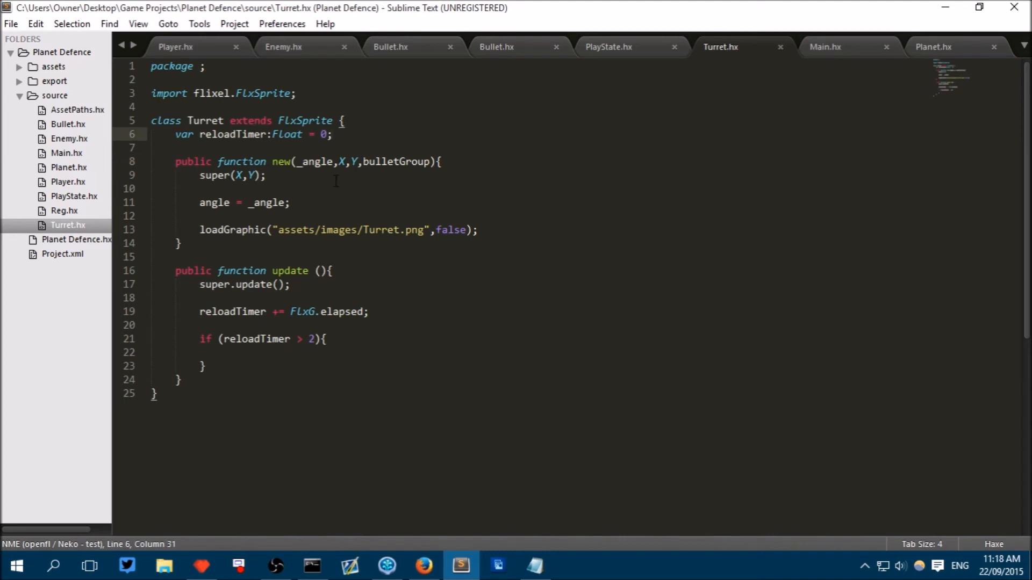
type("v")
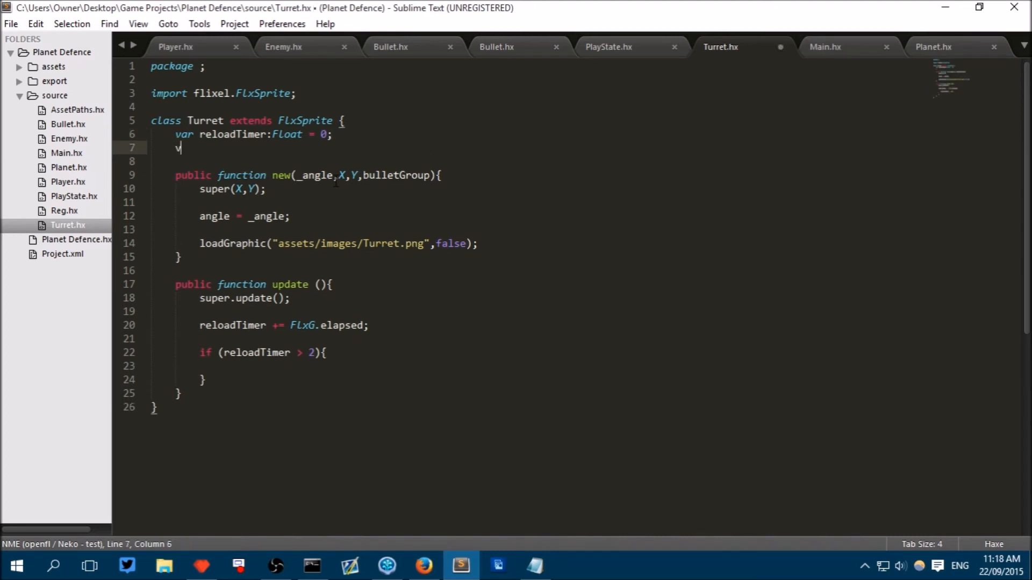
type("var bulletGroup:")
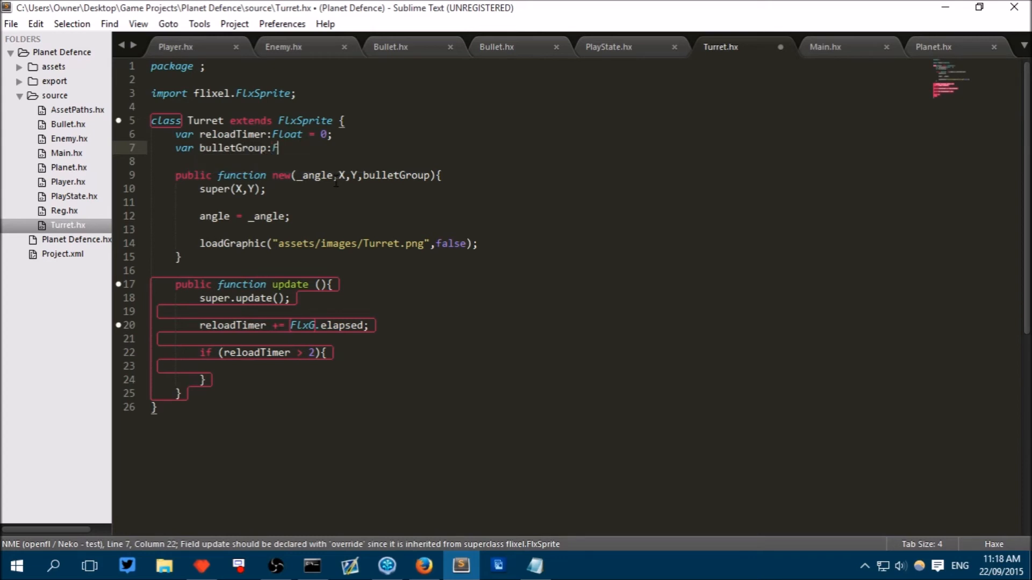
type("FlxGroup =")
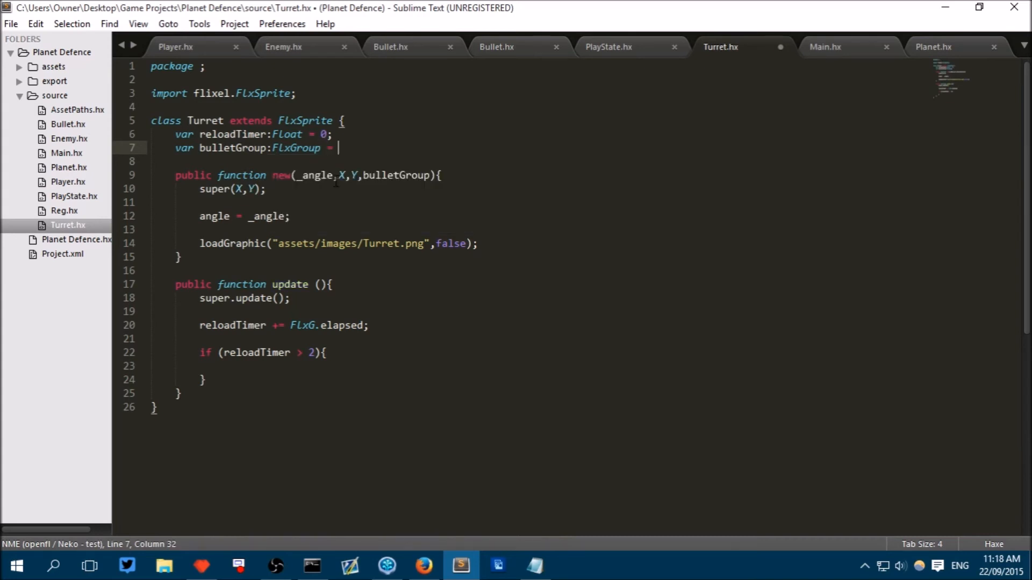
key("ctrl+s")
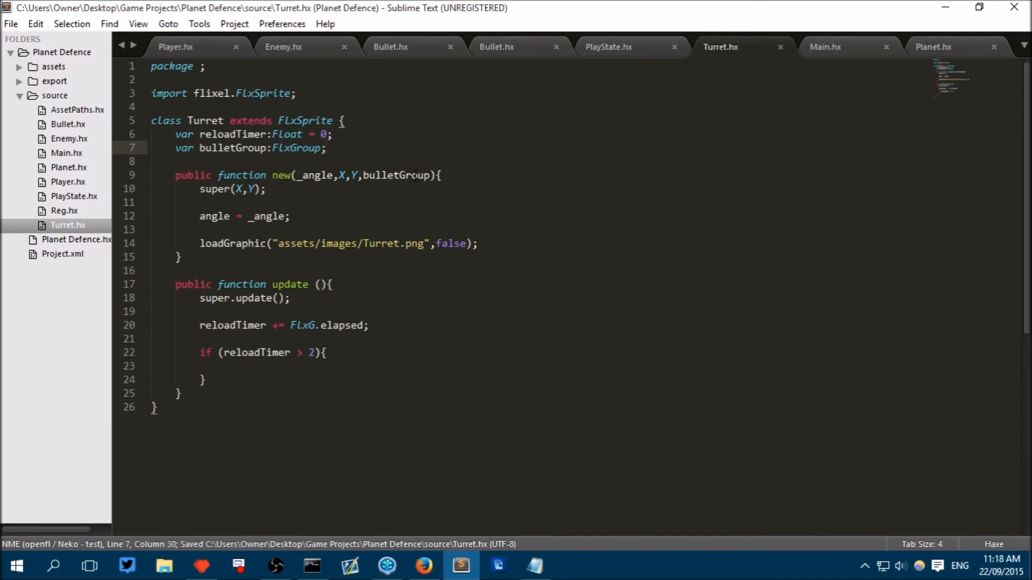
left_click(606, 47)
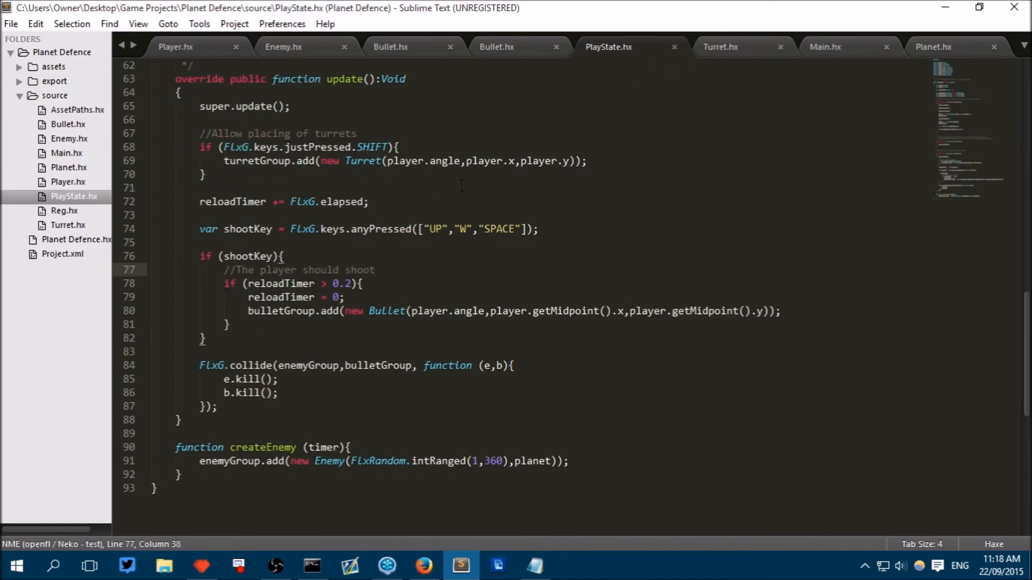
Step: Change new()'s parameter to _bulletGroup and add bulletGroup = _bulletGroup; in the constructor
left_click(720, 47)
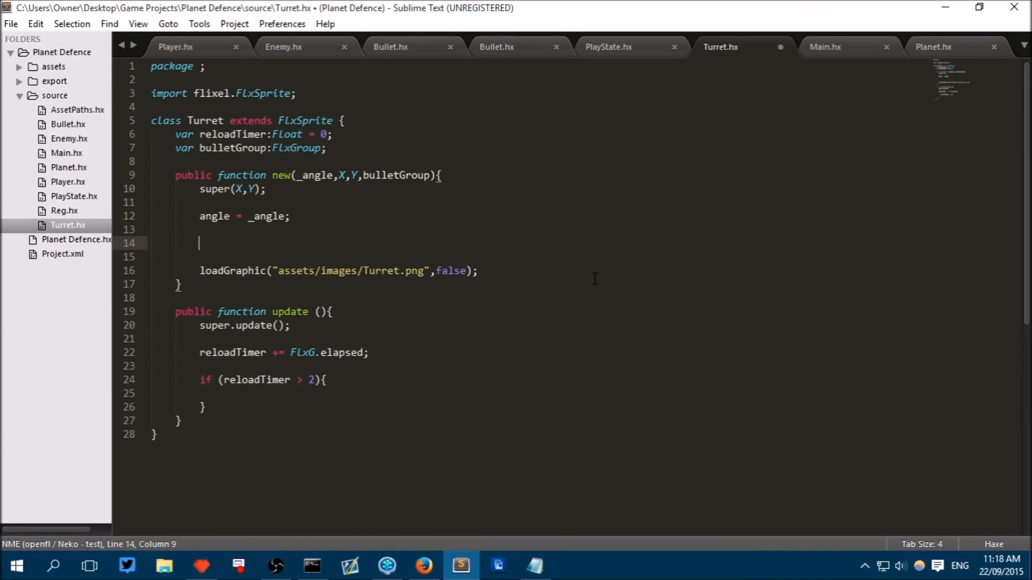
left_click(442, 175)
type("_")
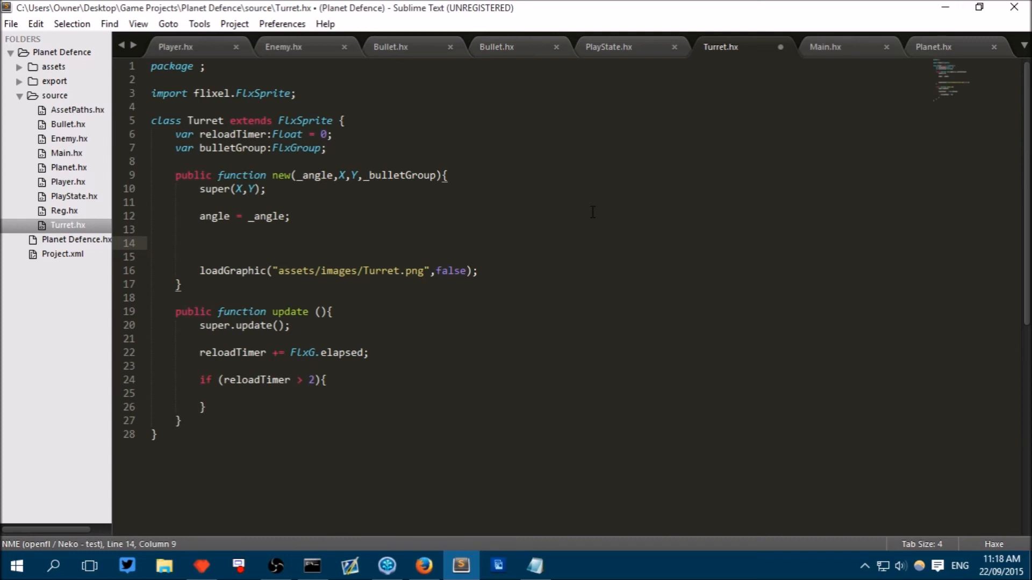
type("bulletGroup =")
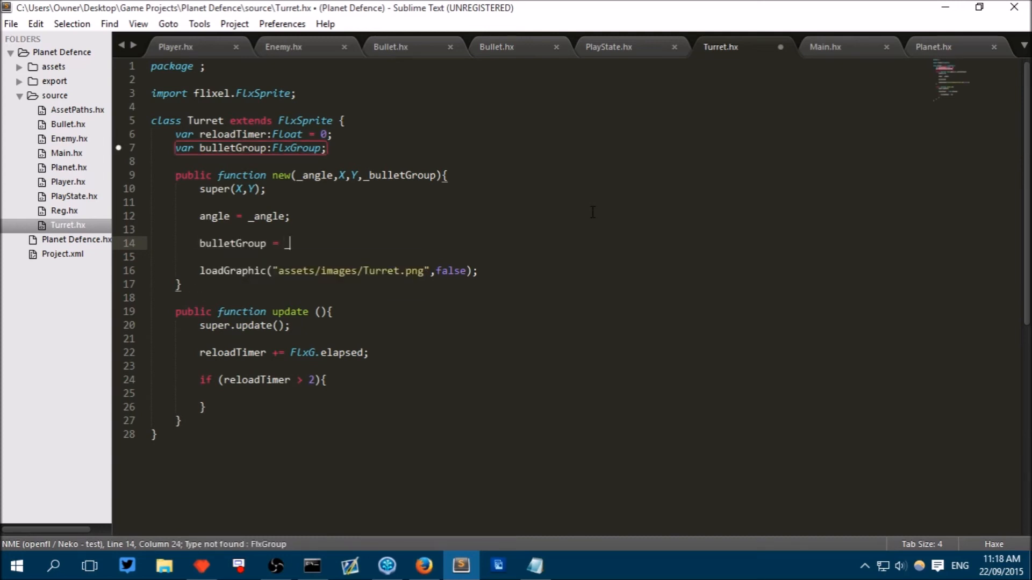
type("_bulletGroup")
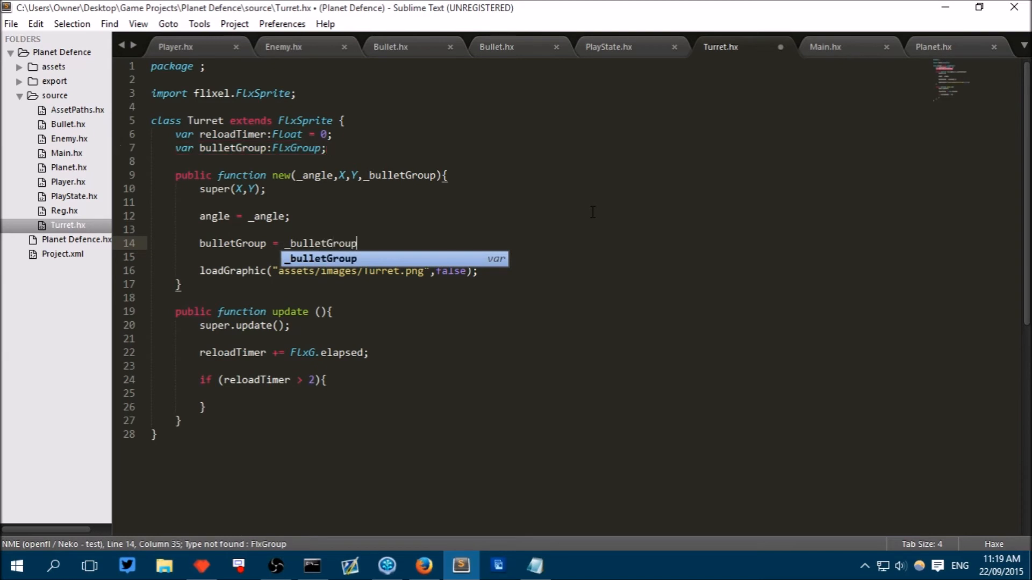
left_click(607, 47)
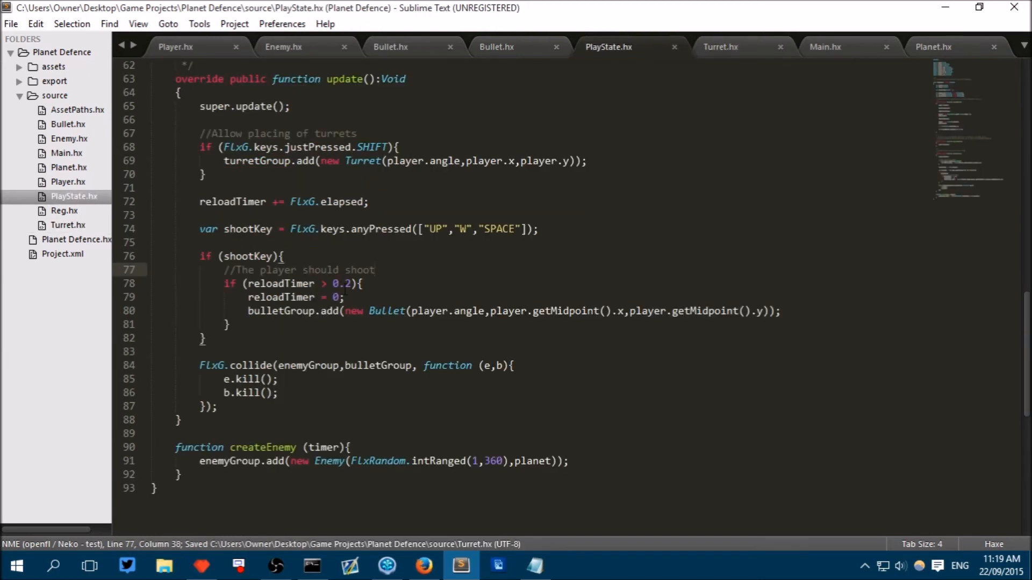
Step: Add bulletGroup as a fourth argument to PlayState.hx's new Turret call after player.y
left_click(375, 270)
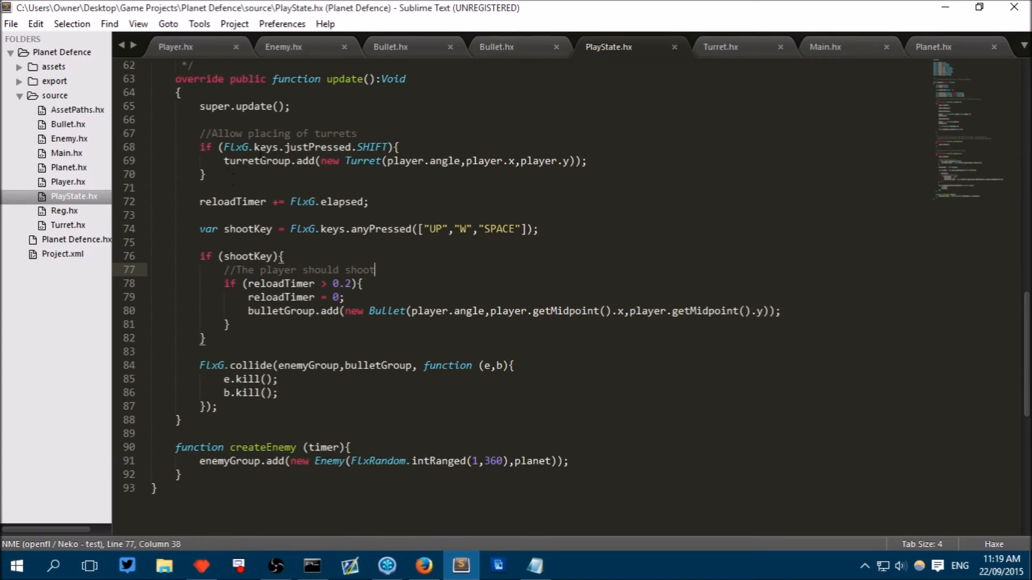
left_click(580, 160)
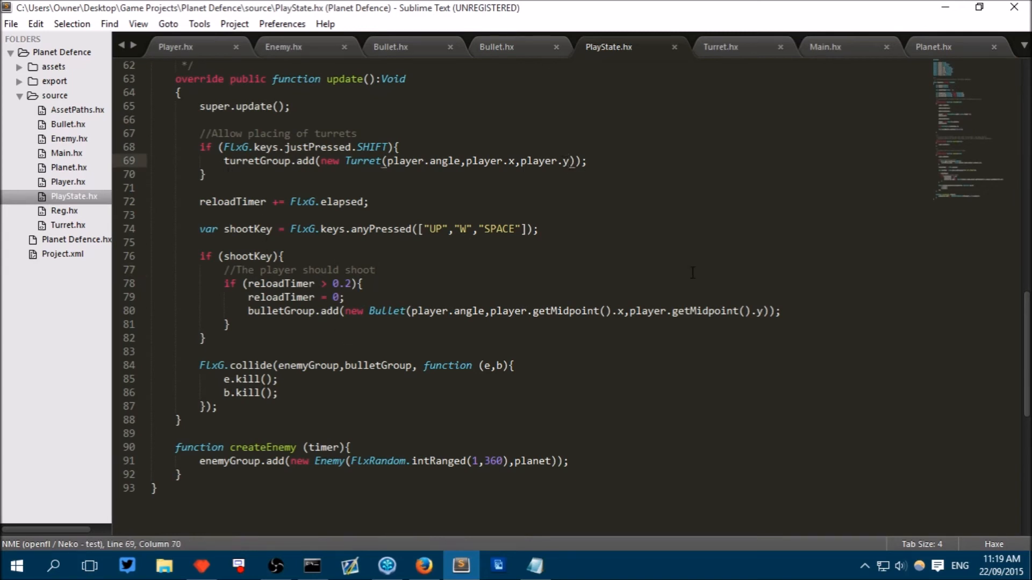
type("bulletGr")
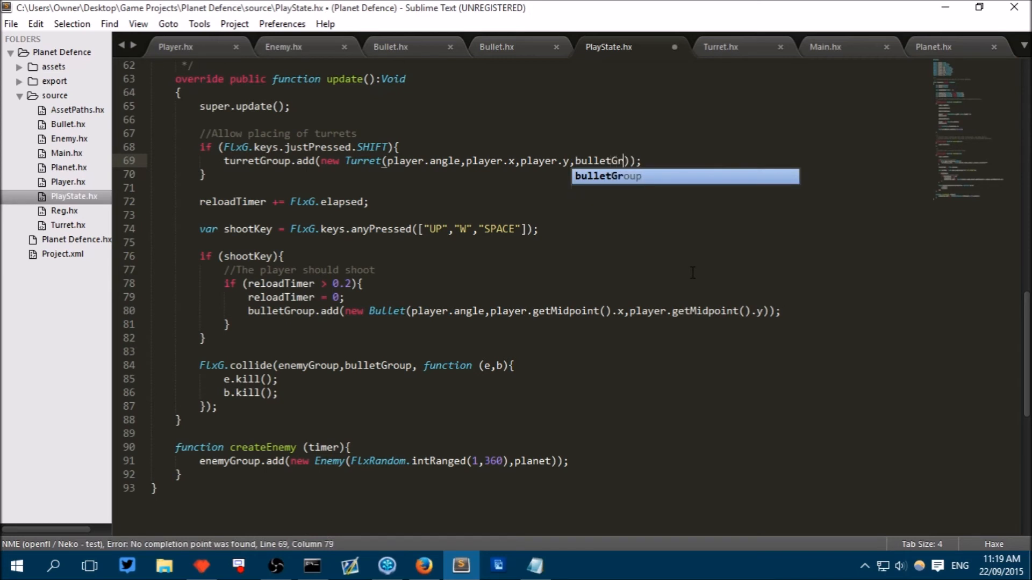
Step: In Turret.hx, start typing bulletGroup.add inside the reloadTimer > 2 block
left_click(720, 47)
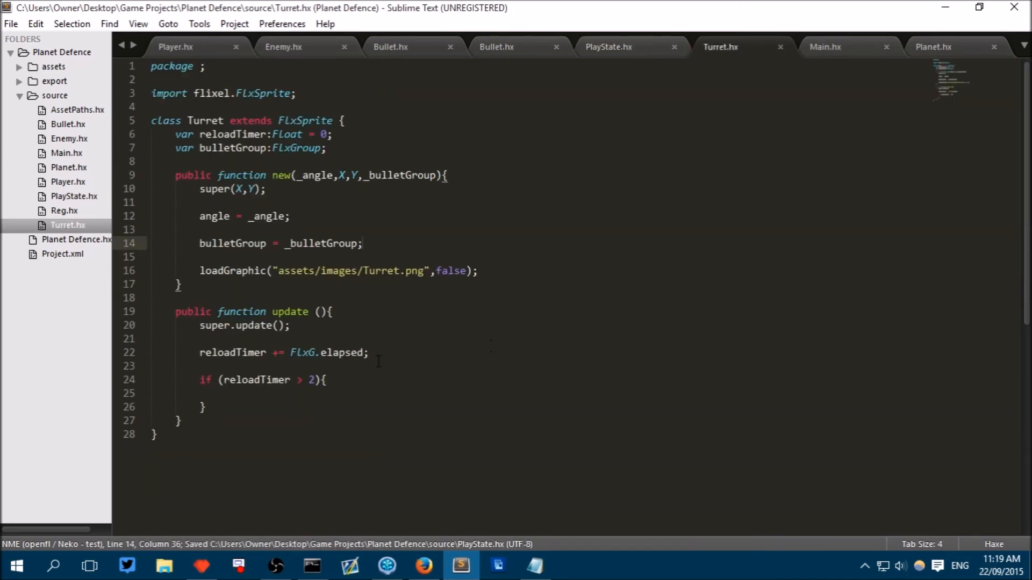
left_click(224, 407)
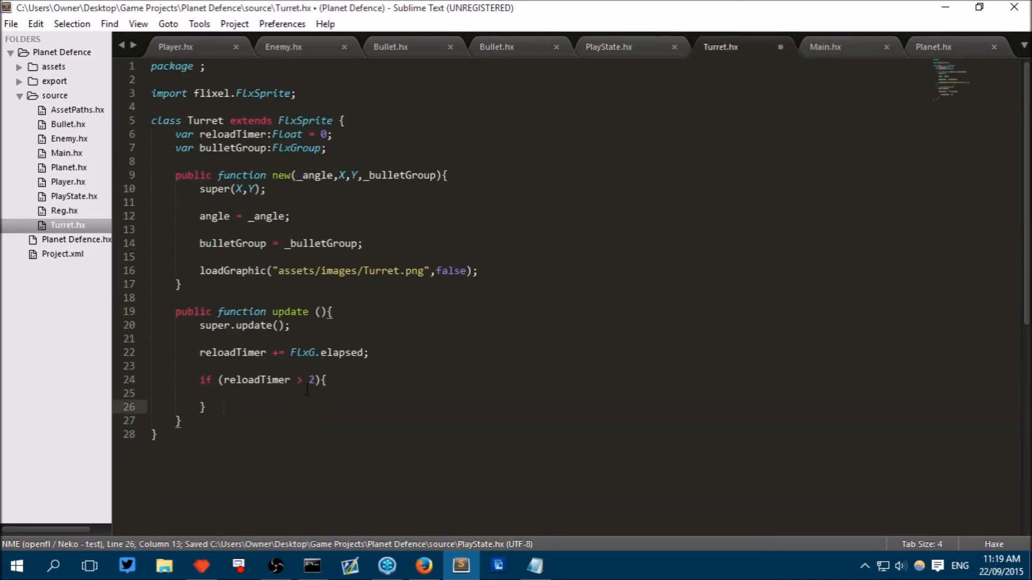
left_click(204, 407)
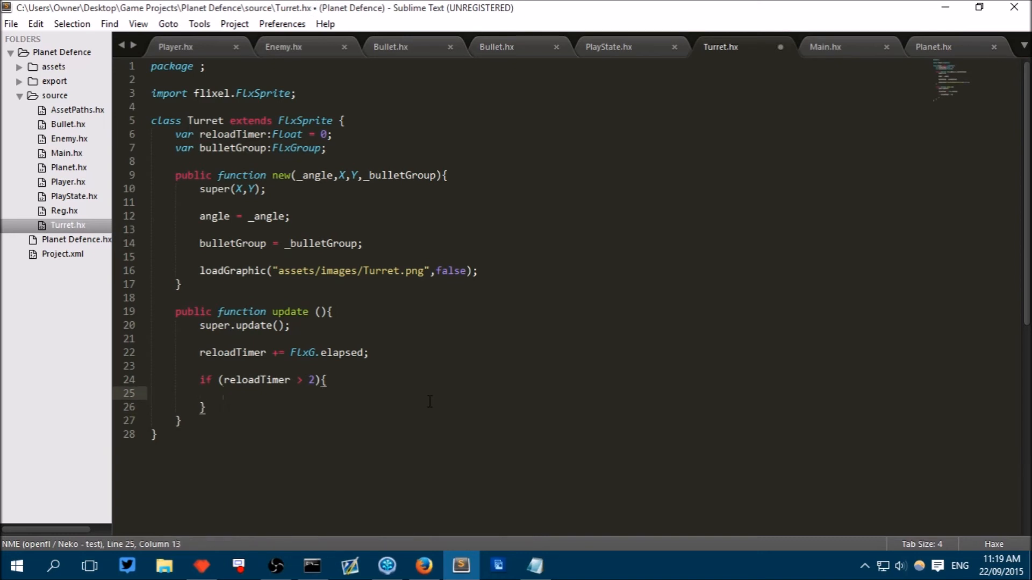
type("b")
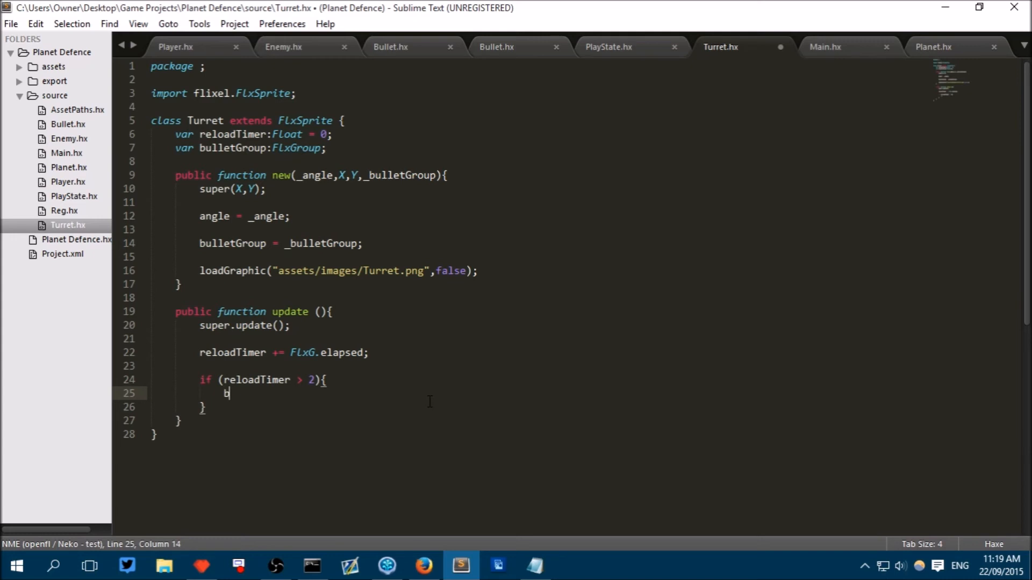
type("ulletGroup.add")
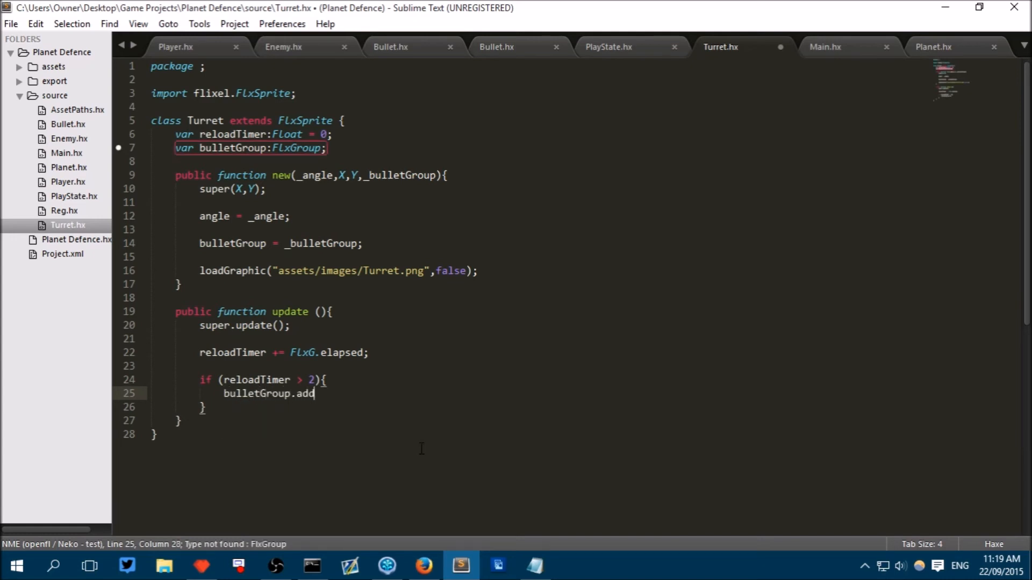
left_click(607, 47)
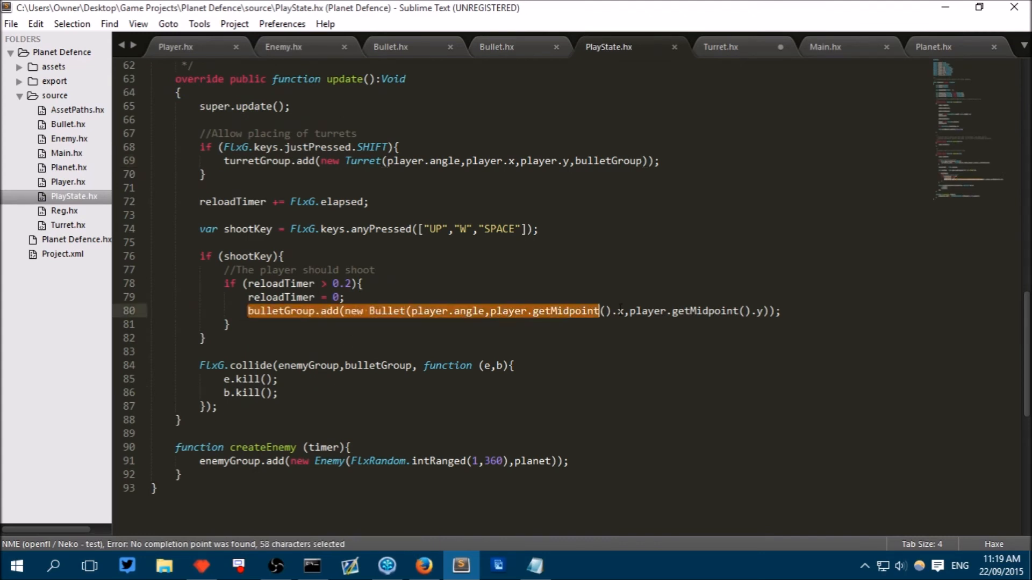
Step: Add new Bullet(angle, getMidpoint().x, getMidpoint().y) to bulletGroup in the reload block, and save
left_click(720, 47)
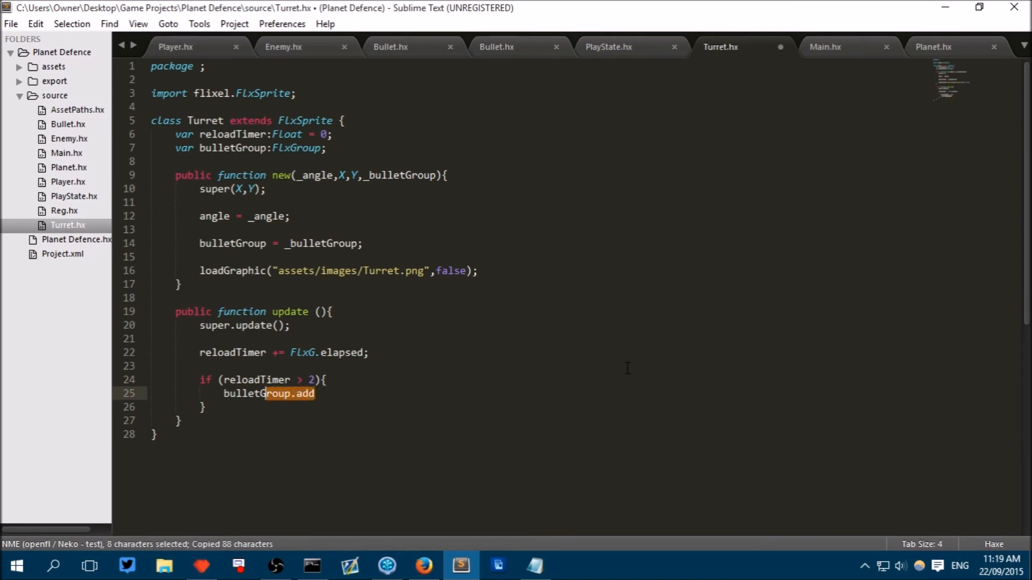
type("(new Bullet(player.angle,player.getMidpoint().x,player.getMidpoint().y));")
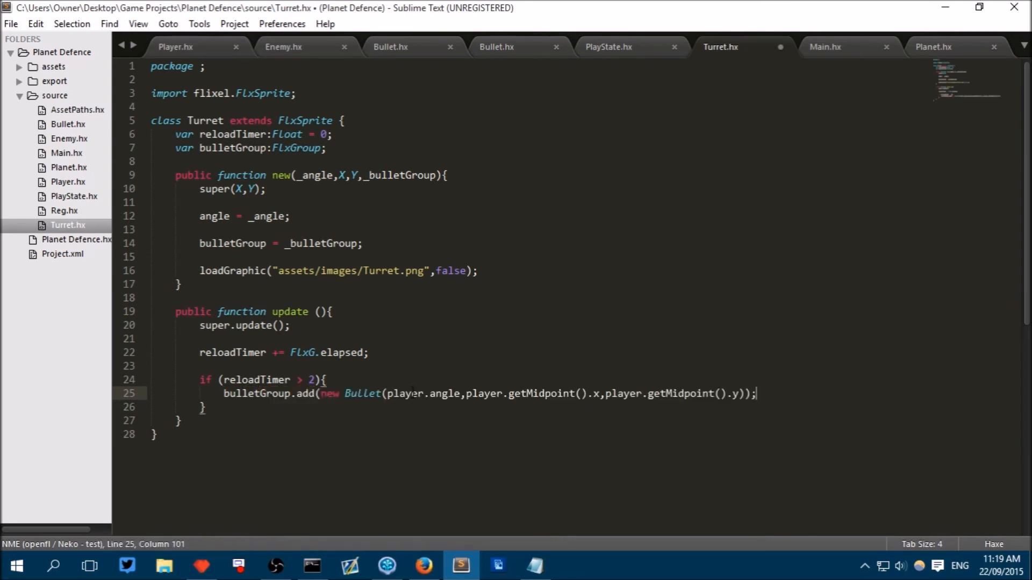
double_click(405, 393)
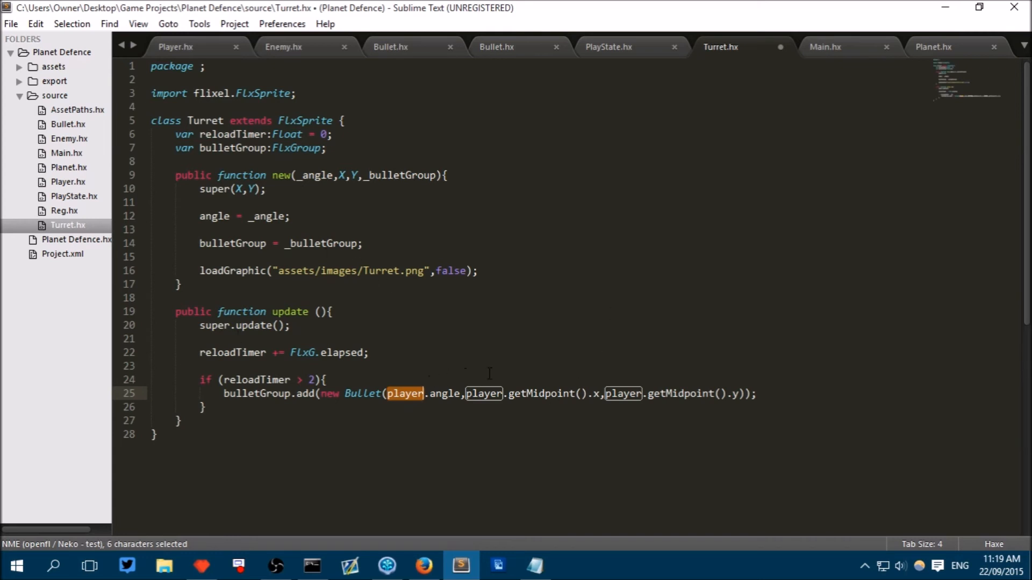
mouse_move(558, 64)
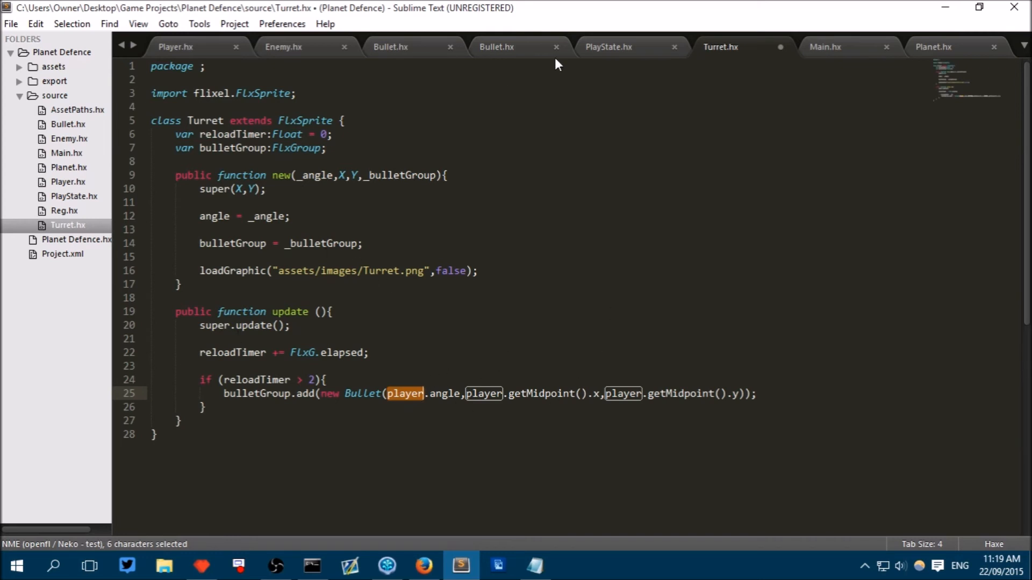
type("angle")
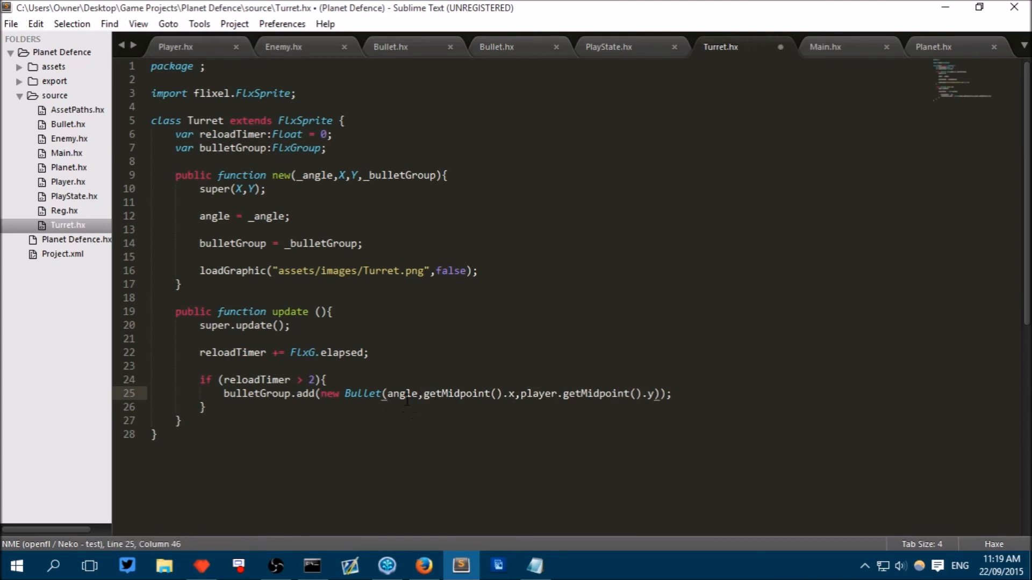
mouse_move(452, 347)
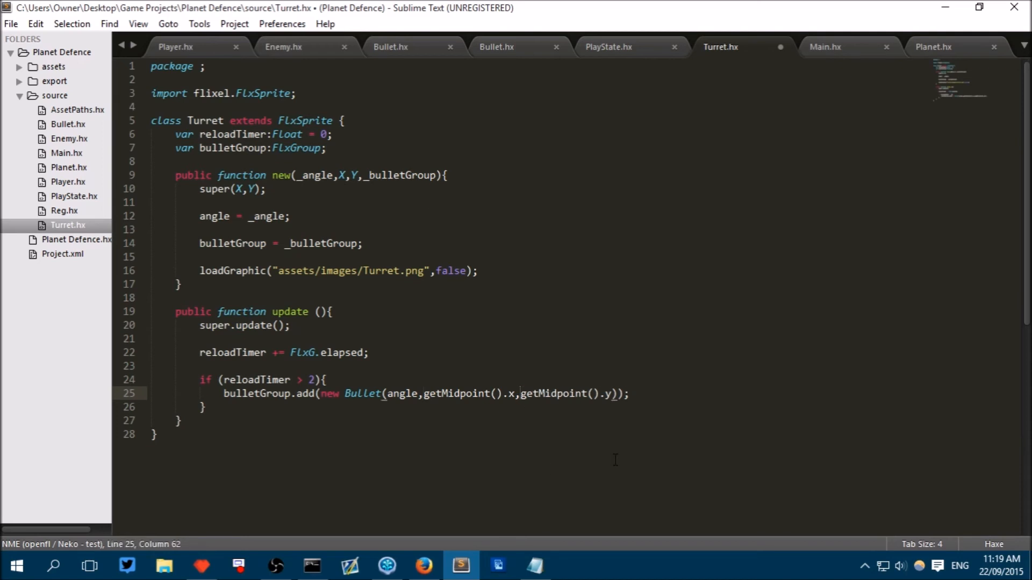
key("ctrl+s")
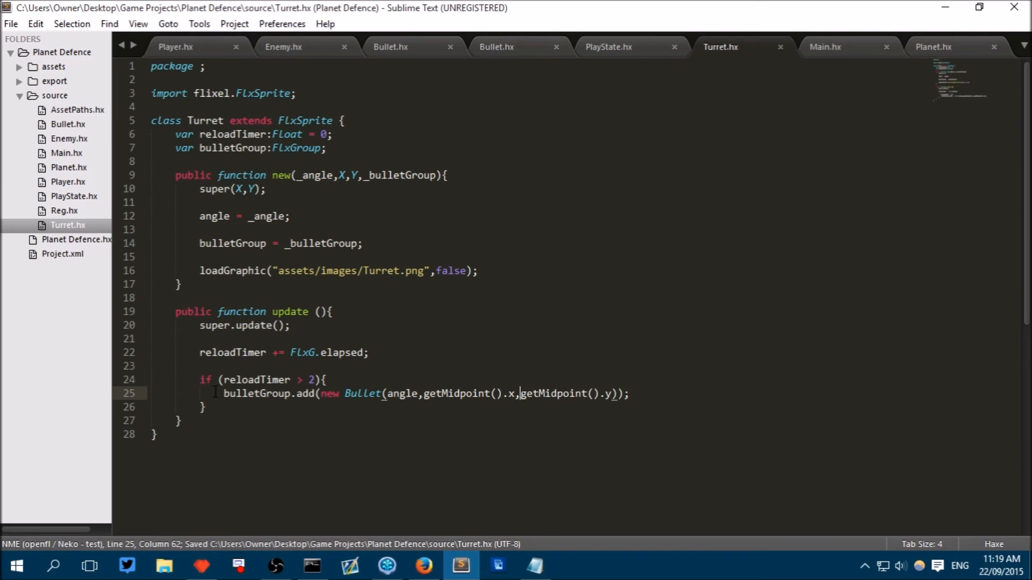
triple_click(395, 394)
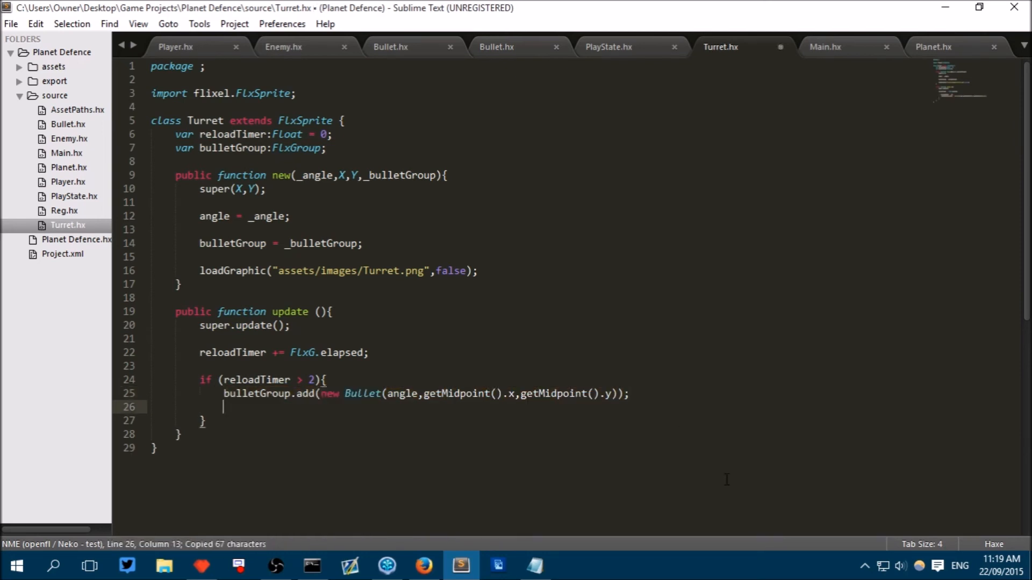
Step: Fire three bullets at angle, angle-spread and angle+spread, declaring var spread:Int = 30, and save
key("ctrl+v")
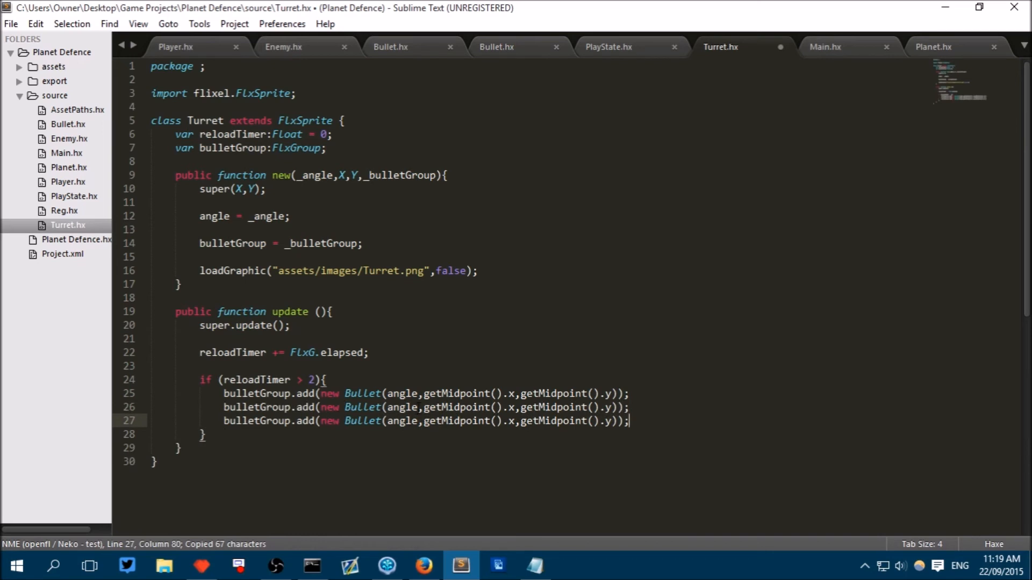
left_click(424, 407)
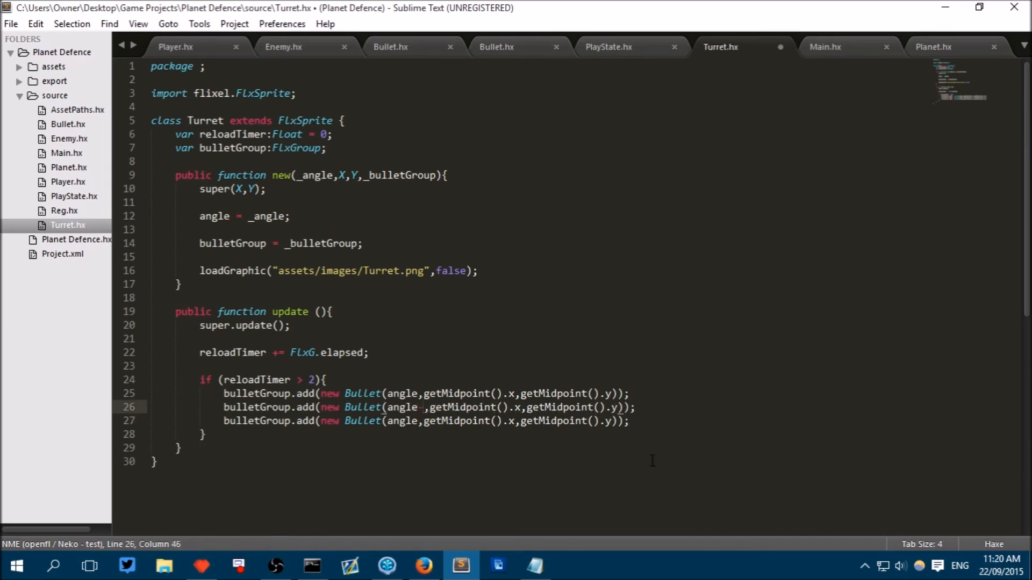
type("-30")
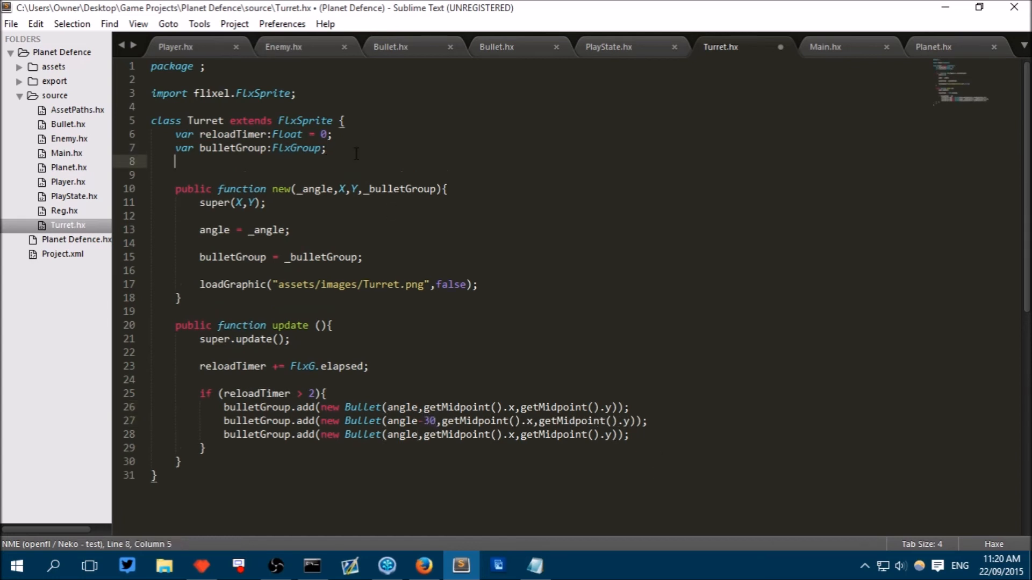
type("var spre")
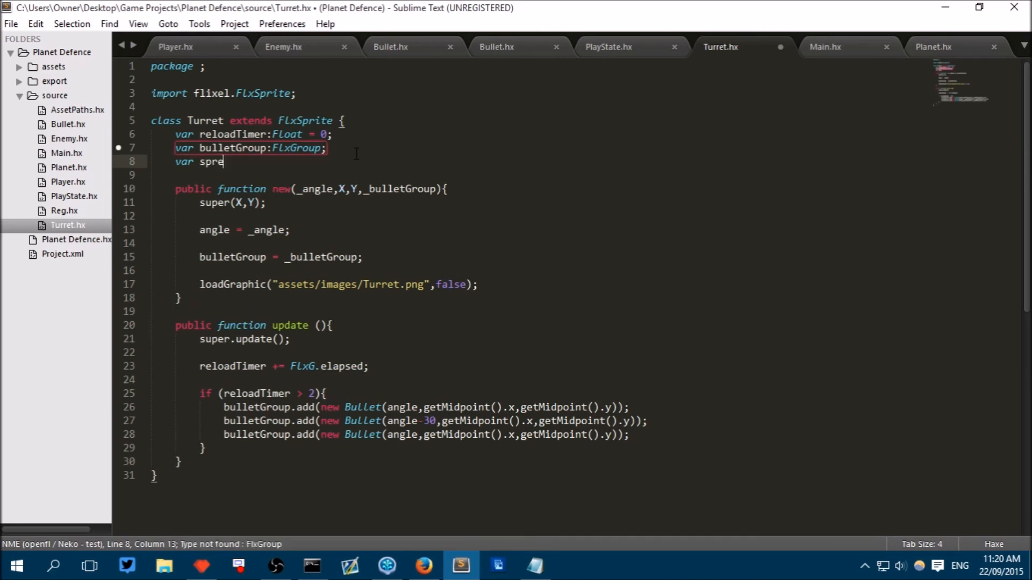
type("ad:Int")
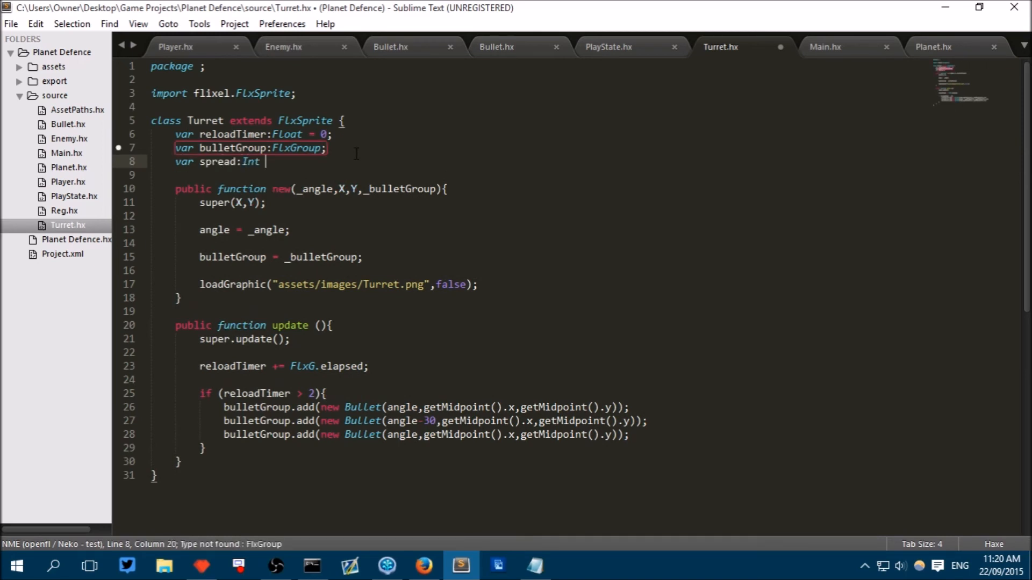
type("= 30")
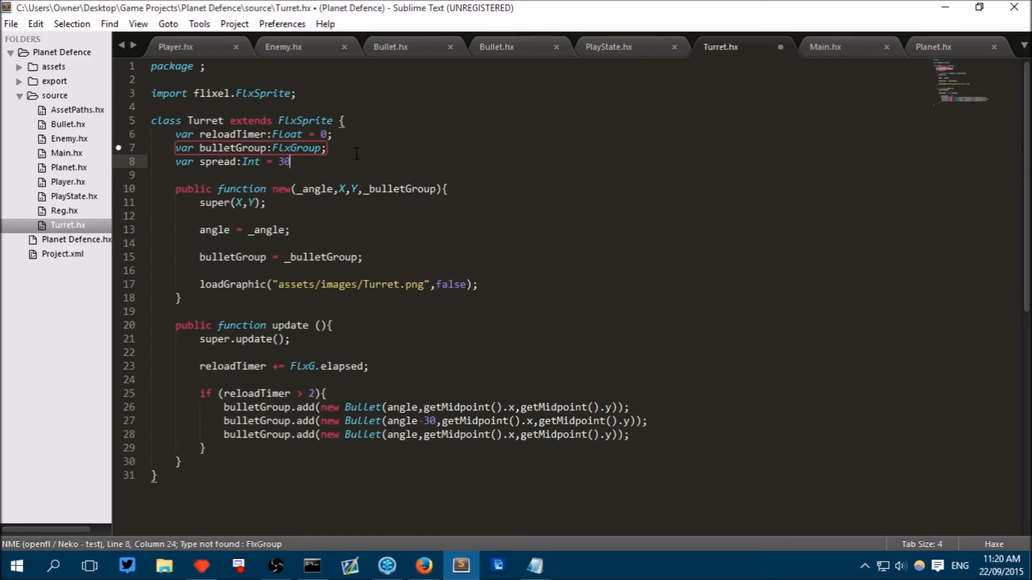
type(";")
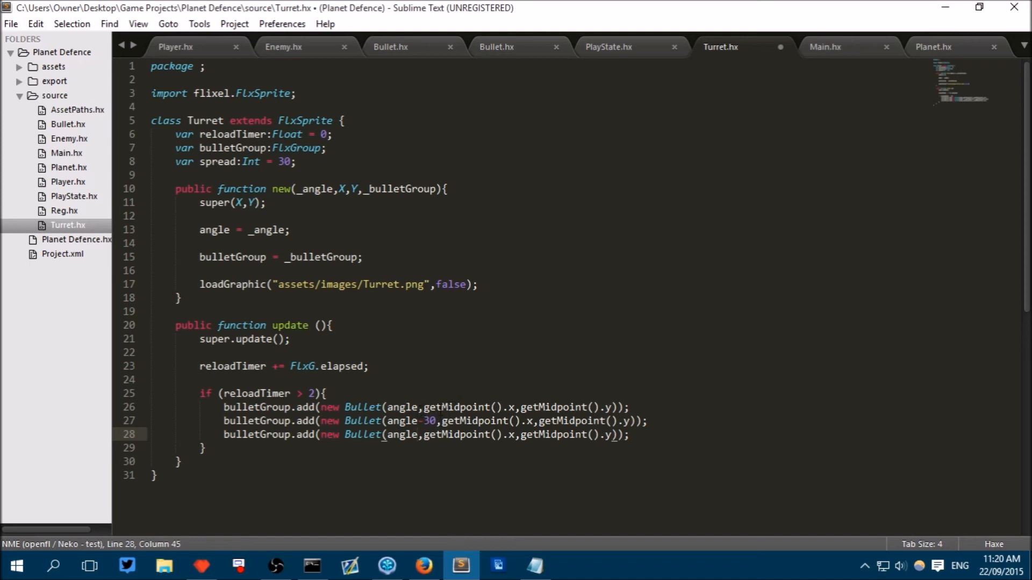
type("+")
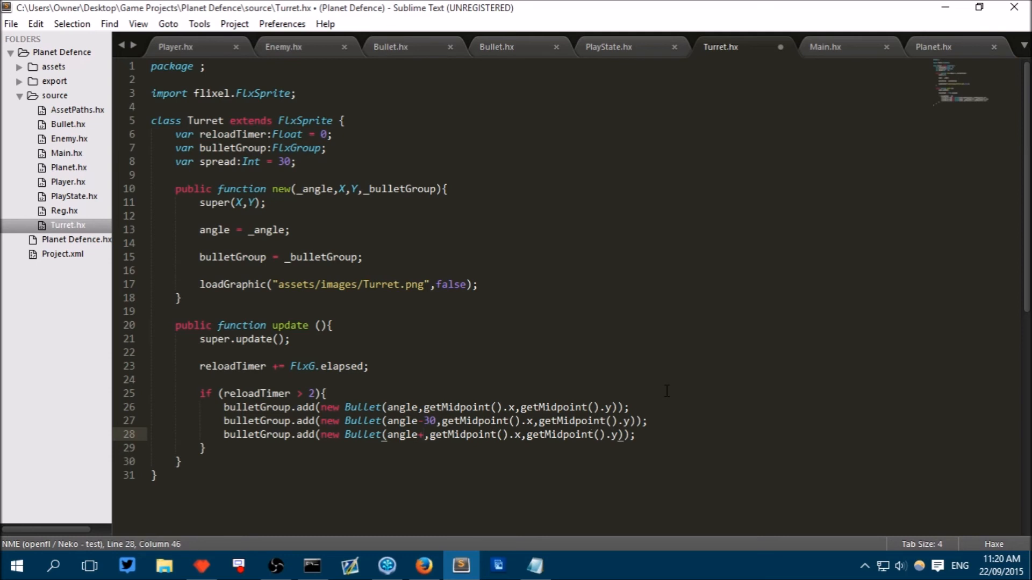
type("spread")
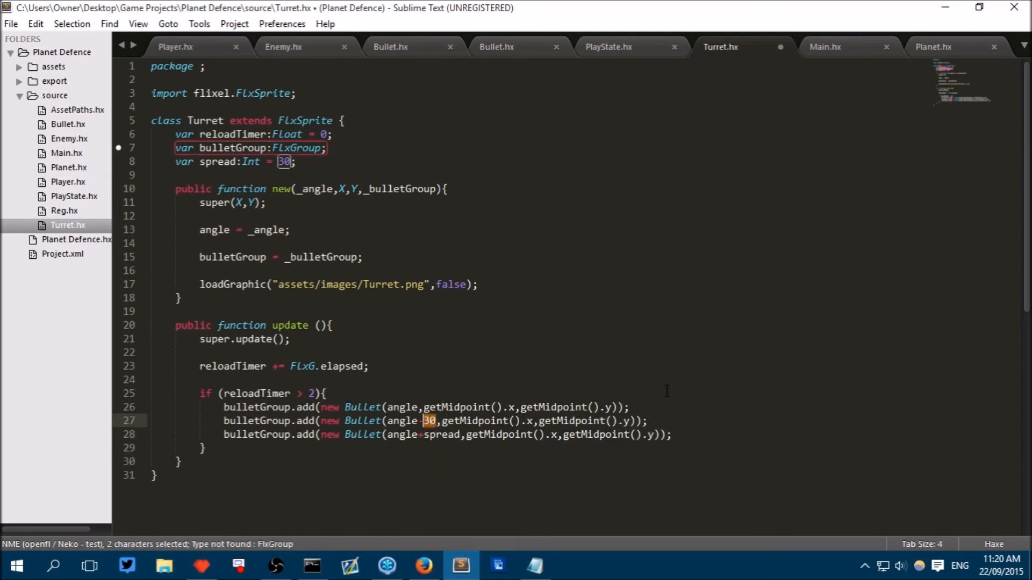
key("ctrl+s")
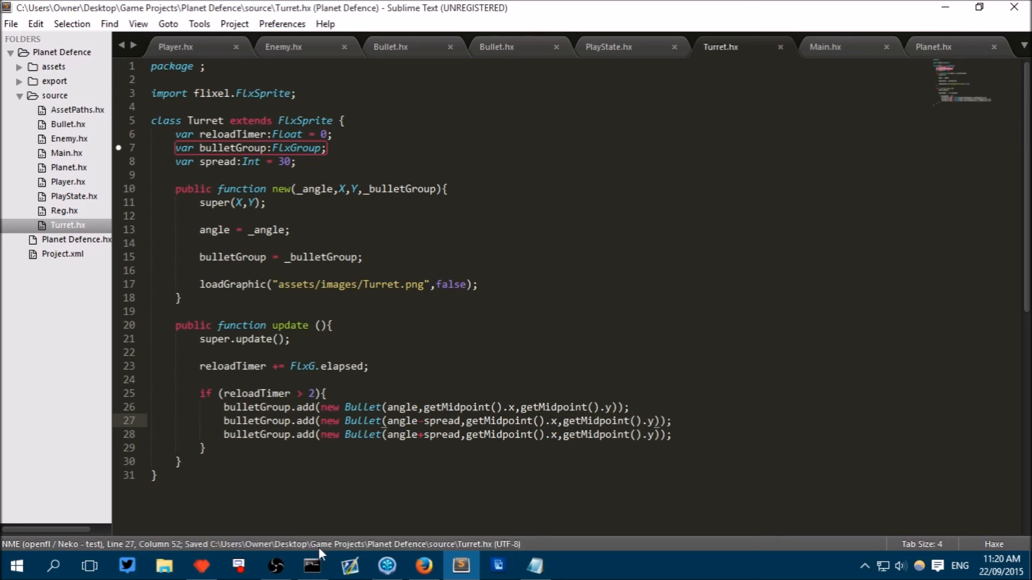
Step: Check the Command Prompt, then reset reloadTimer to 0 at the top of the reload block
left_click(311, 565)
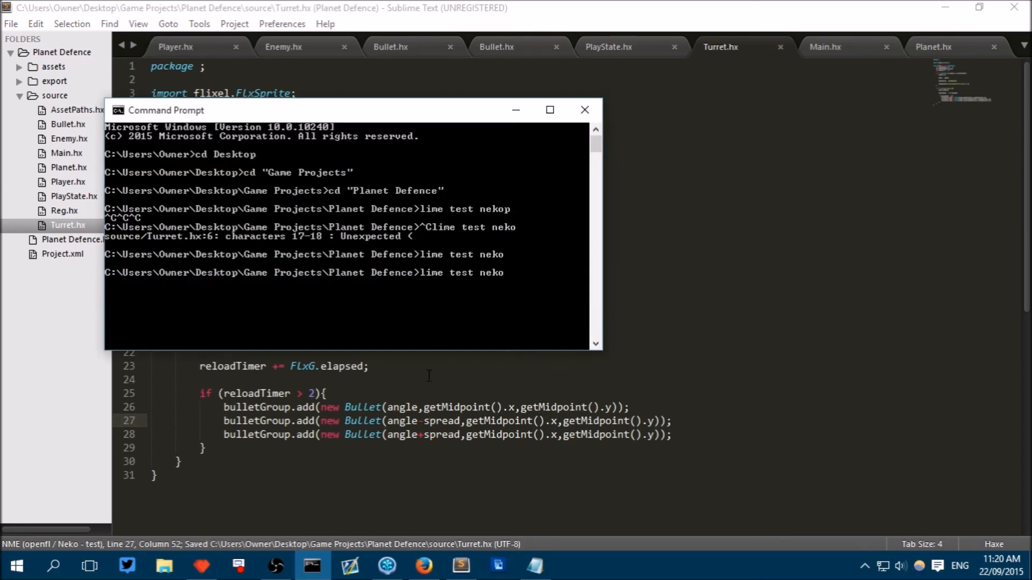
left_click(584, 109)
type("r")
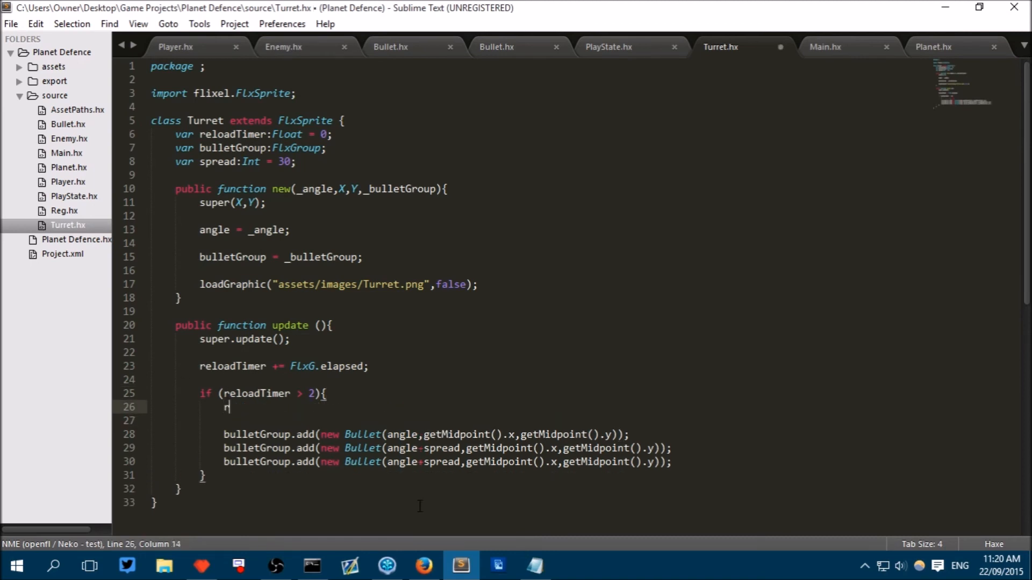
type("eloadTimer = 0;")
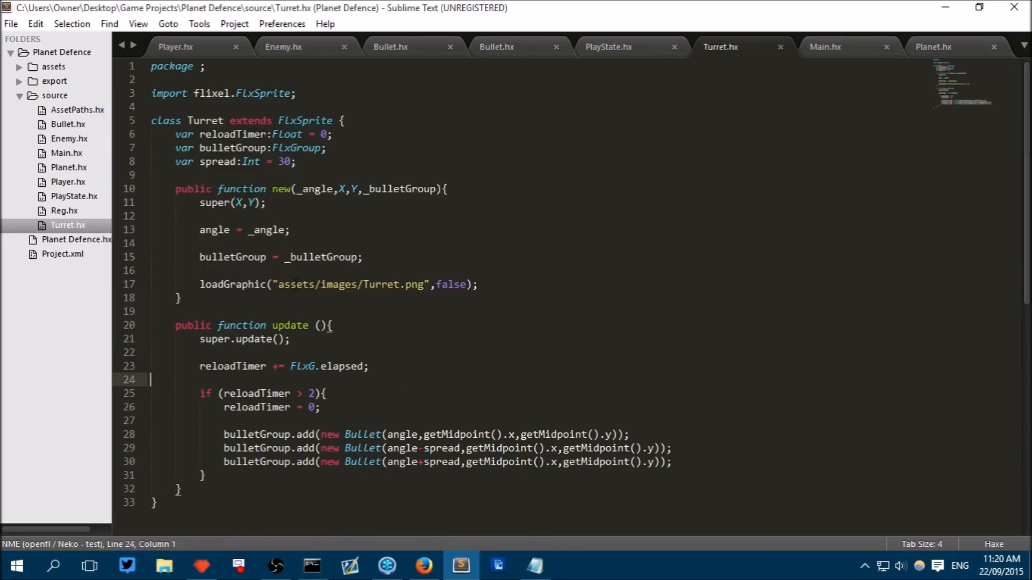
double_click(298, 148)
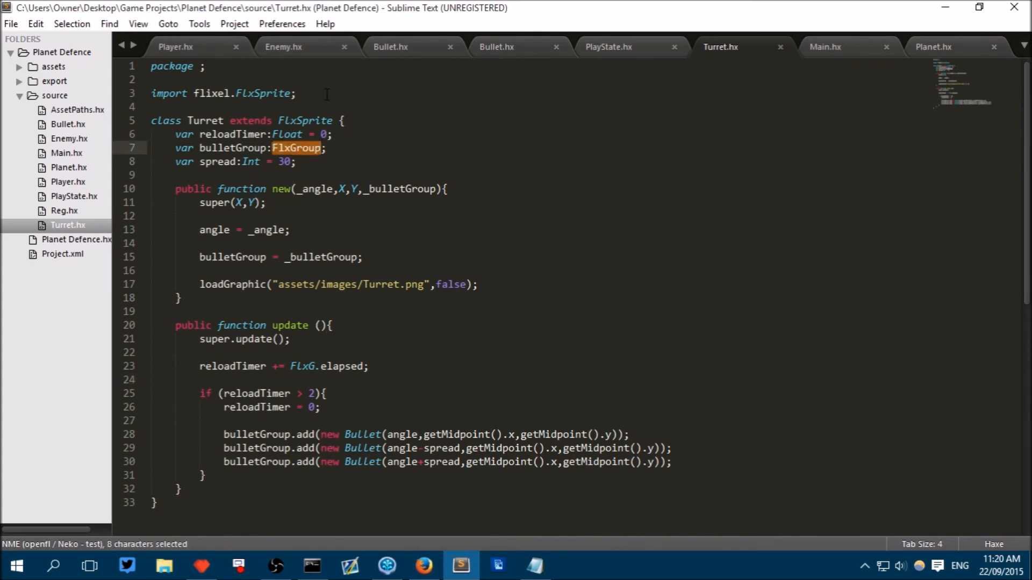
Step: Import flixel.group.FlxGroup in Turret.hx and view the rebuild errors in Command Prompt
type("import")
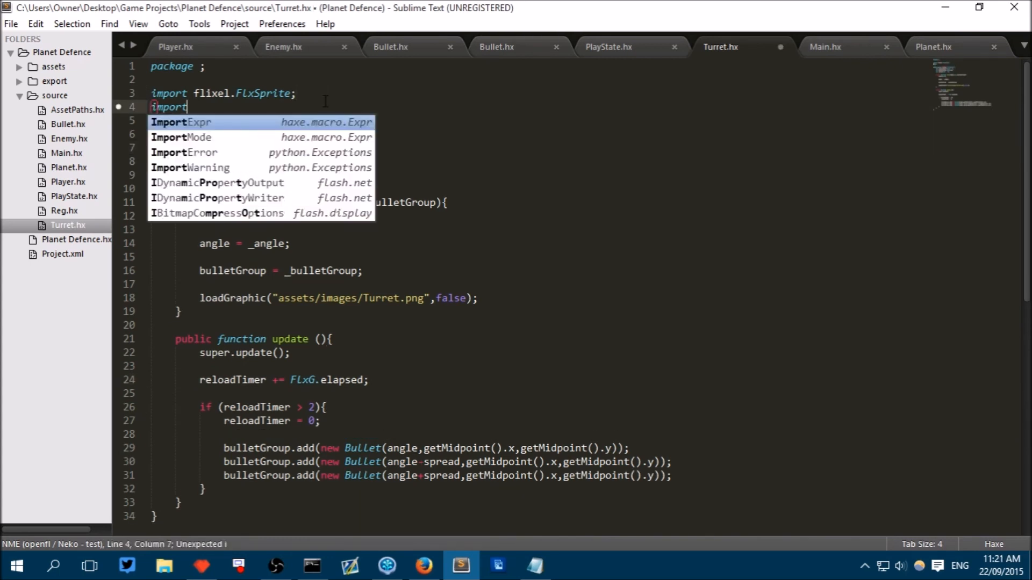
type("flixel.")
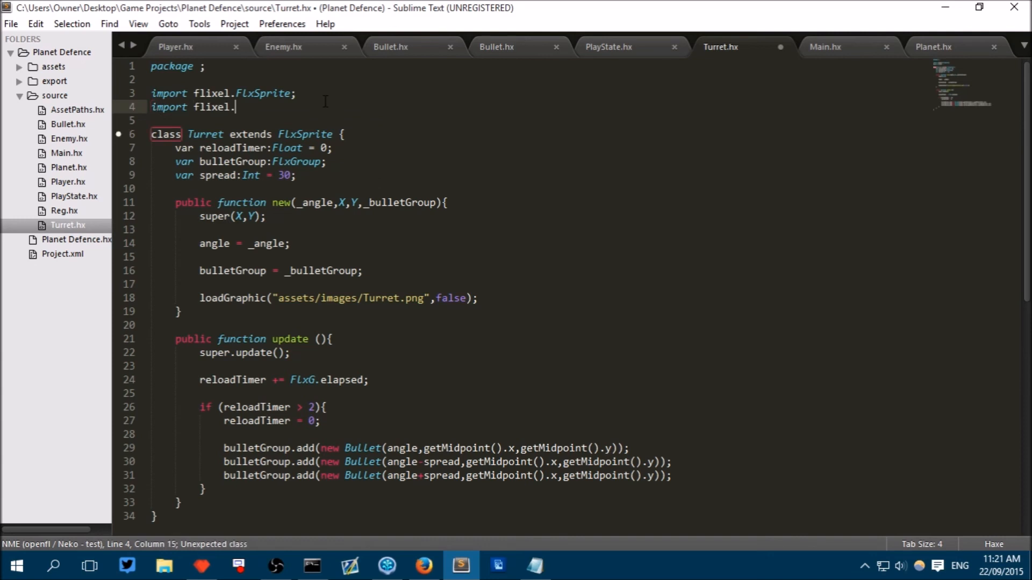
type("group.FlxGroup;")
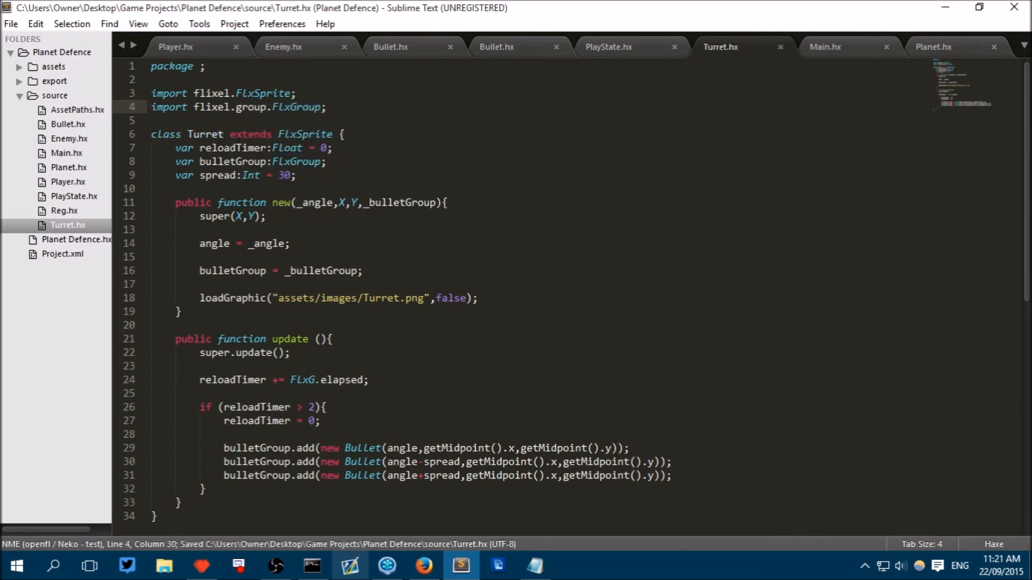
left_click(311, 566)
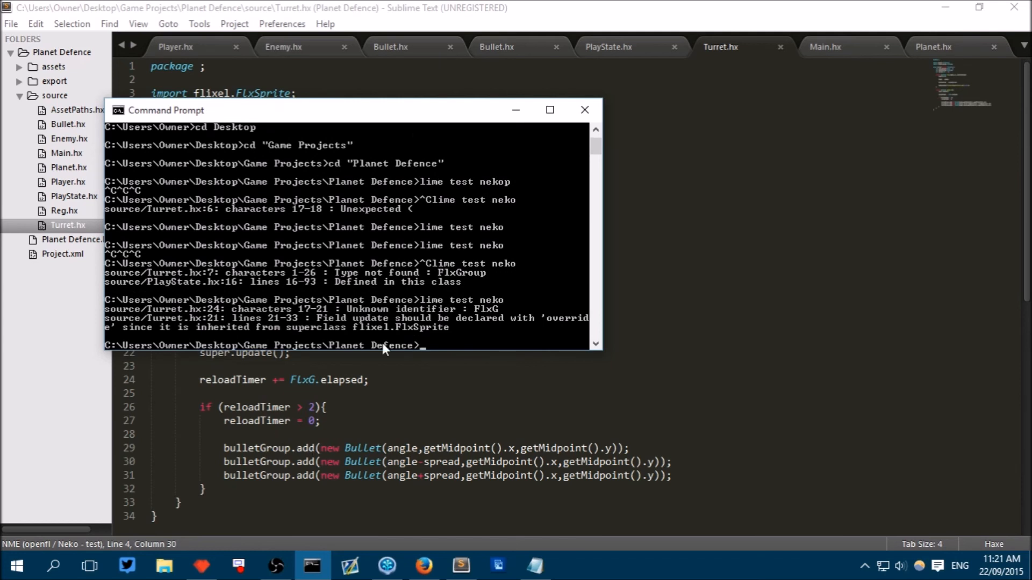
mouse_move(420, 321)
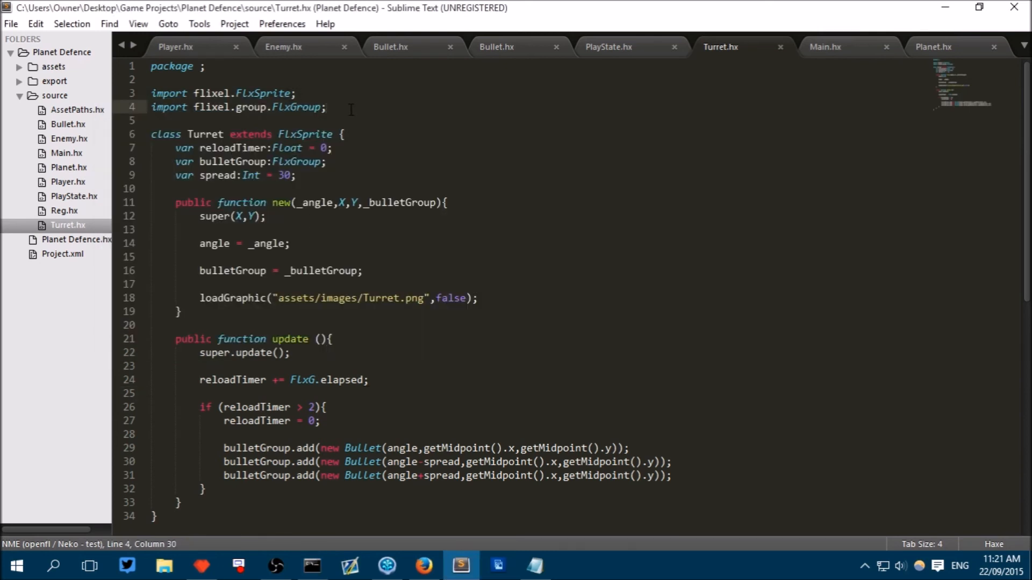
Step: Import flixel.FlxG, mark update() as override, save, and return to Command Prompt to rebuild
type("import")
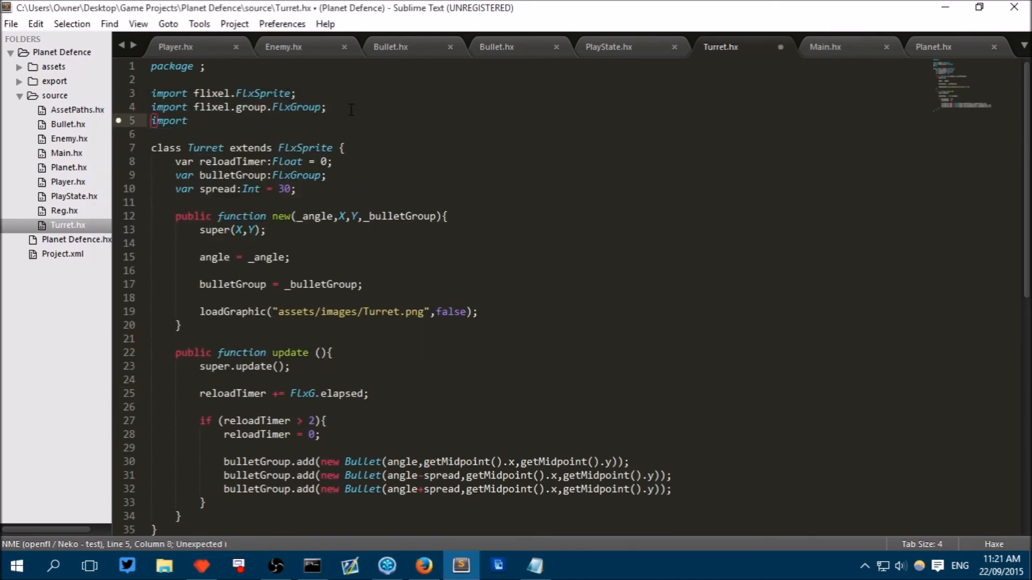
type("flixel.FlxG;")
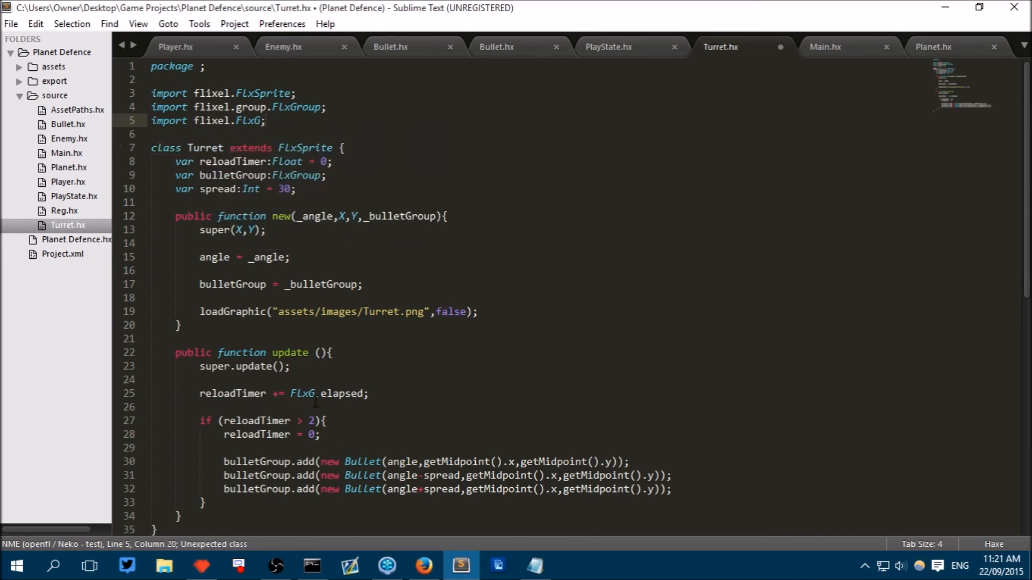
left_click(175, 352)
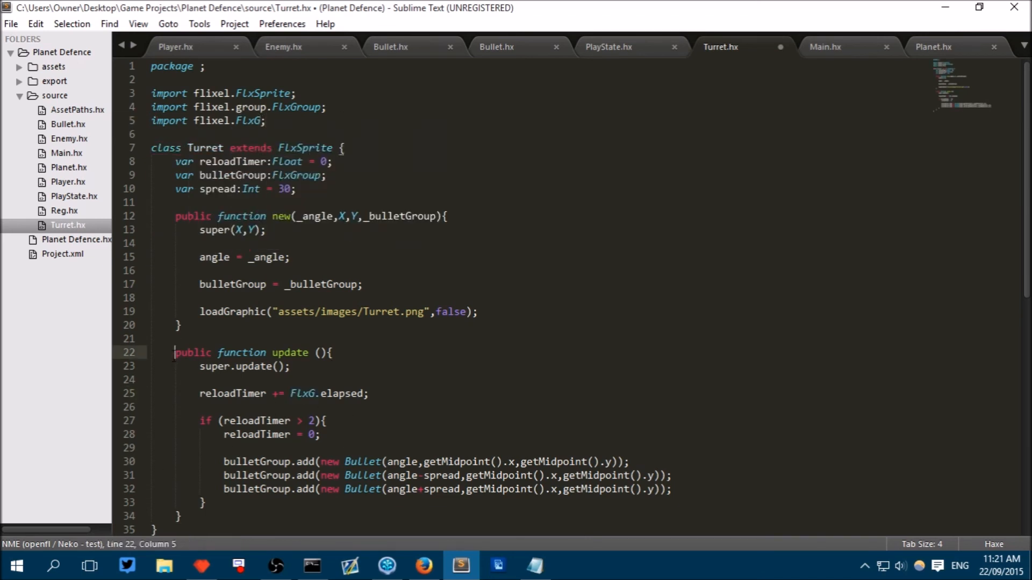
type("override")
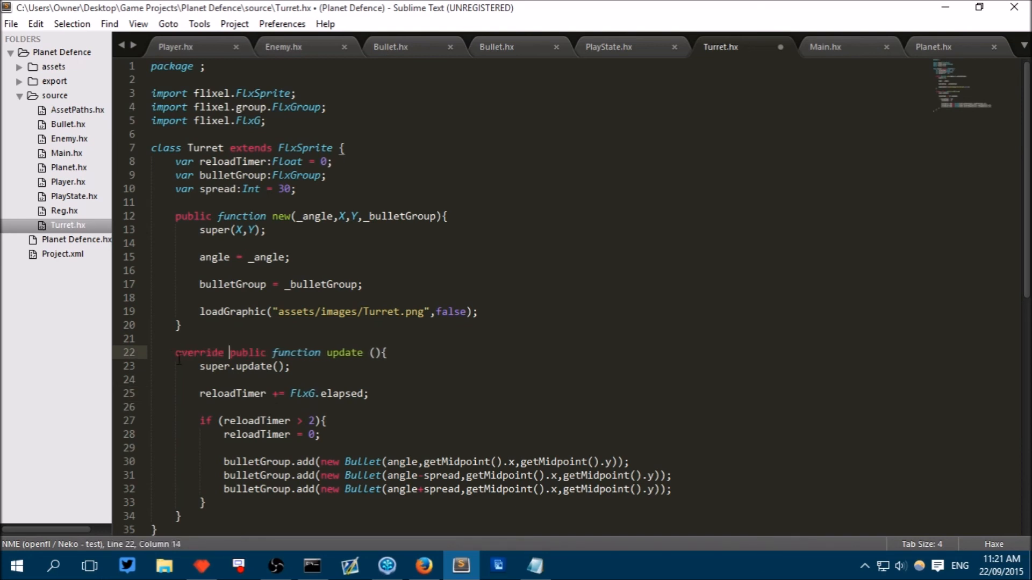
key("ctrl+s")
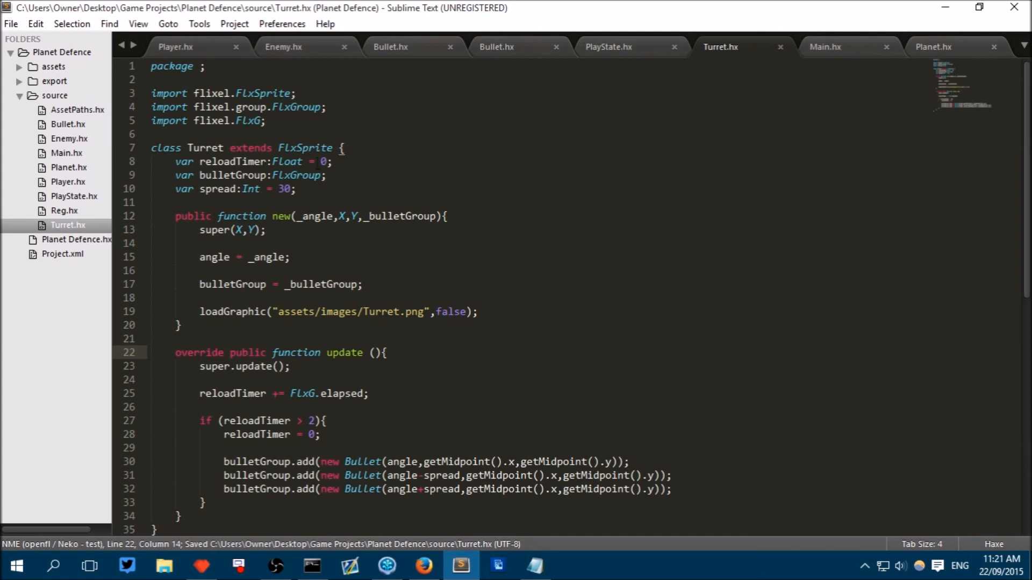
left_click(312, 565)
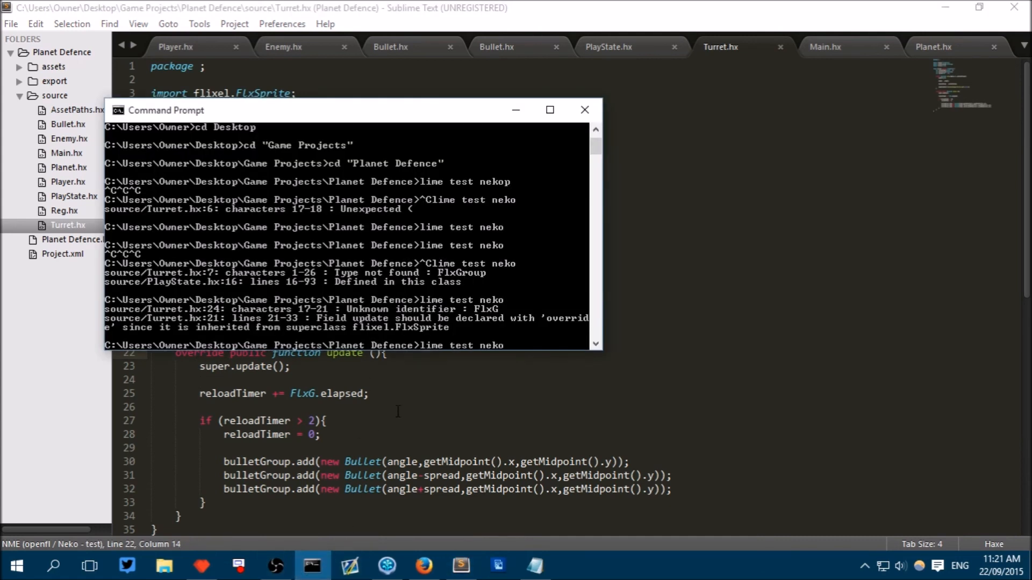